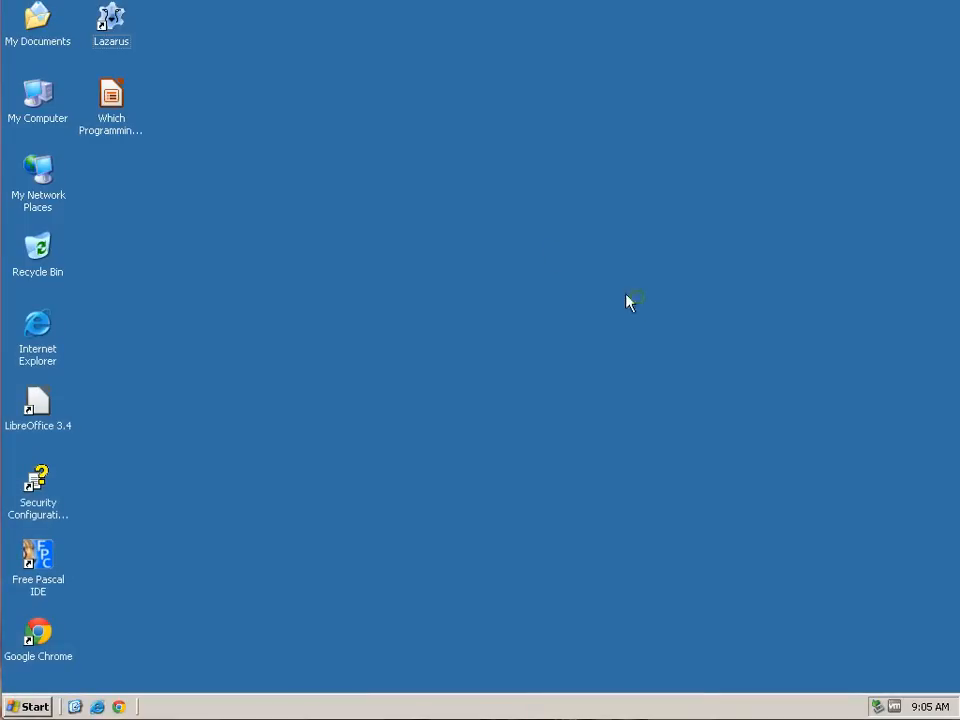
Step: Launch Lazarus from the desktop shortcut, then close it discarding the project
click(112, 24)
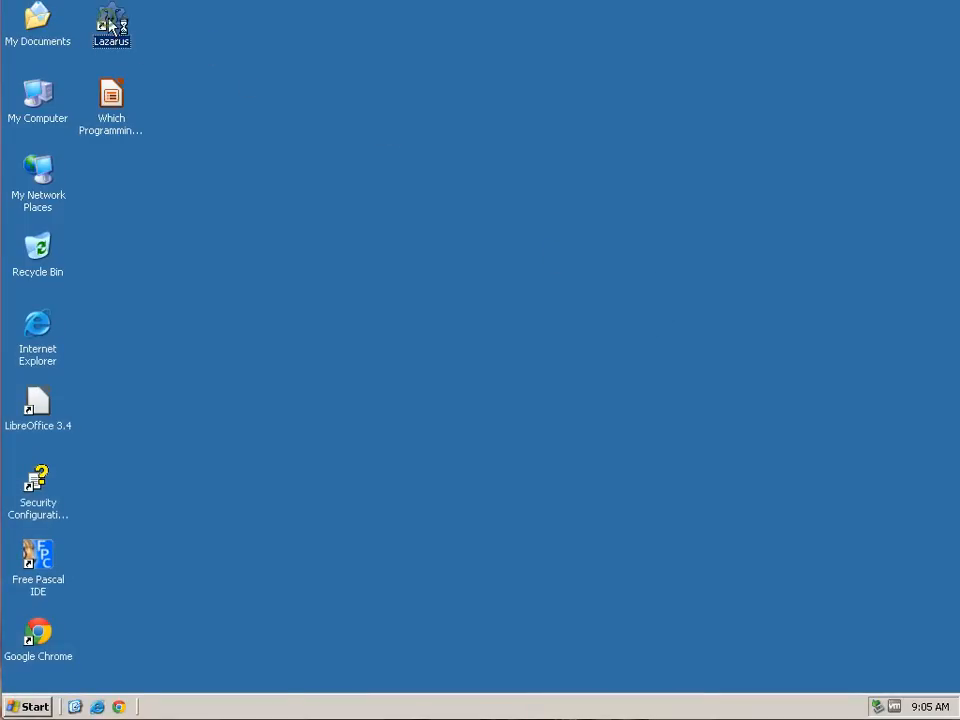
double_click(112, 24)
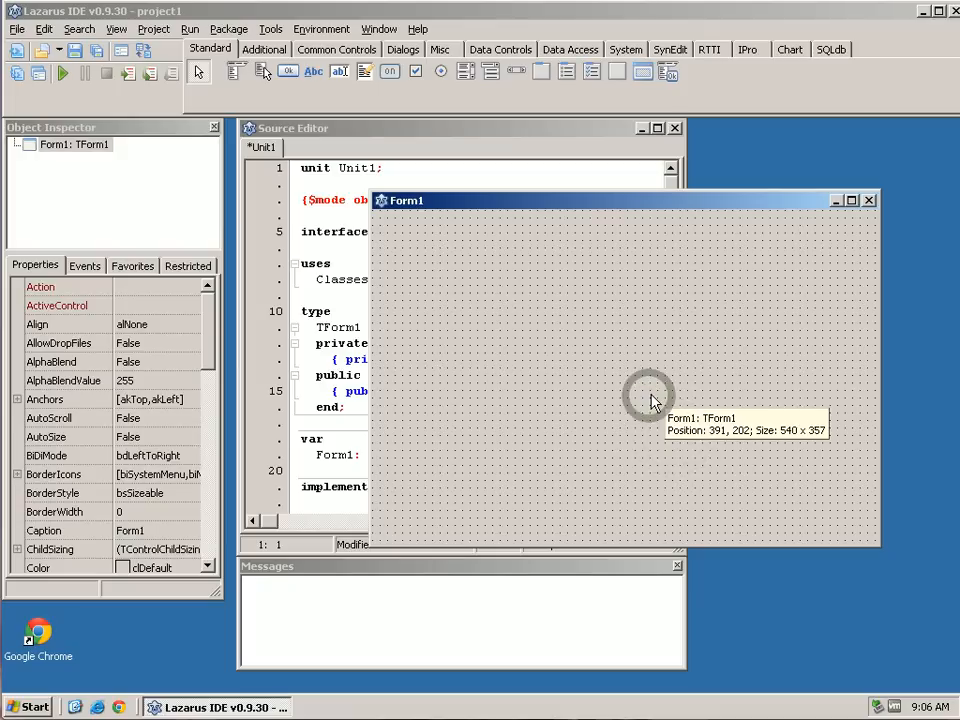
mouse_move(510, 388)
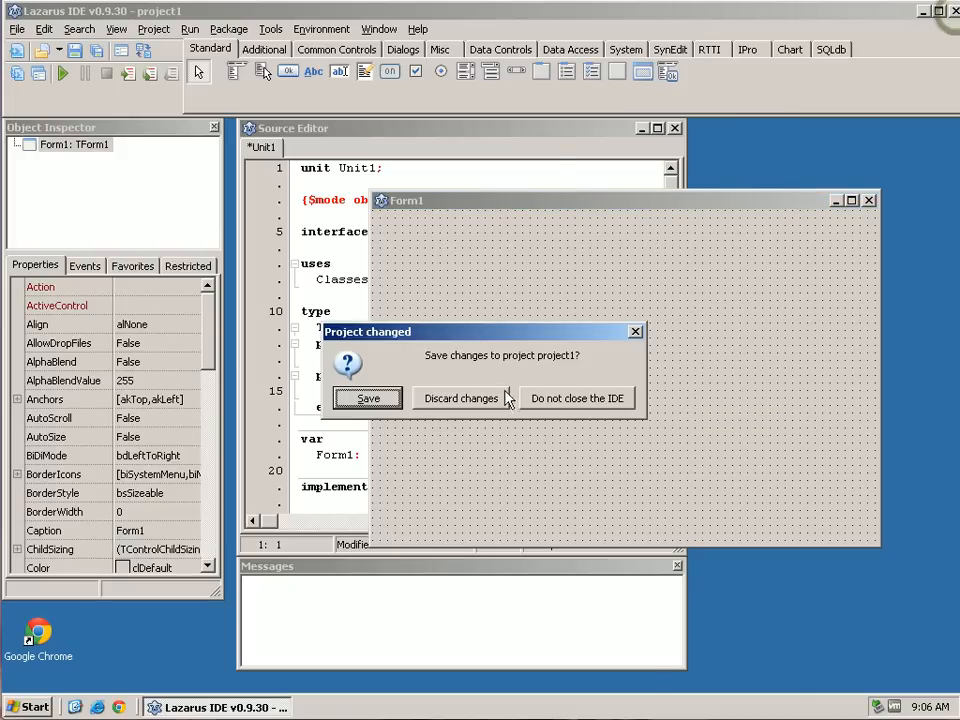
click(460, 398)
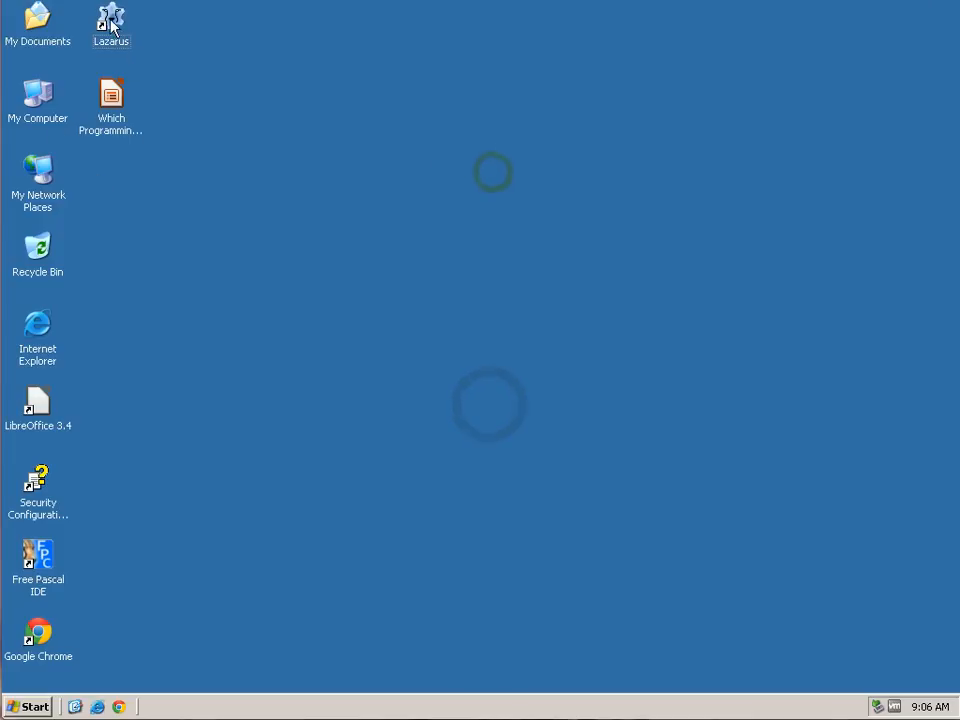
mouse_move(110, 20)
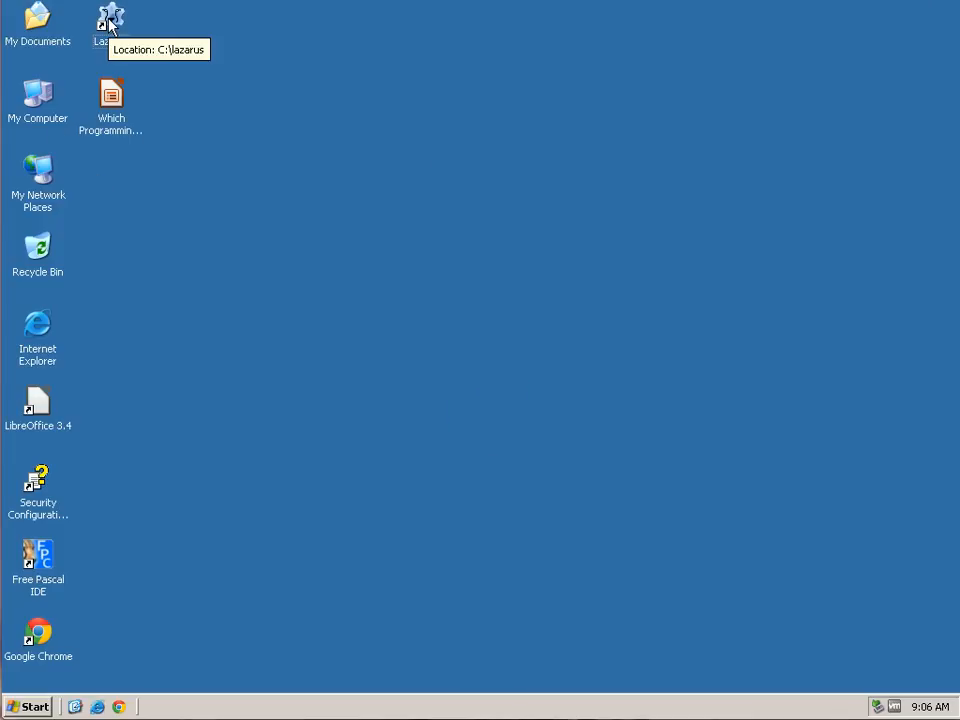
Step: Relaunch Lazarus and move the Form1 designer window further right
click(112, 20)
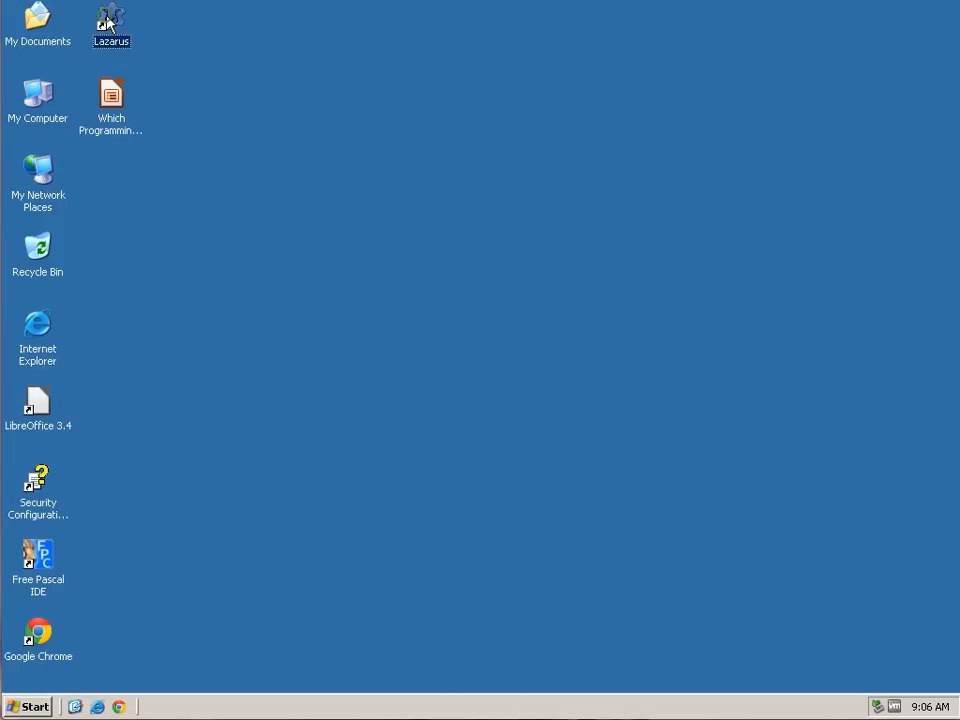
double_click(112, 26)
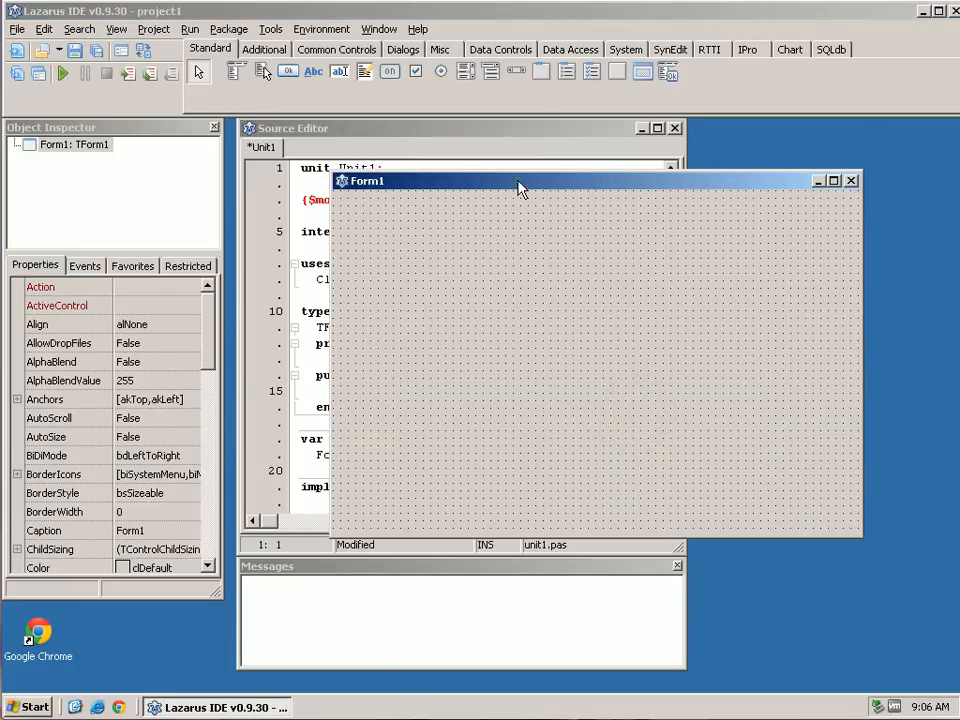
drag(520, 180, 632, 448)
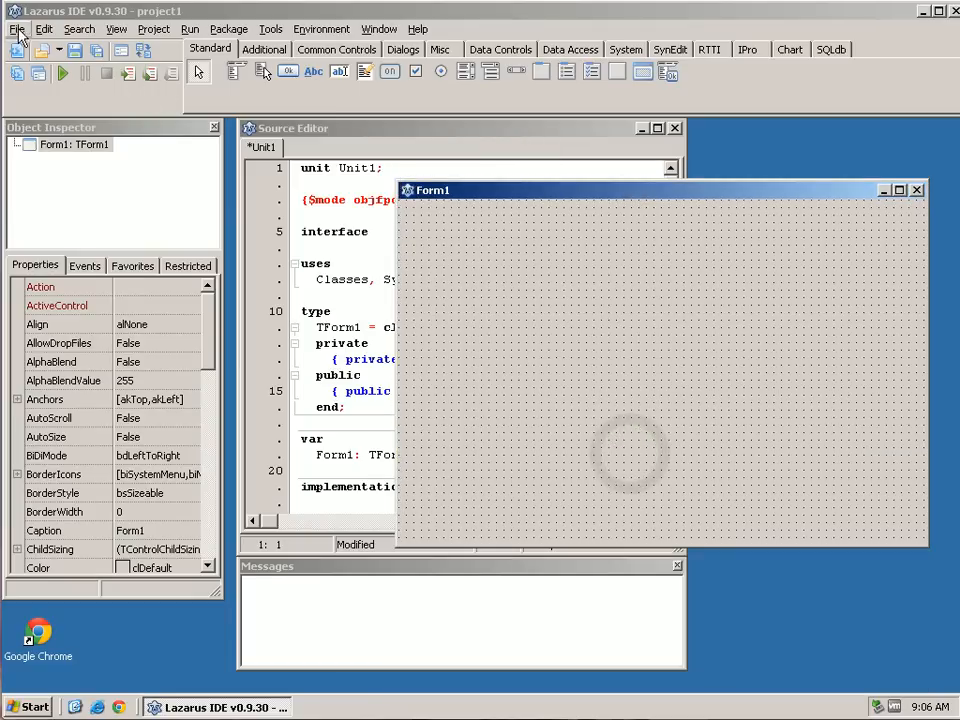
Step: Close all editor files, discarding the unsaved Unit1 changes
click(16, 28)
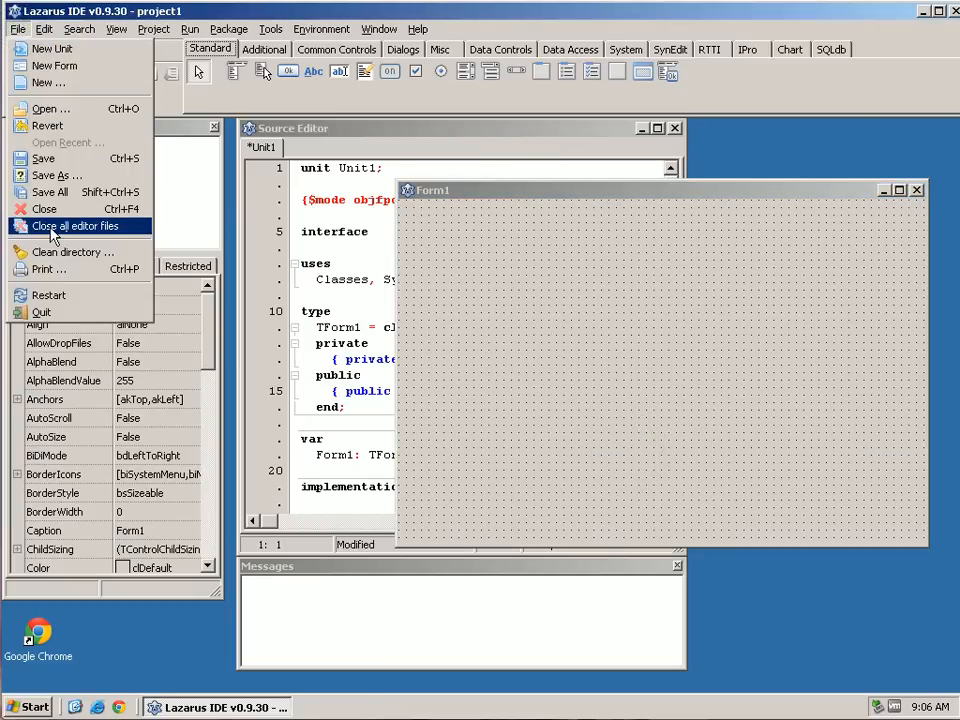
click(76, 224)
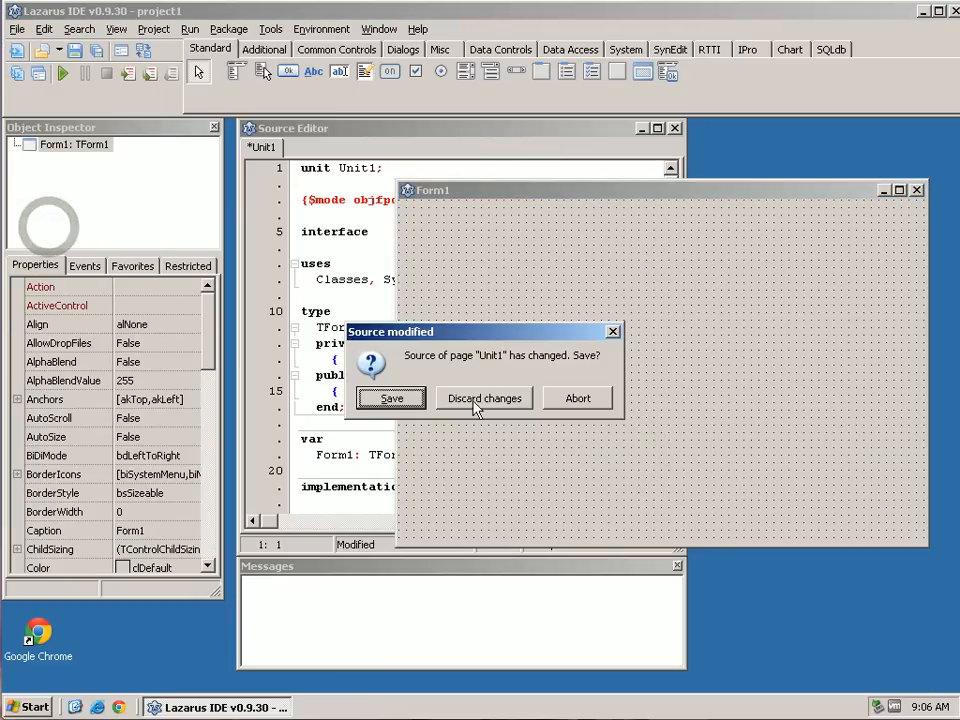
click(484, 398)
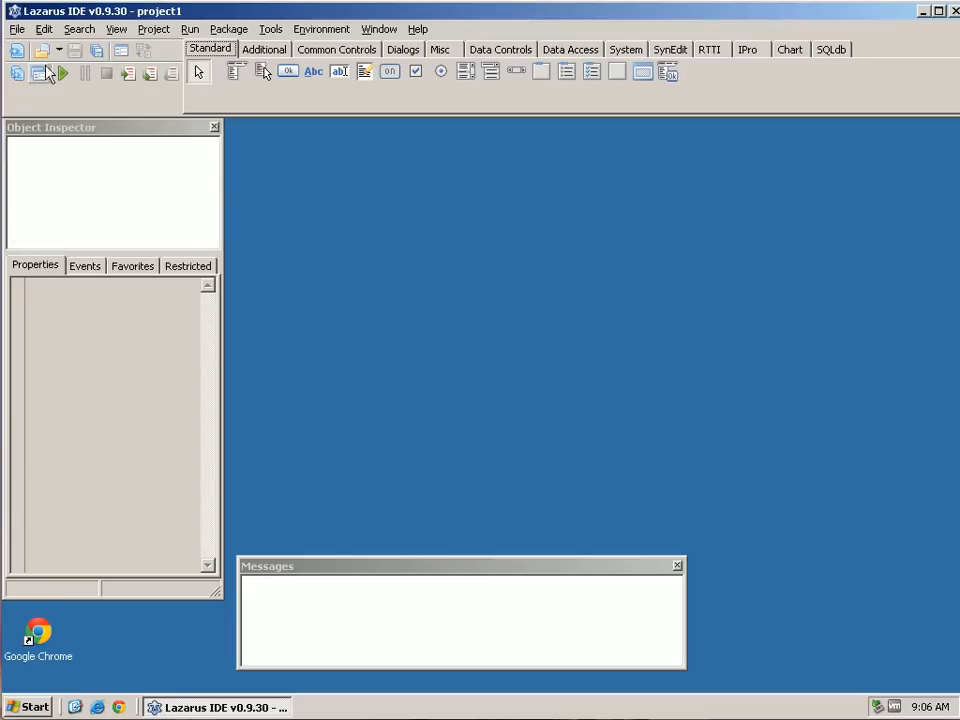
Step: Create a new Application project via File > New, answering the save prompt
click(16, 28)
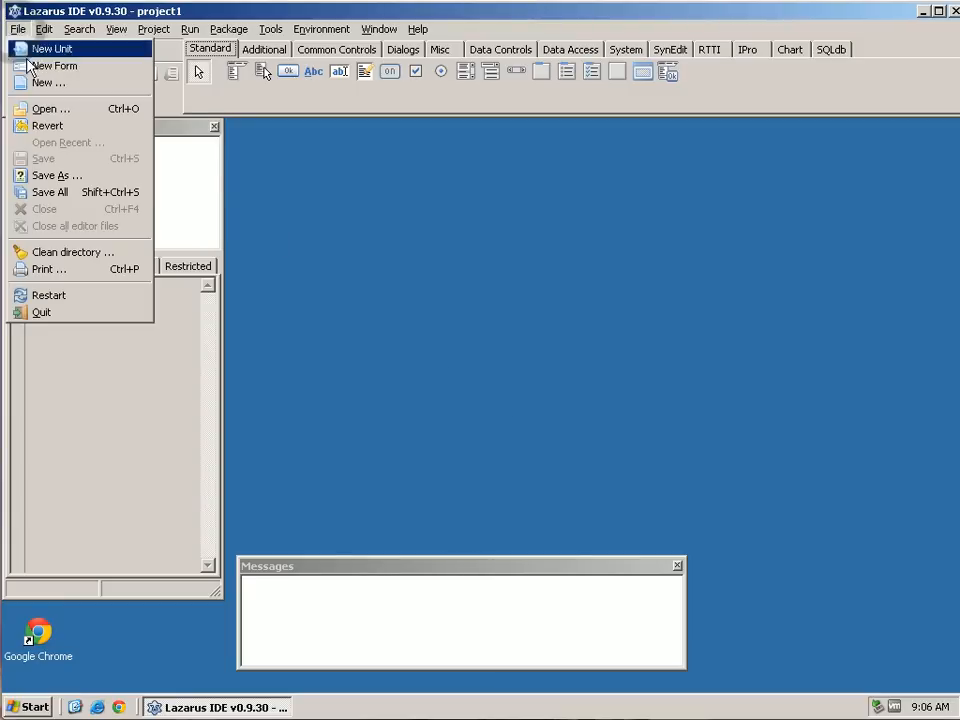
click(48, 82)
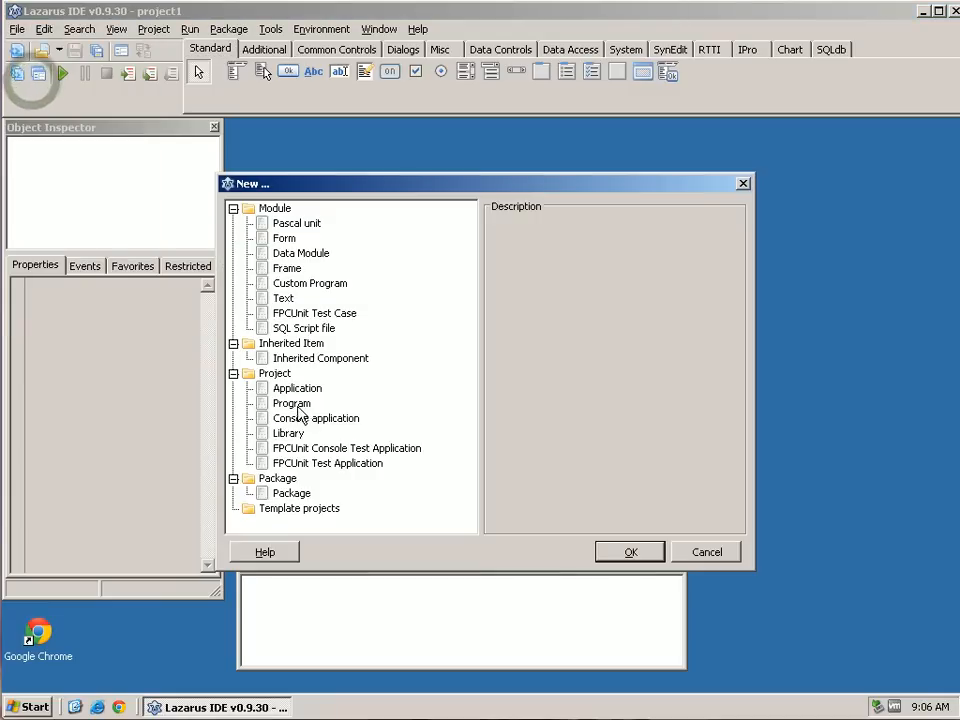
click(296, 388)
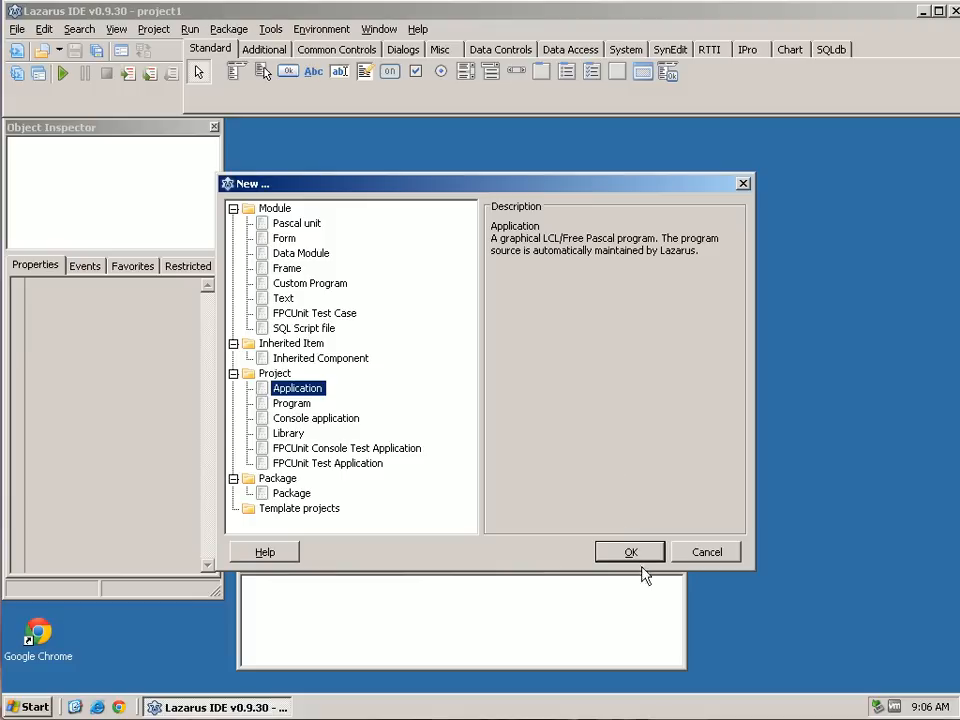
click(630, 552)
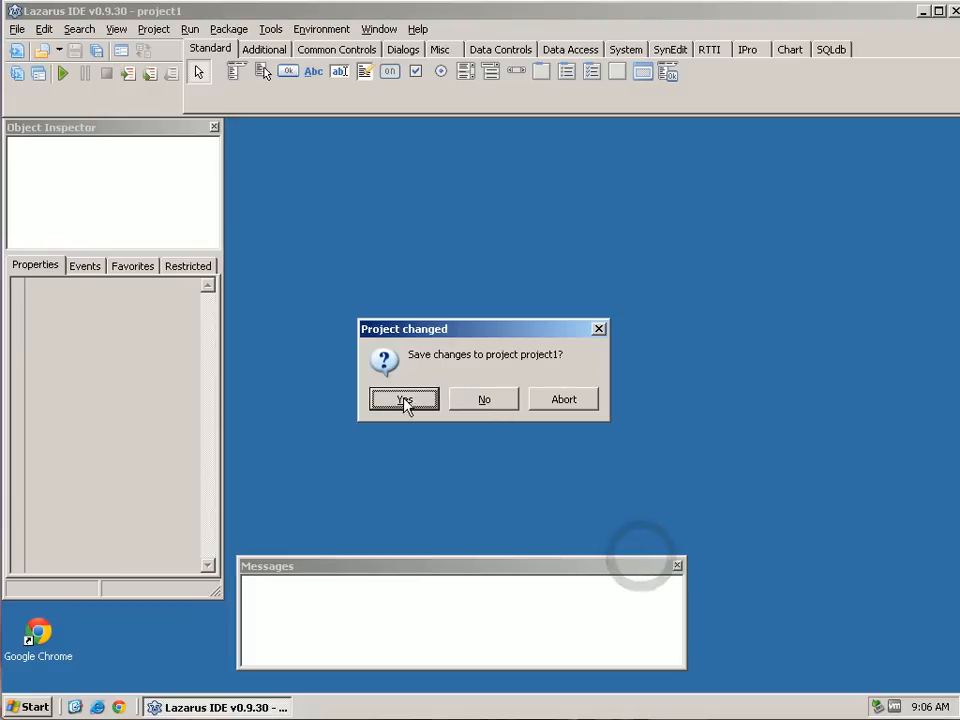
click(404, 400)
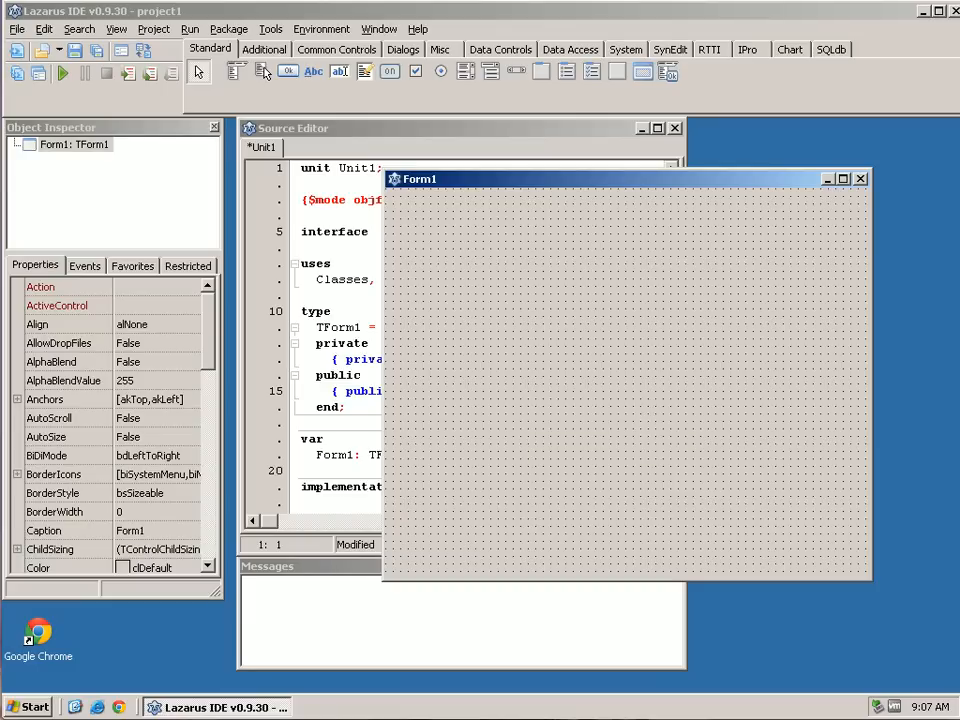
mouse_move(212, 358)
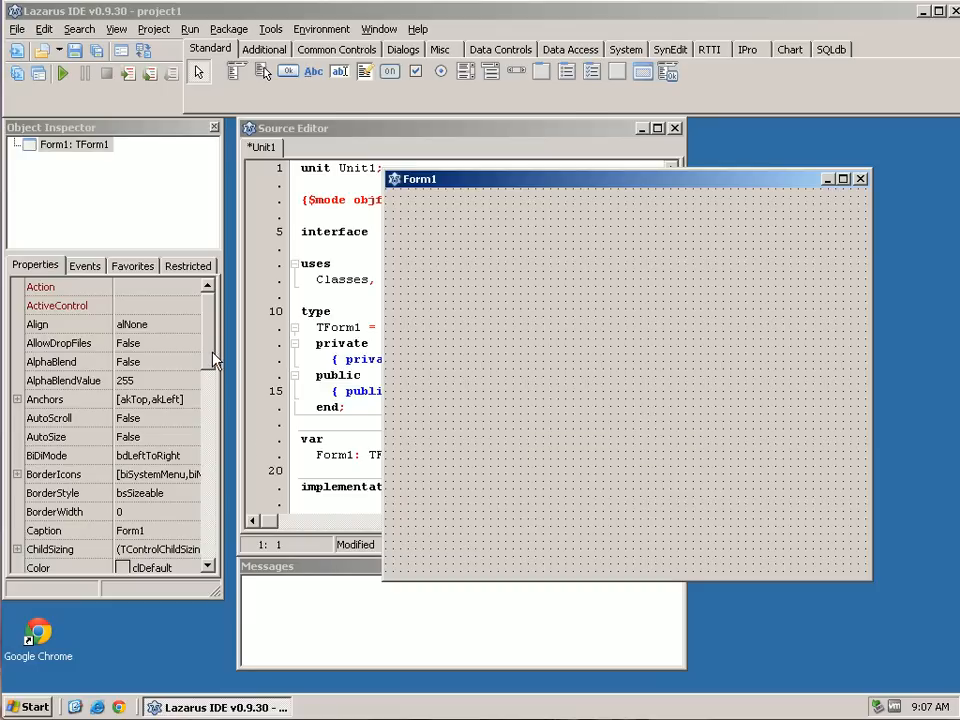
mouse_move(270, 28)
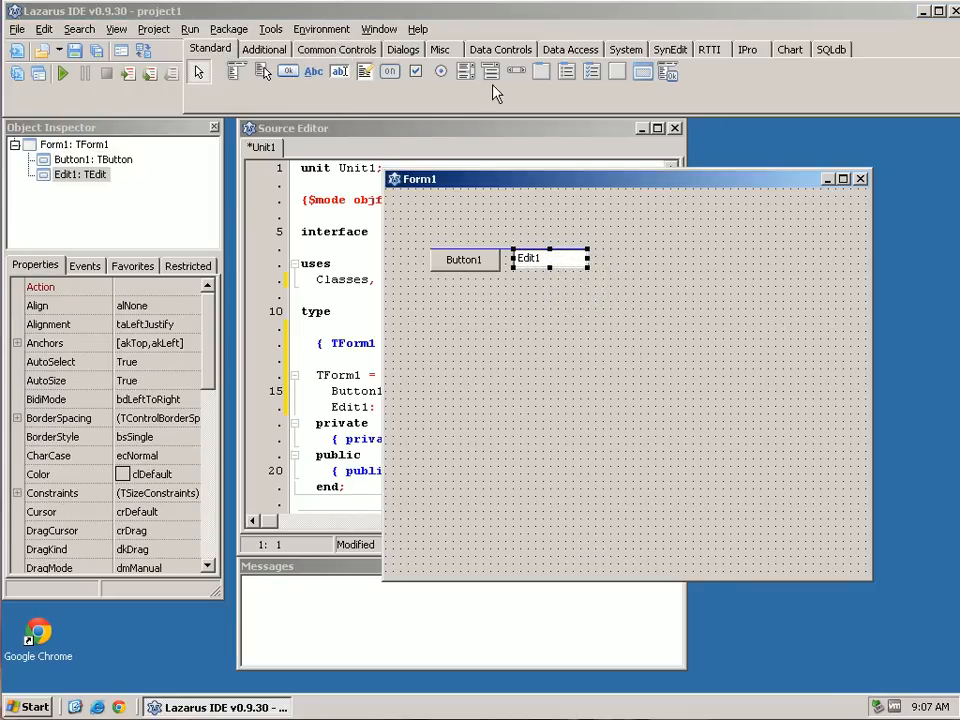
mouse_move(448, 92)
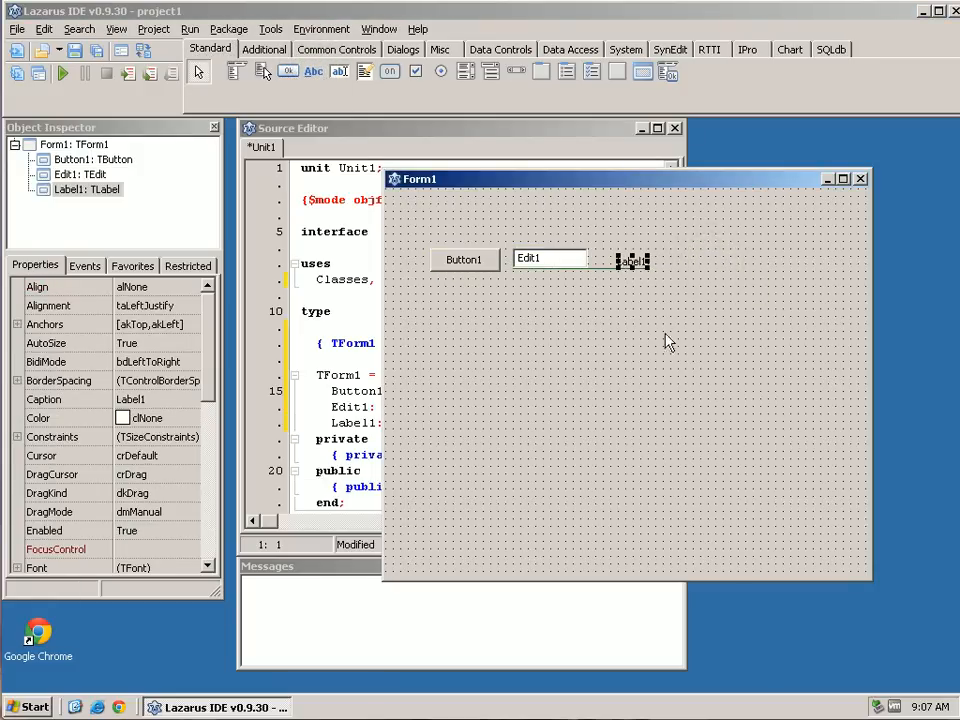
Step: Select the form, Button1 and Edit1 in turn to arrange the controls in a row
click(670, 350)
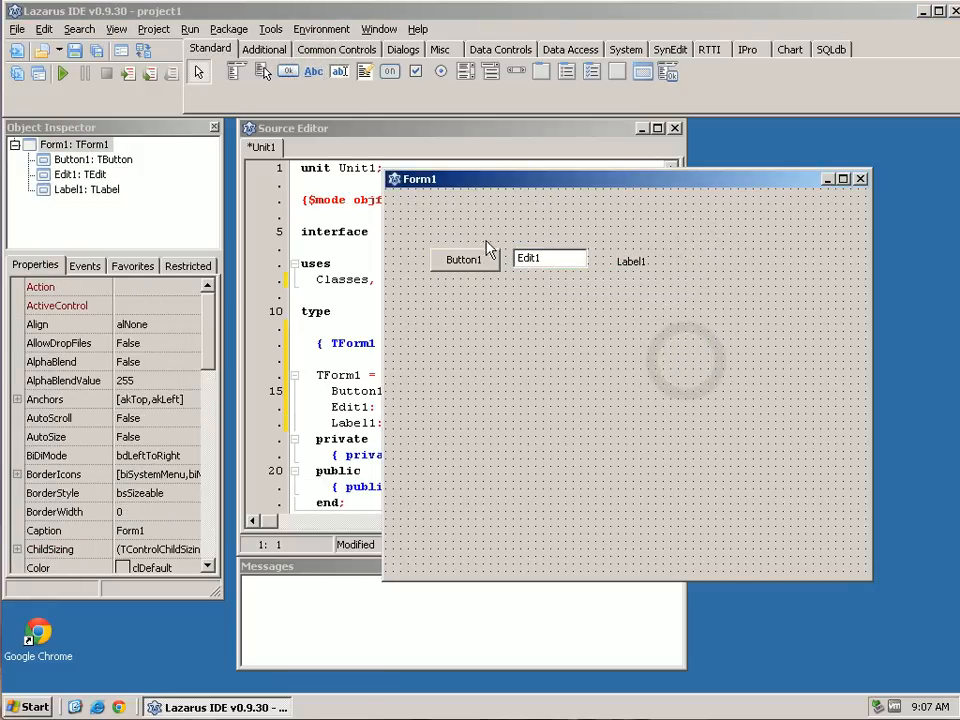
click(464, 260)
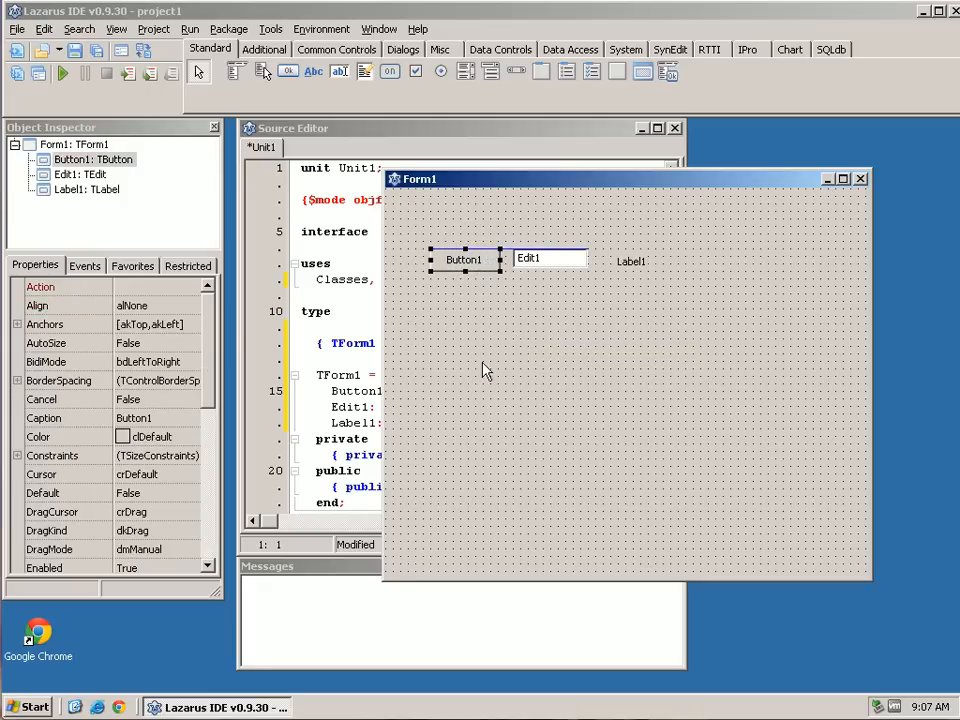
mouse_move(560, 344)
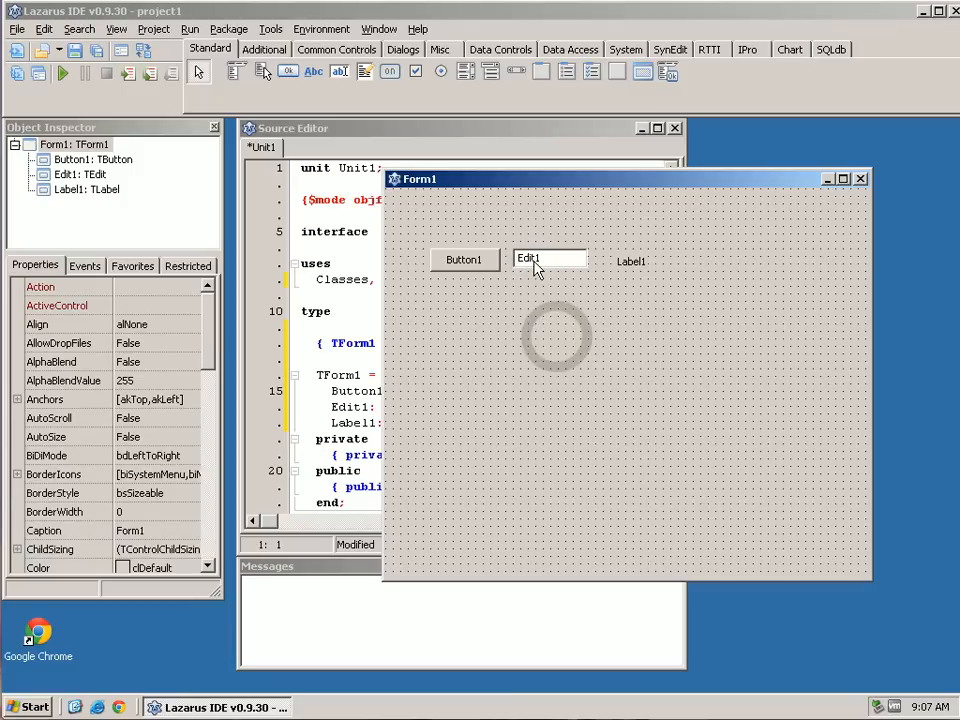
click(632, 260)
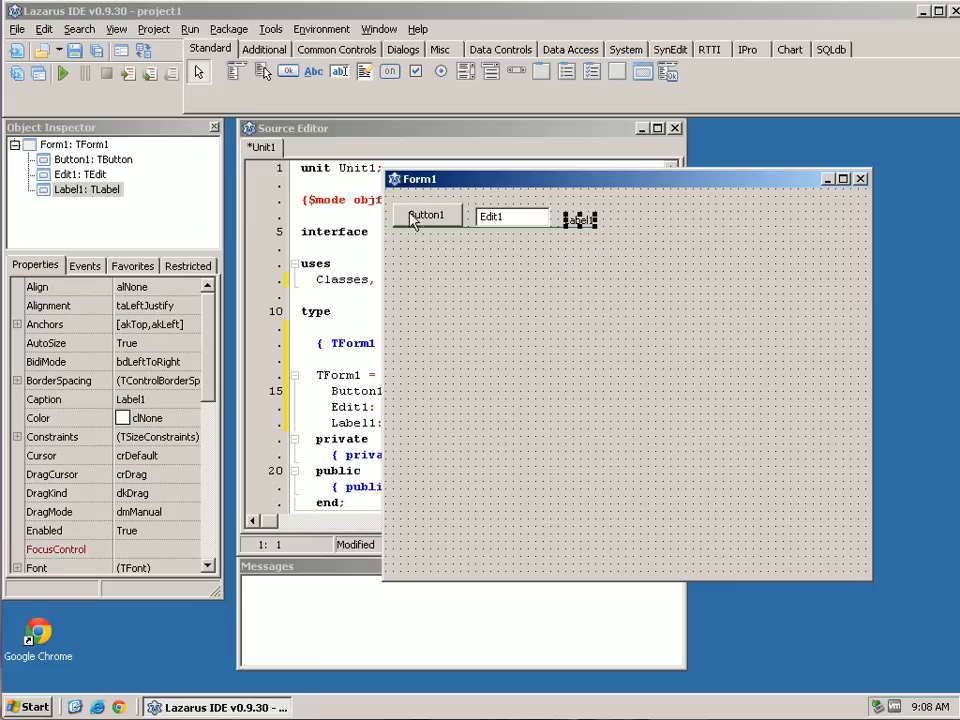
mouse_move(430, 220)
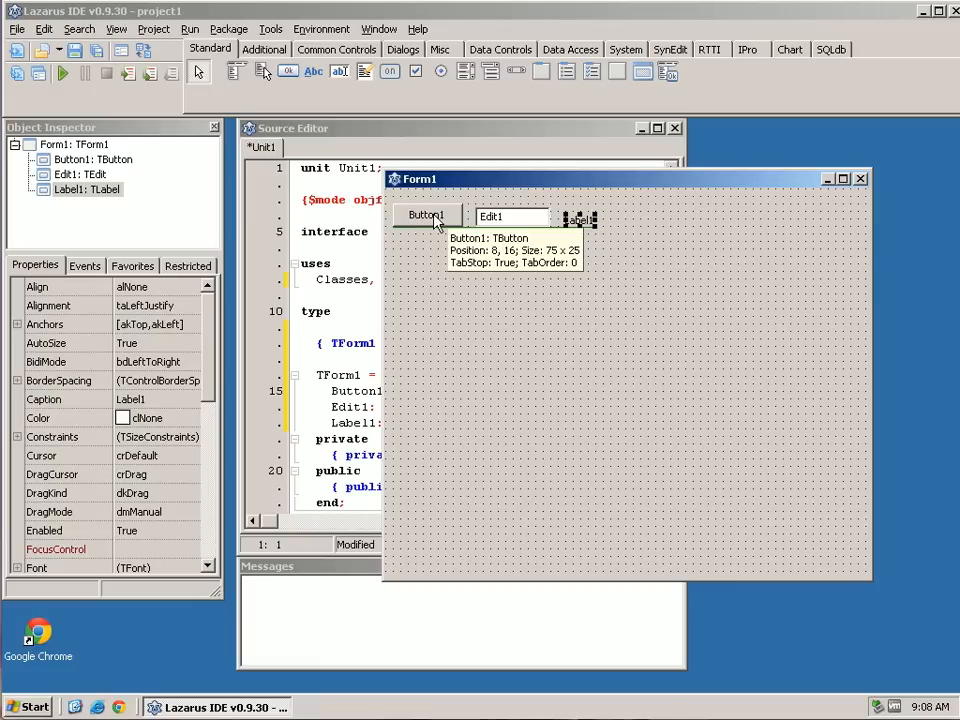
double_click(428, 216)
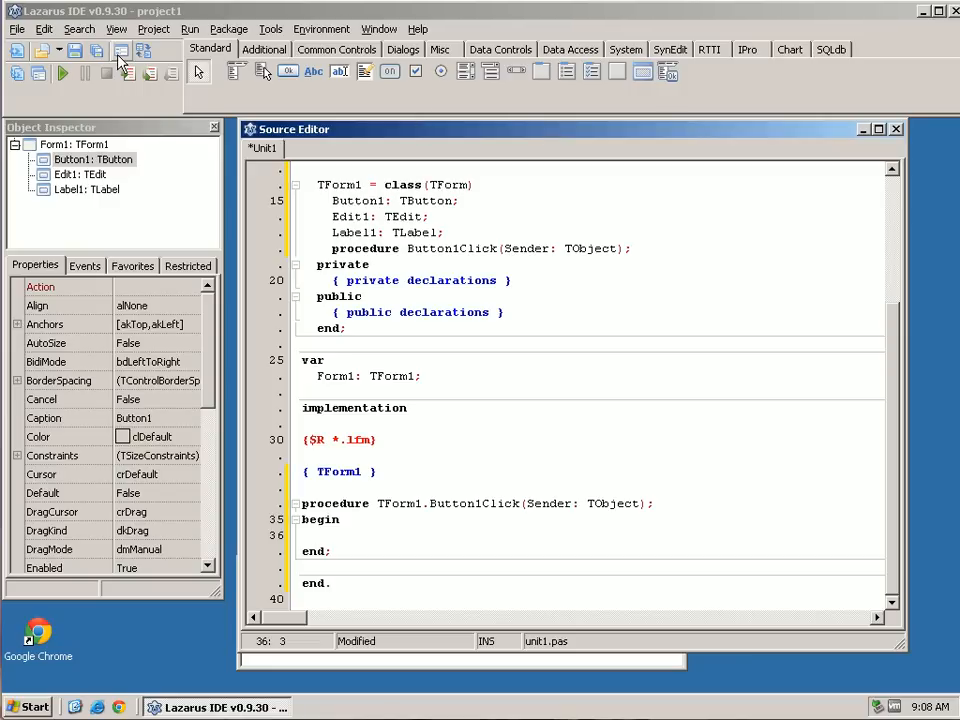
click(140, 50)
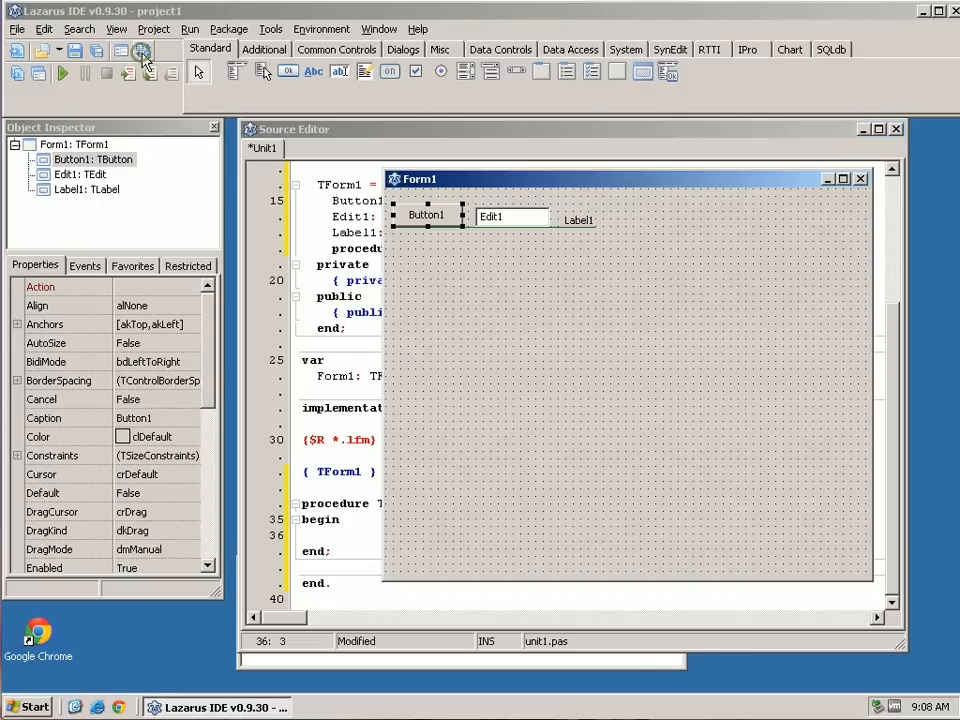
double_click(424, 214)
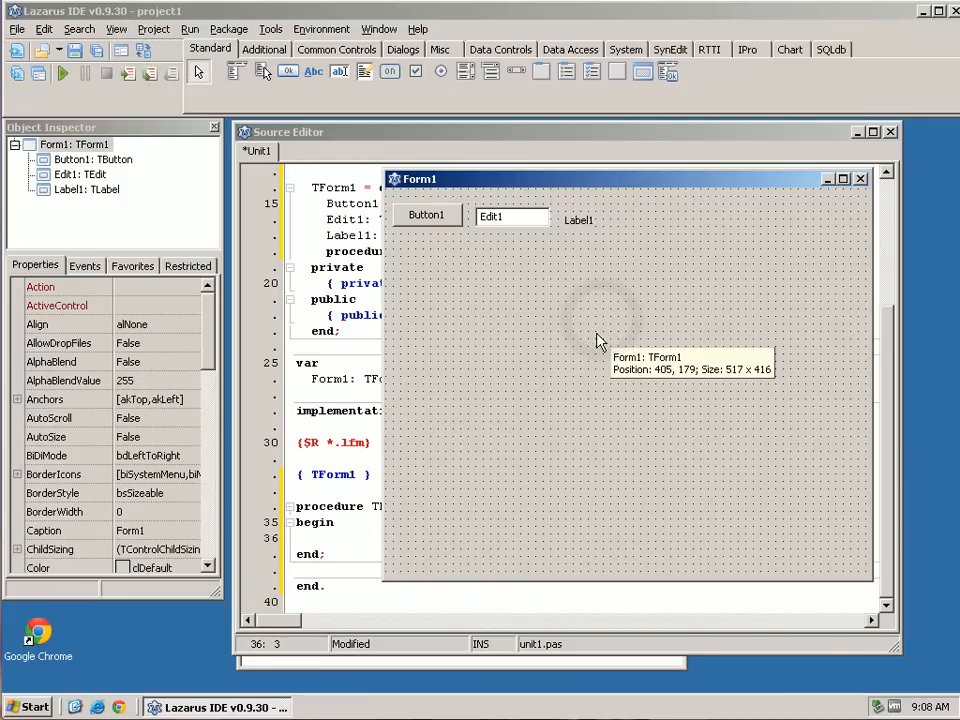
mouse_move(652, 424)
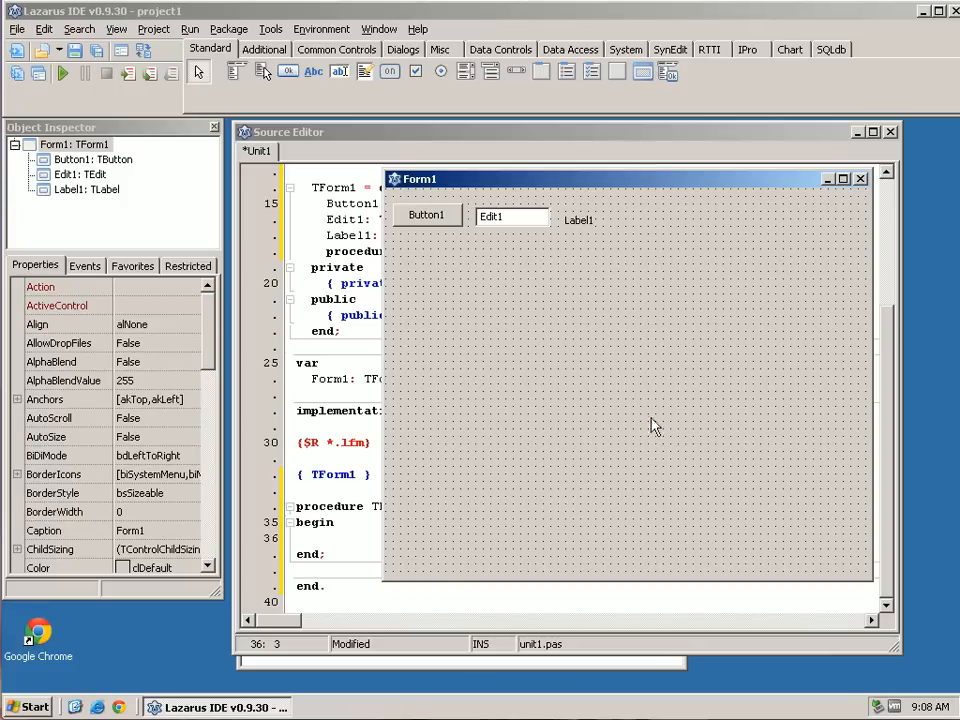
mouse_move(564, 290)
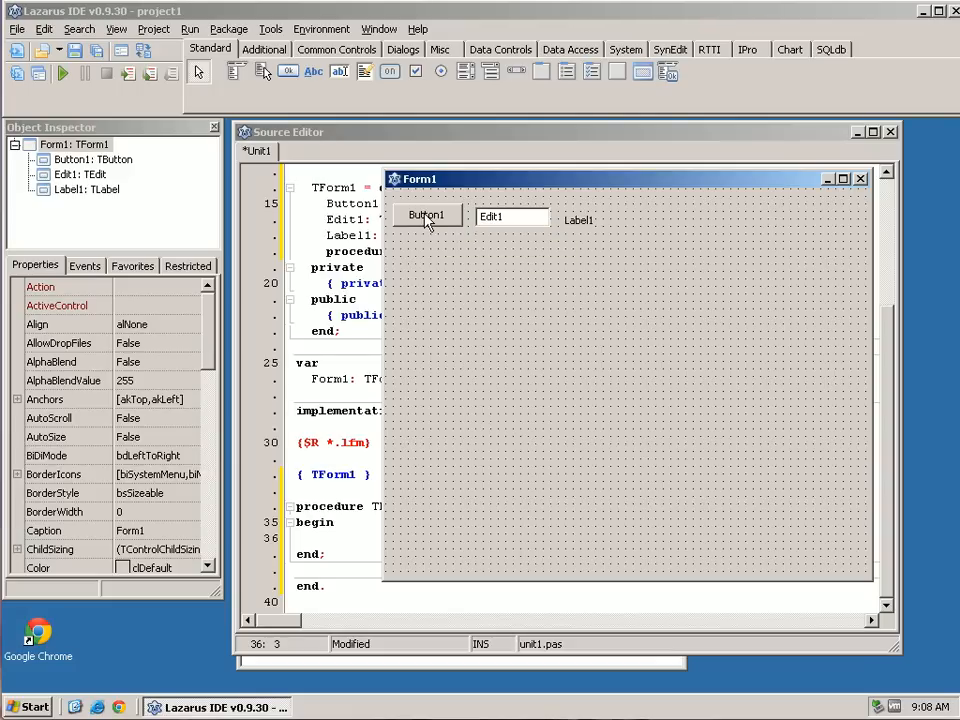
mouse_move(428, 216)
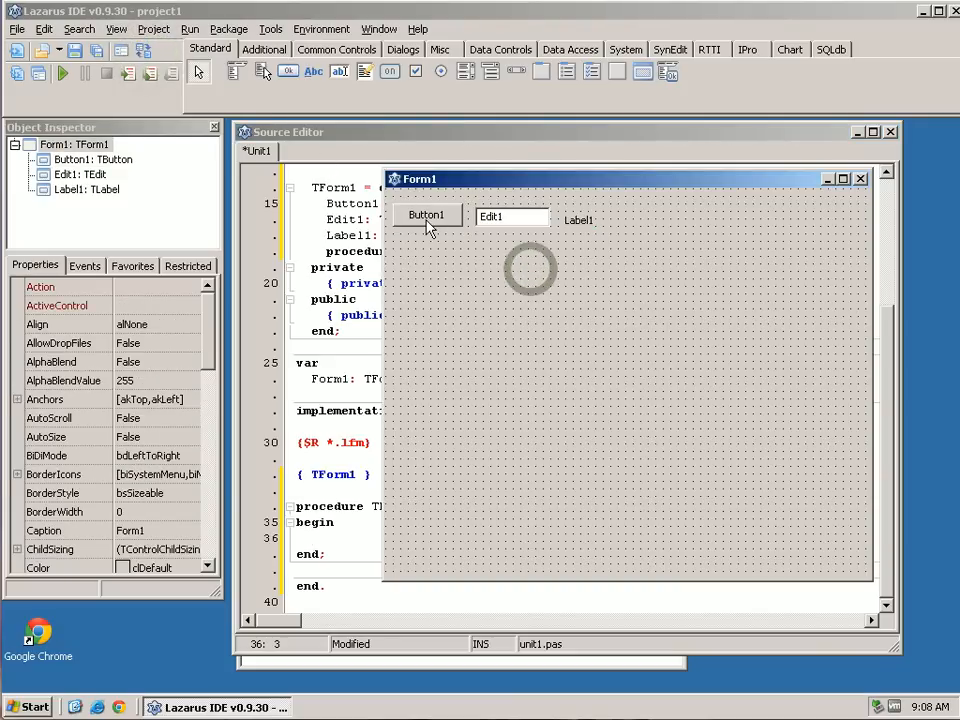
Step: Select Edit1 and Button1, then remove the extra Button2 via its context menu
click(490, 216)
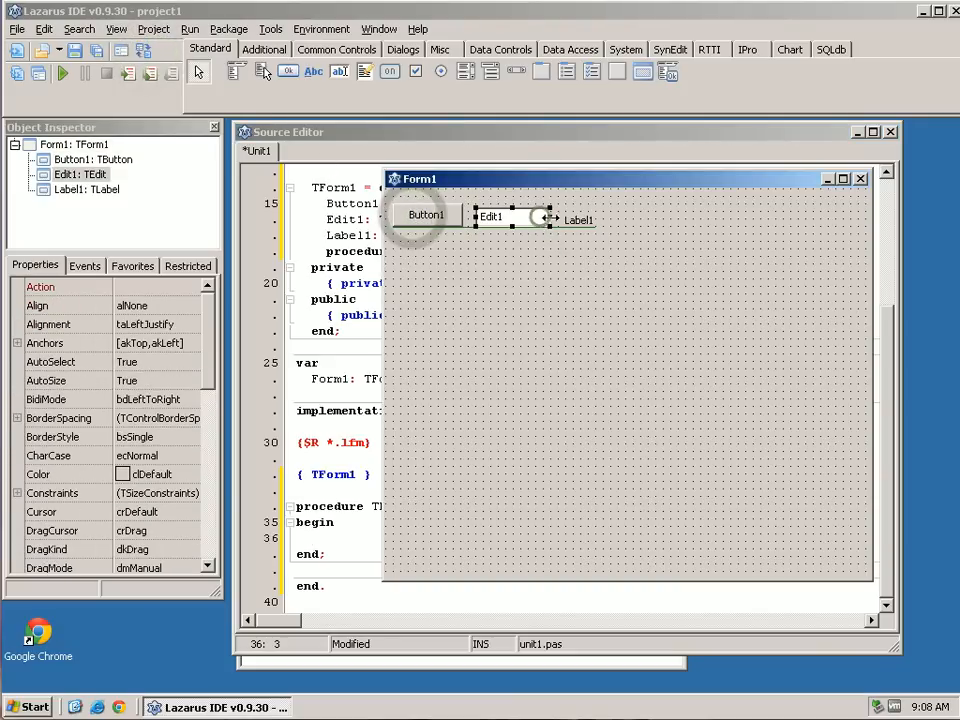
click(424, 216)
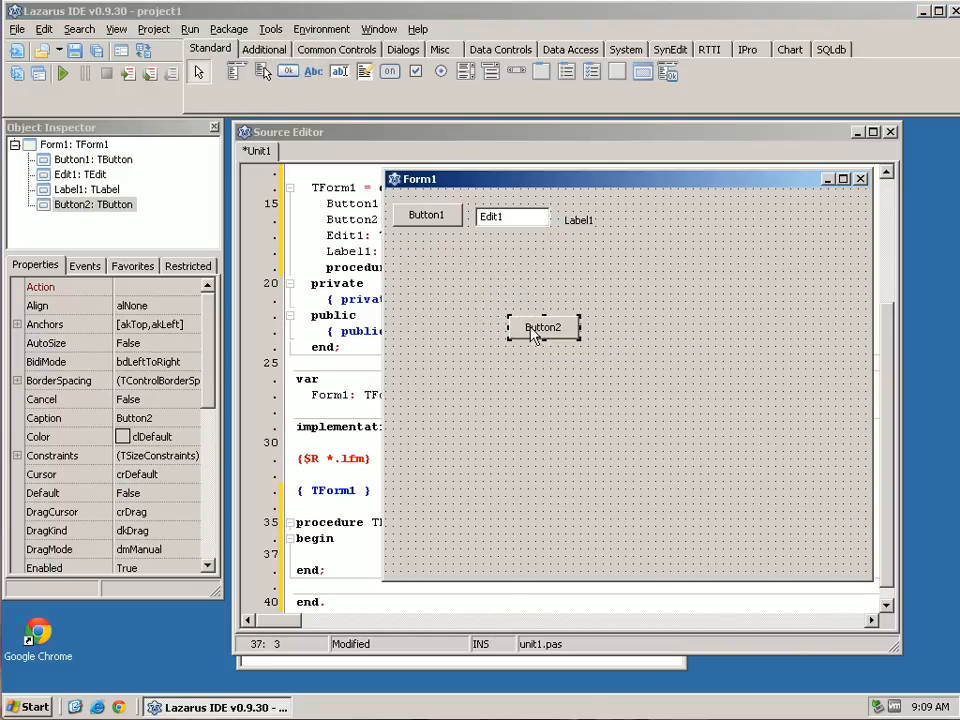
right_click(544, 328)
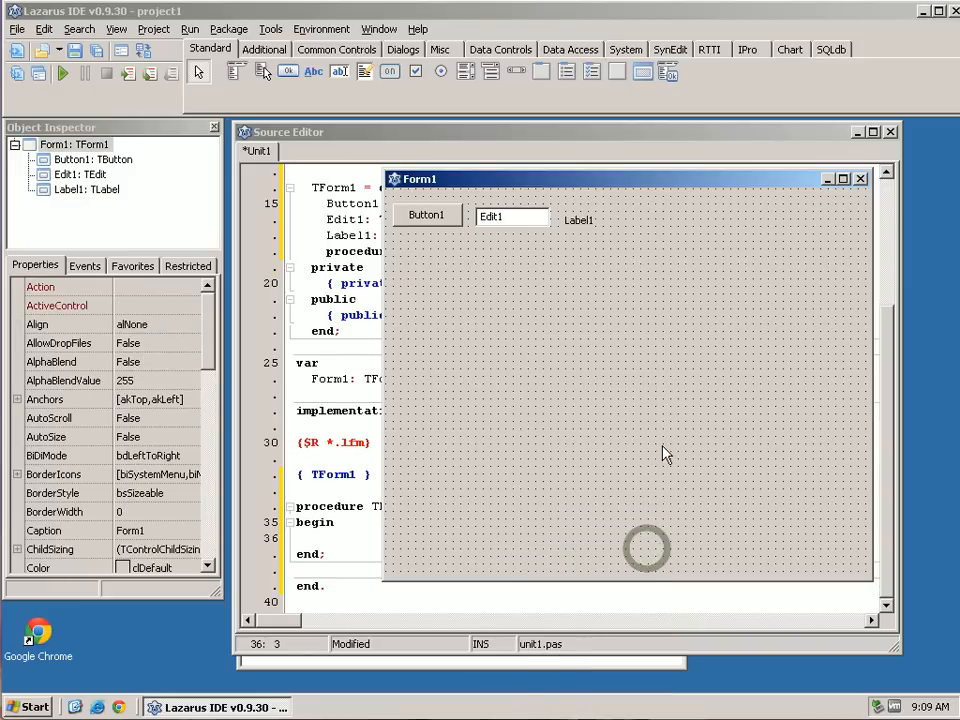
mouse_move(430, 216)
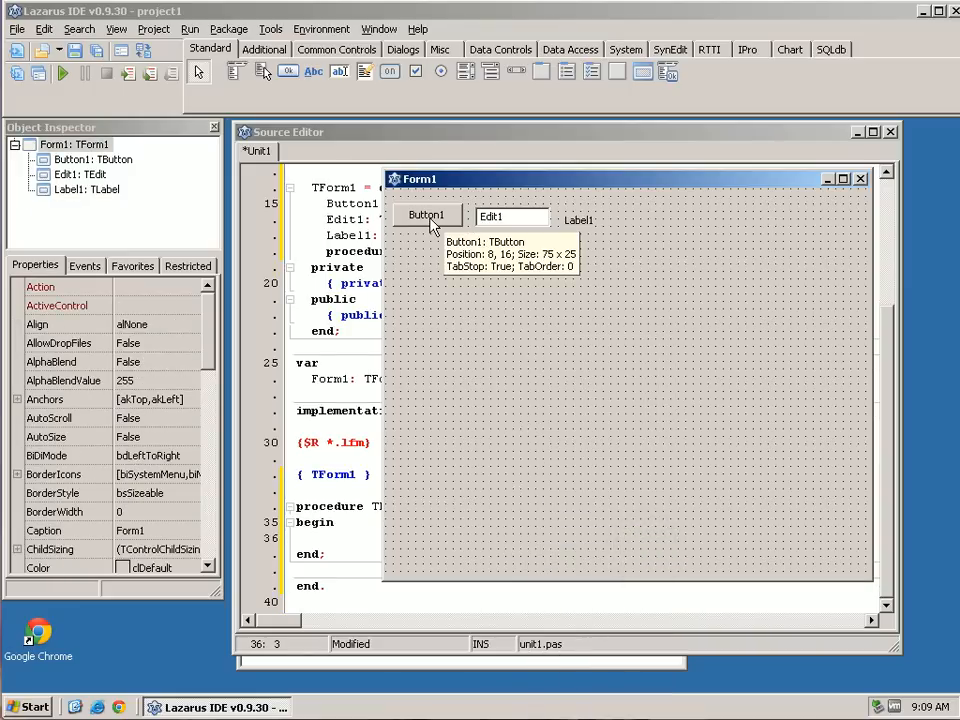
mouse_move(432, 220)
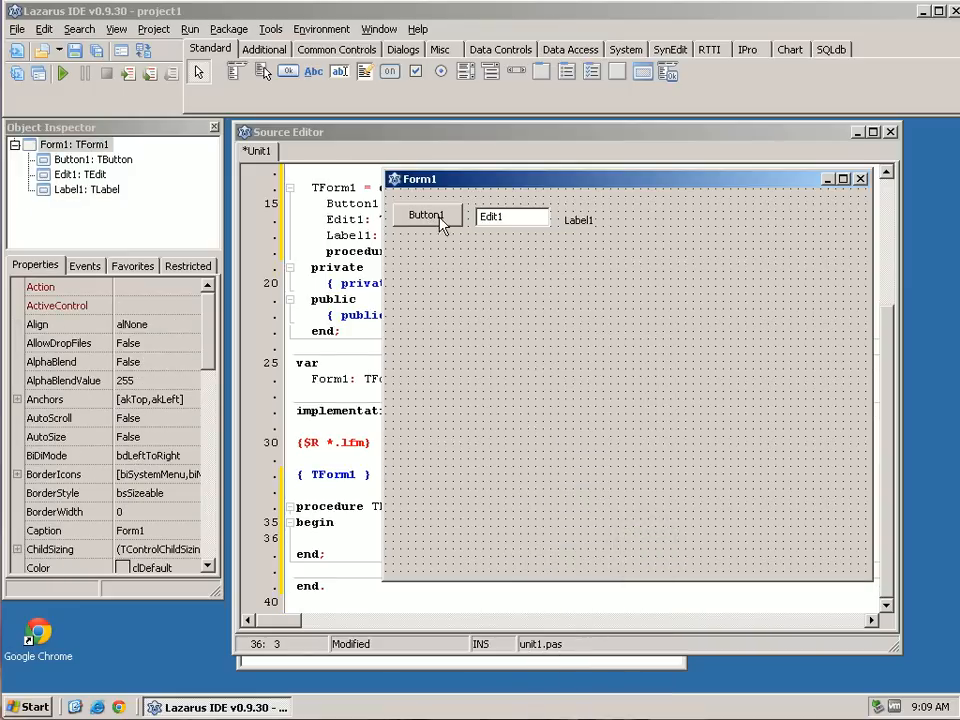
Step: Select the row components and move Label1 to just below Button1
click(492, 216)
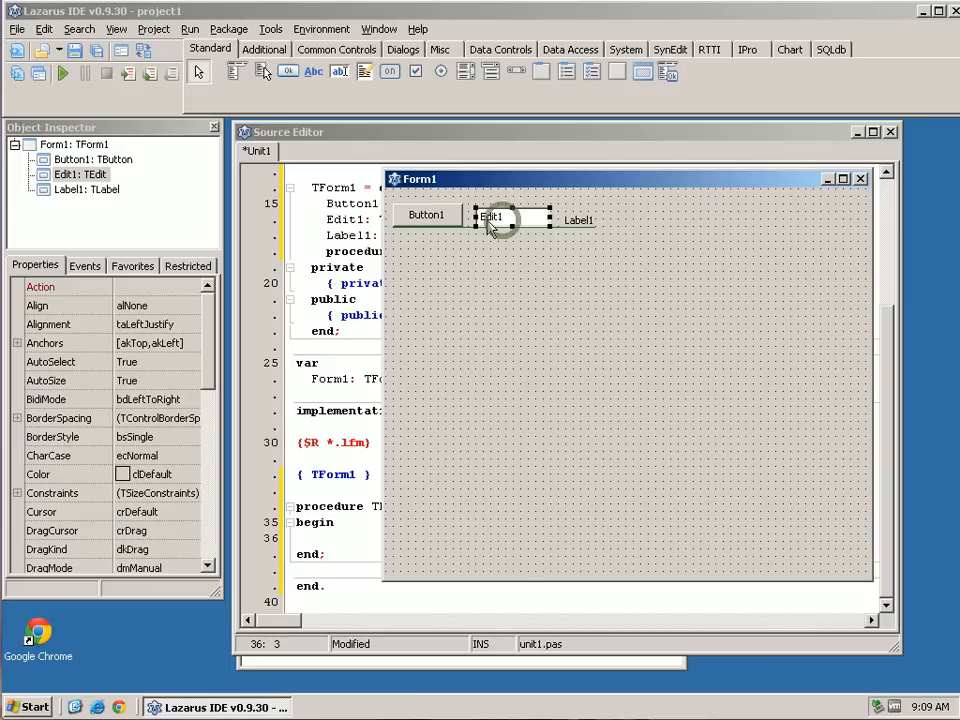
click(580, 220)
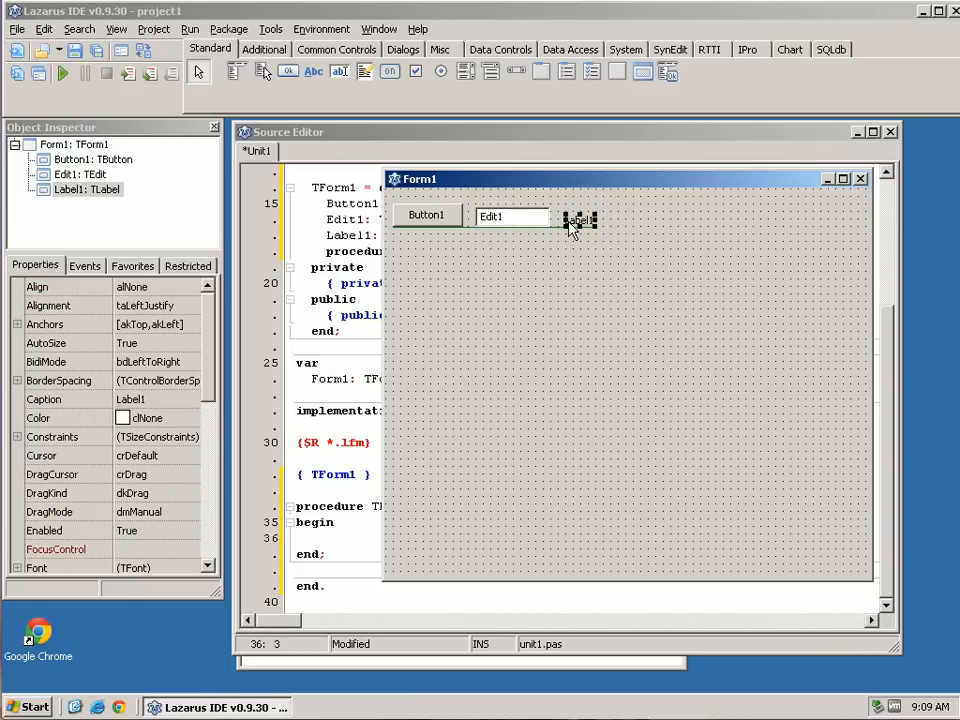
mouse_move(618, 338)
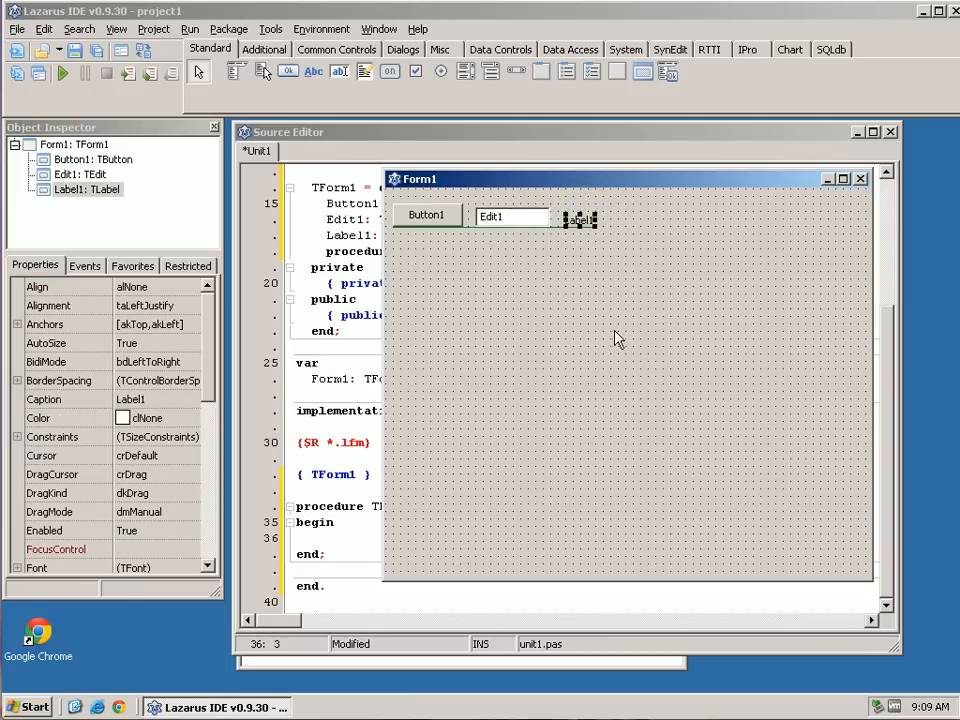
mouse_move(584, 224)
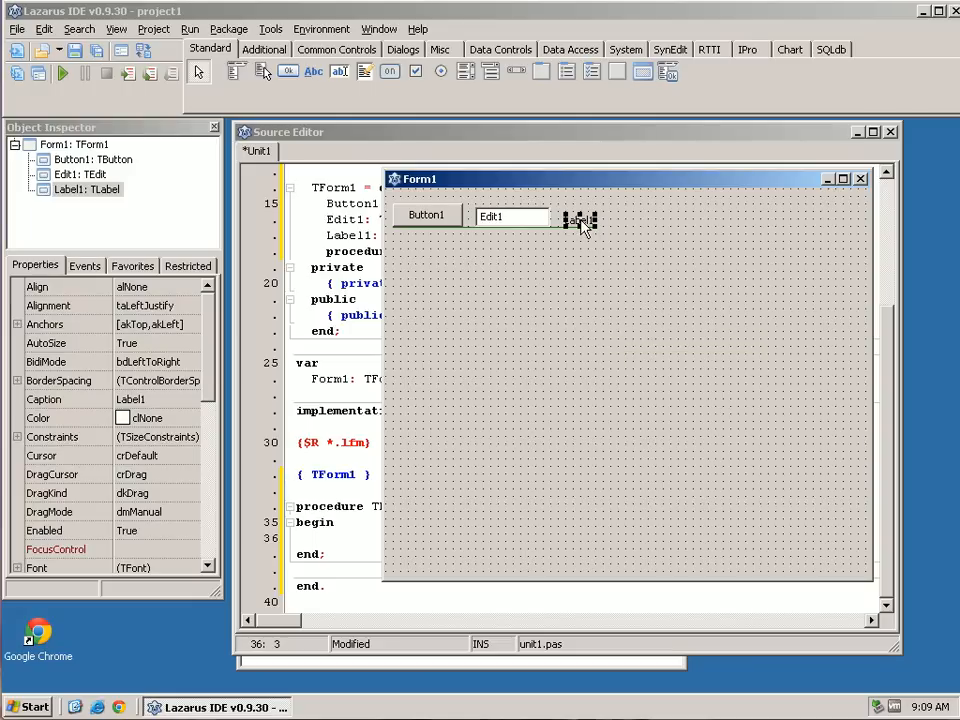
mouse_move(580, 222)
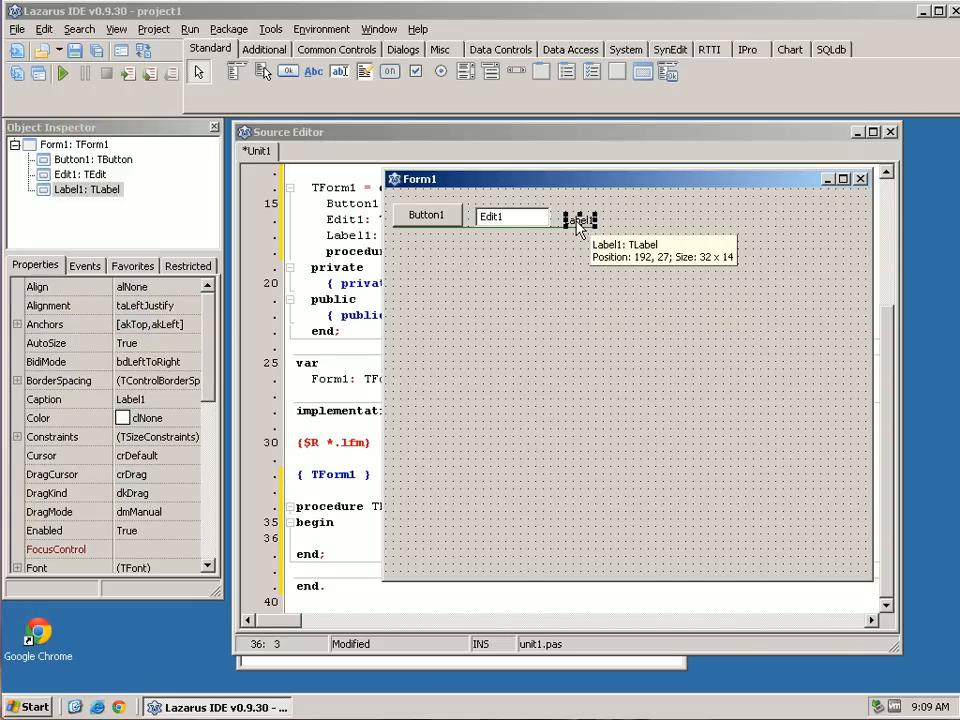
mouse_move(620, 256)
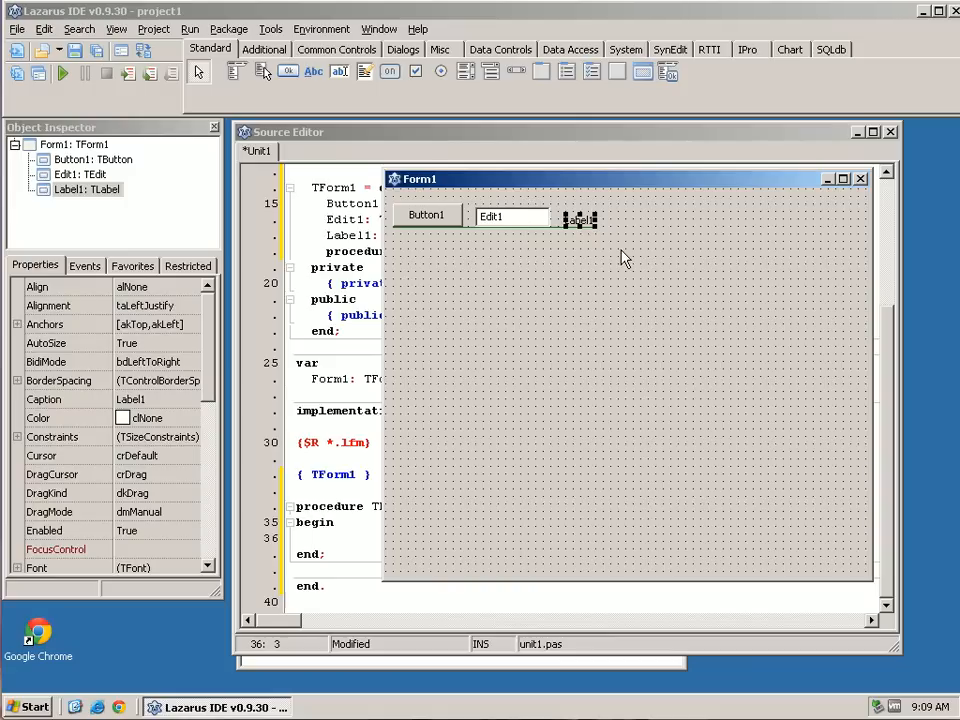
mouse_move(578, 222)
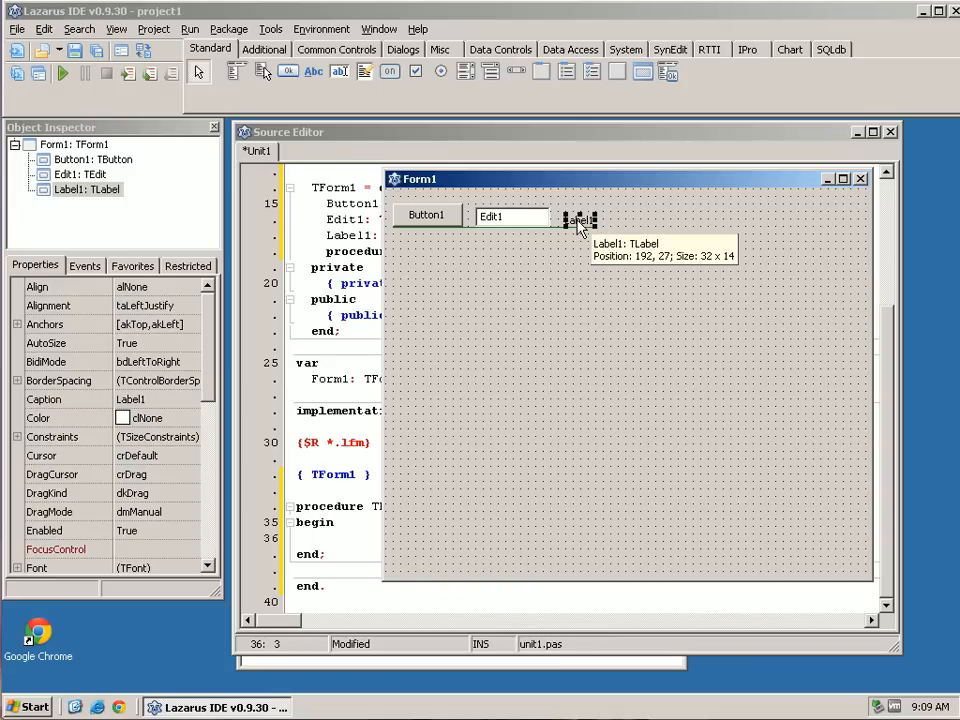
click(510, 216)
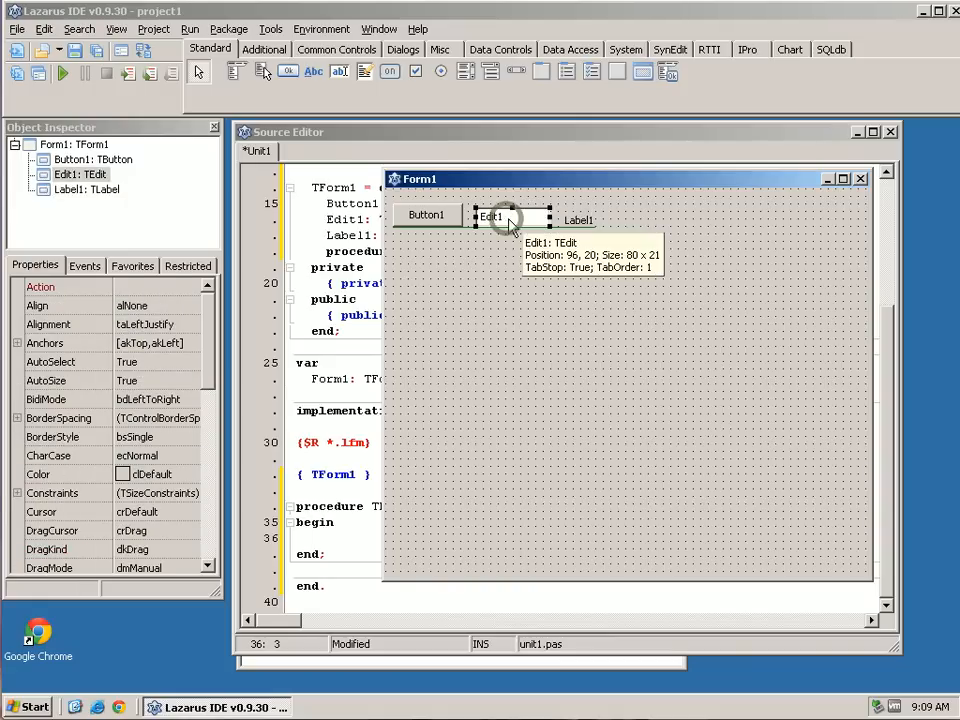
click(426, 214)
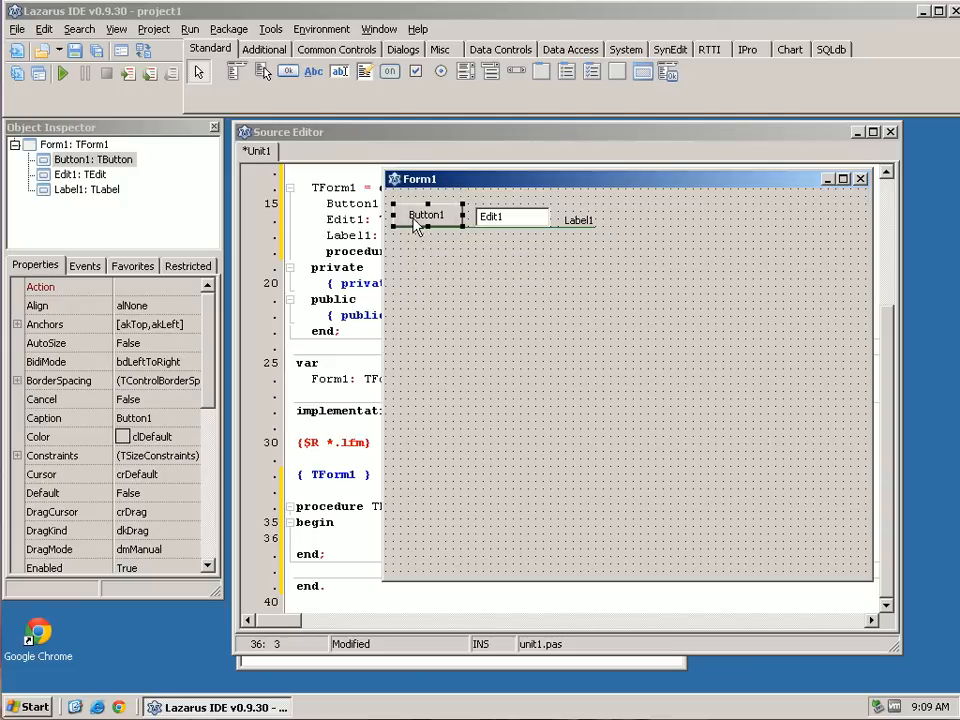
mouse_move(424, 216)
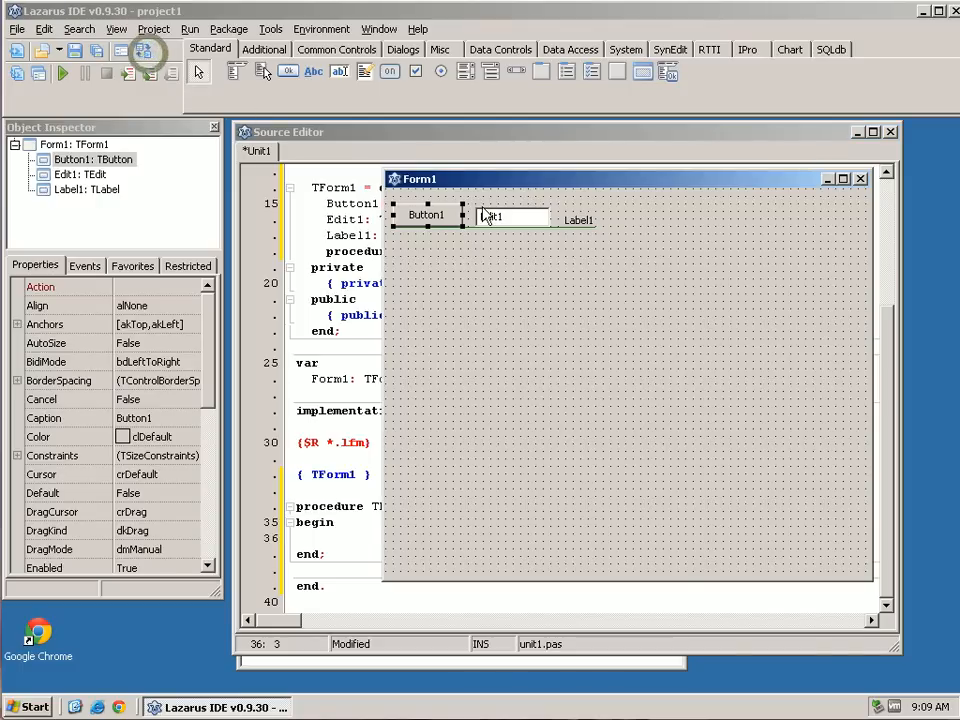
click(500, 216)
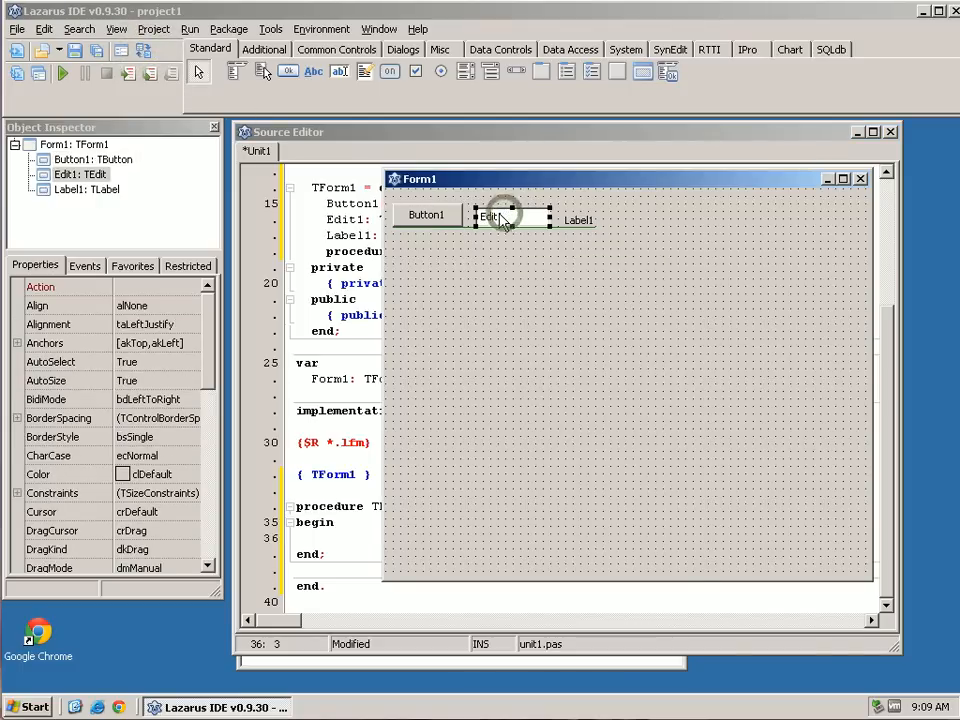
drag(580, 220, 590, 248)
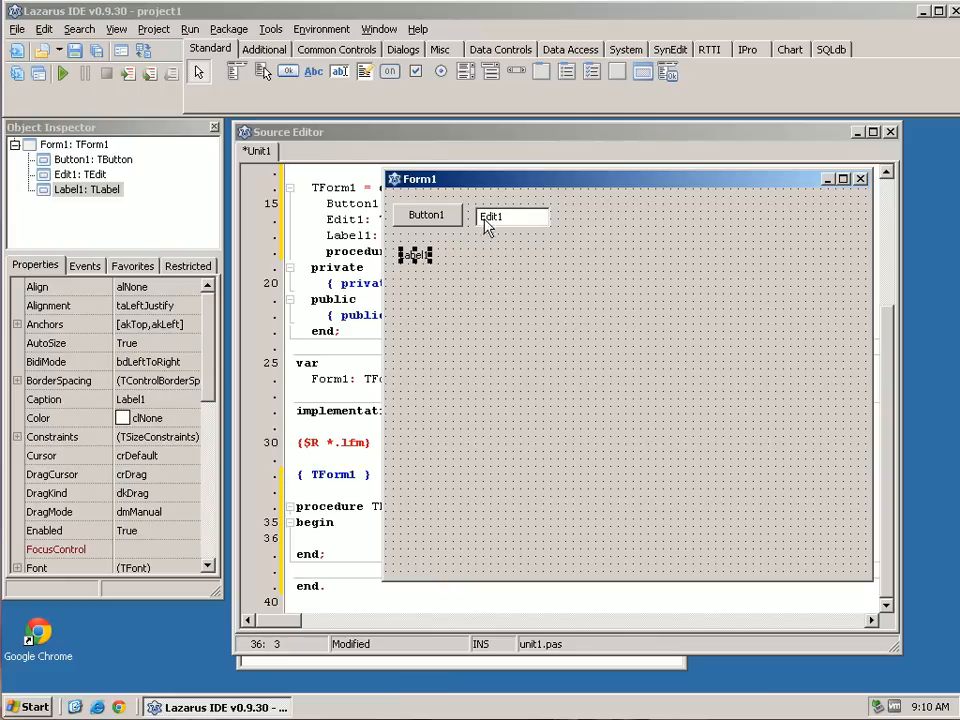
mouse_move(504, 218)
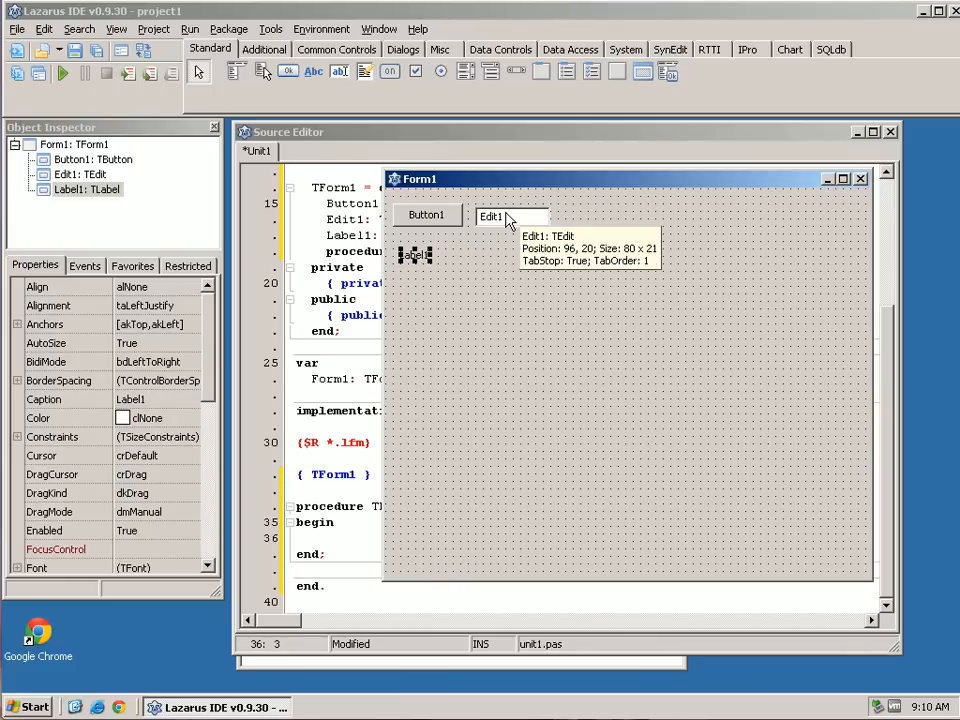
mouse_move(424, 232)
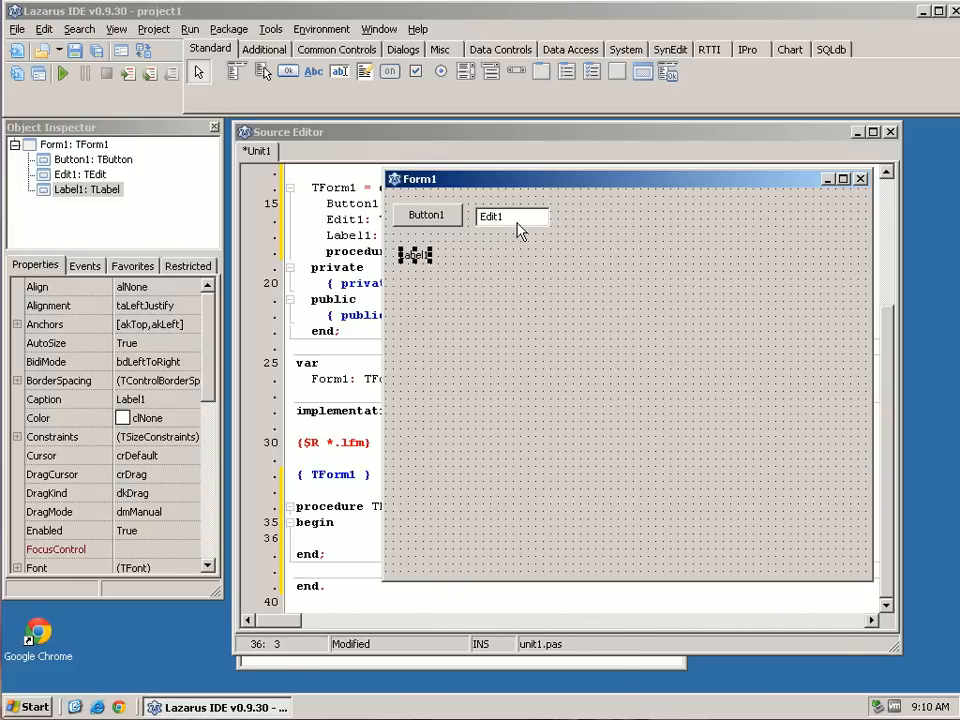
mouse_move(518, 222)
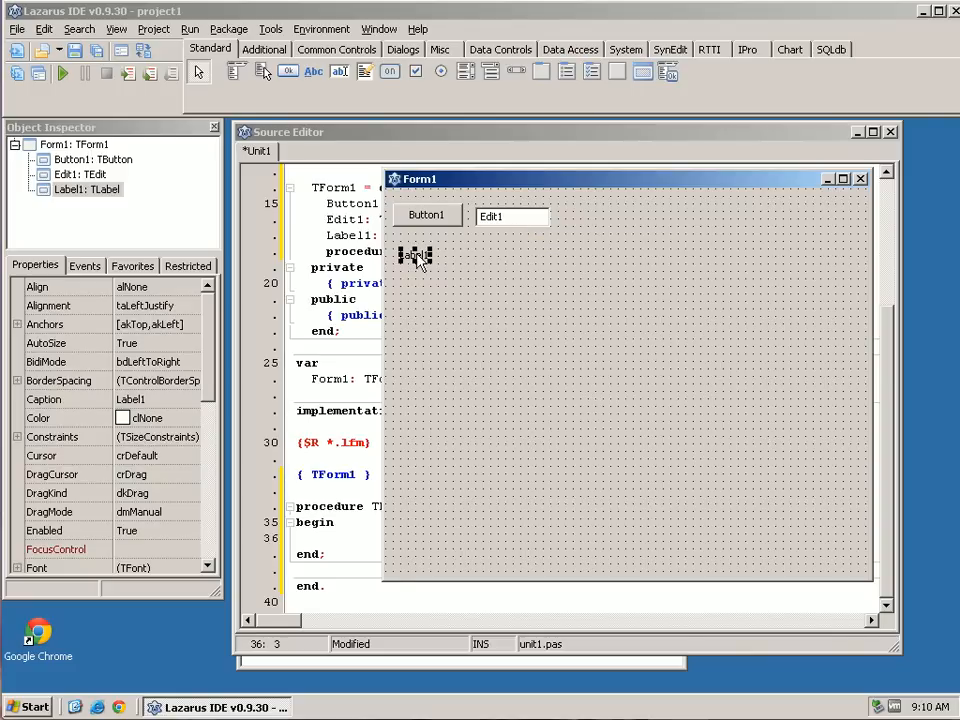
mouse_move(412, 256)
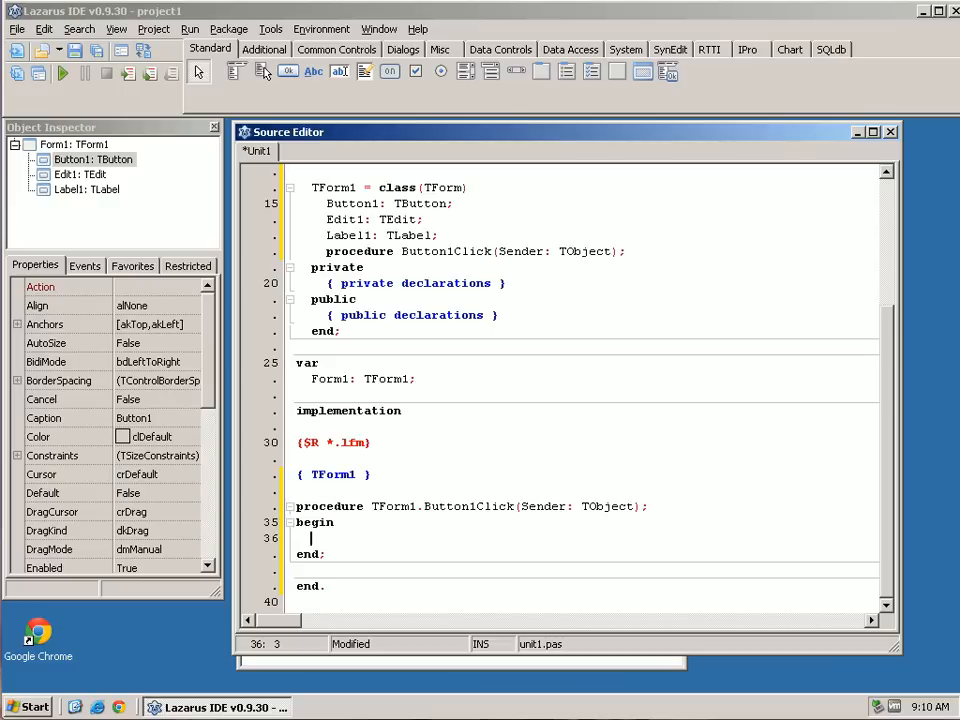
Step: Enter x = 3 inside the Button1Click handler body
text(x)
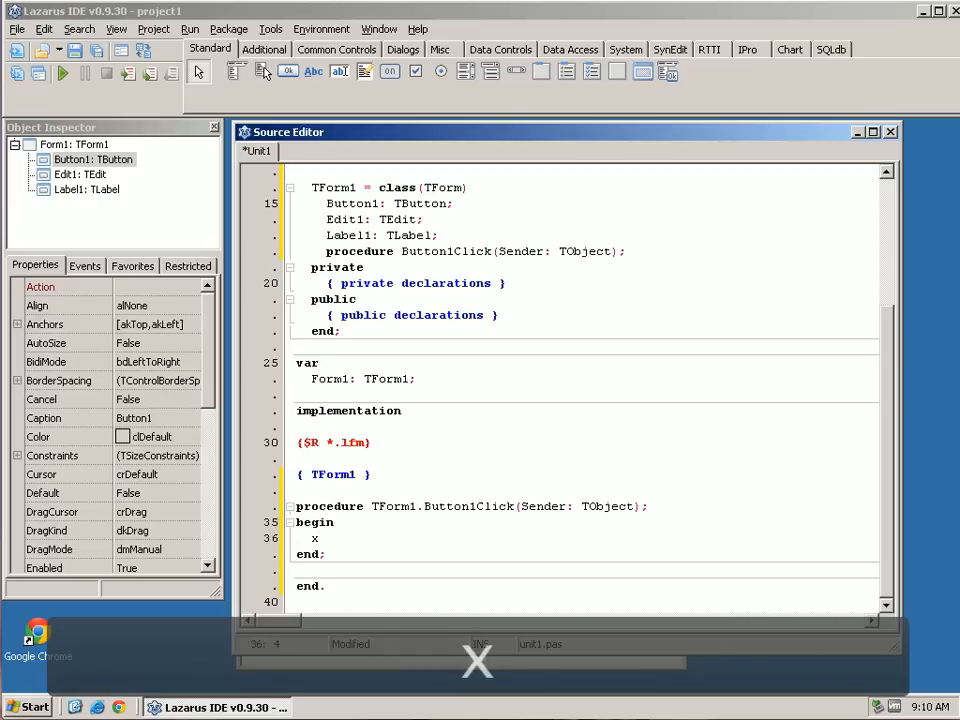
text(=)
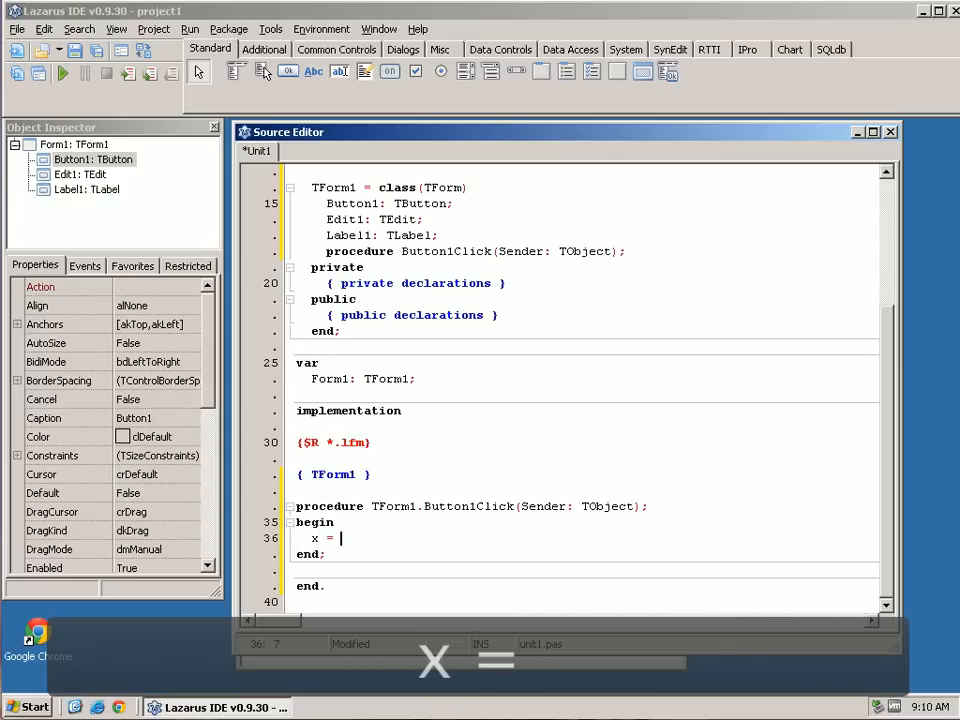
text(3)
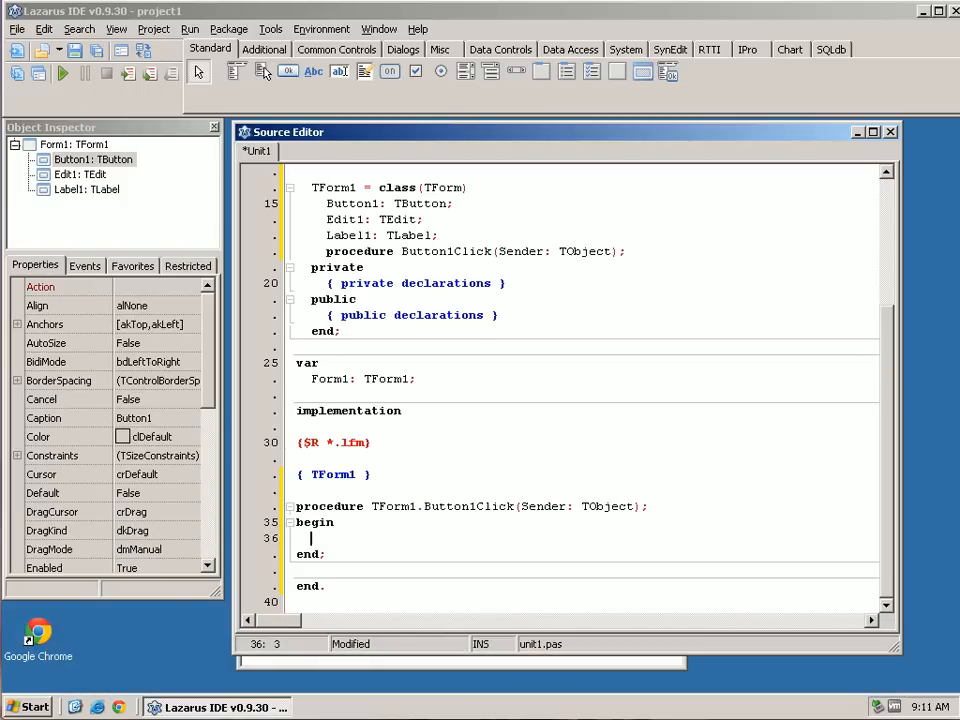
Step: Write Label1.Caption := Edit1.Text; with code completion and return to the form designer
text(Label)
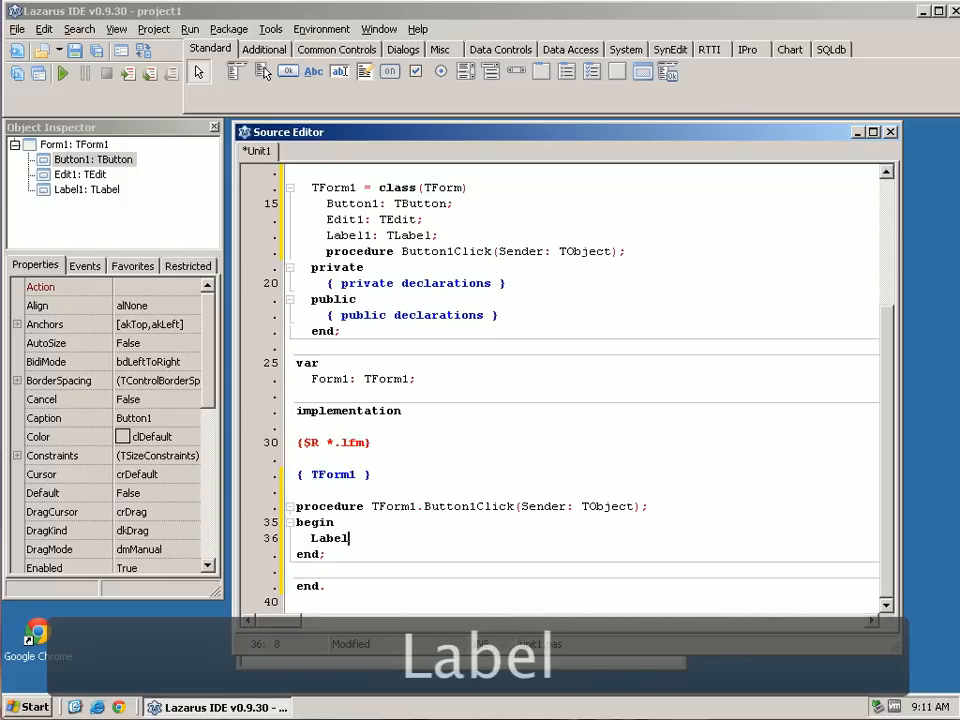
text(1)
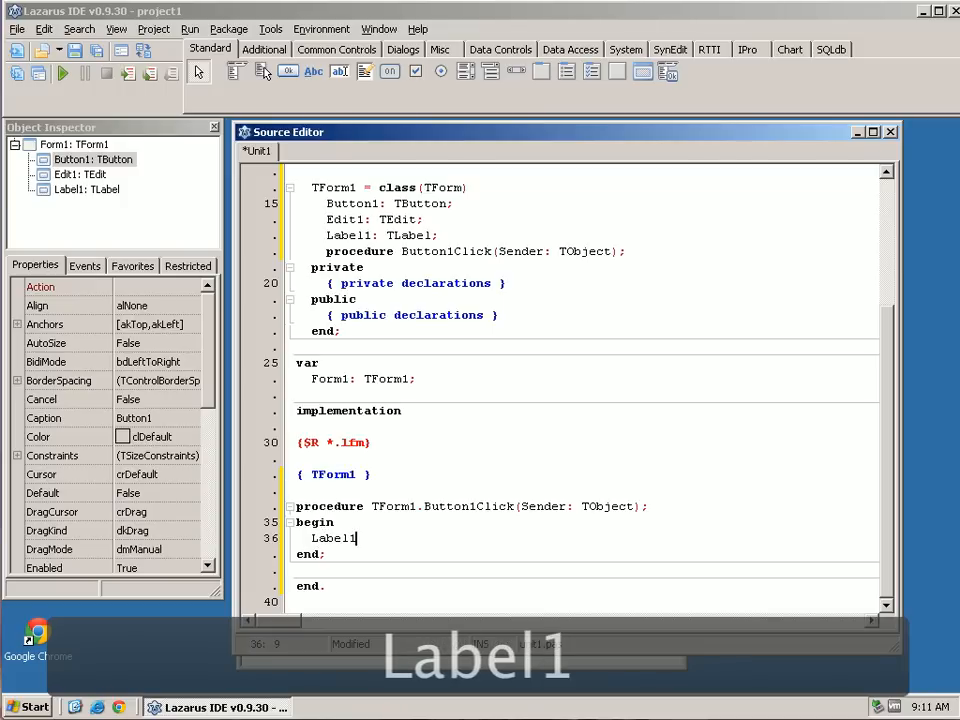
text(.)
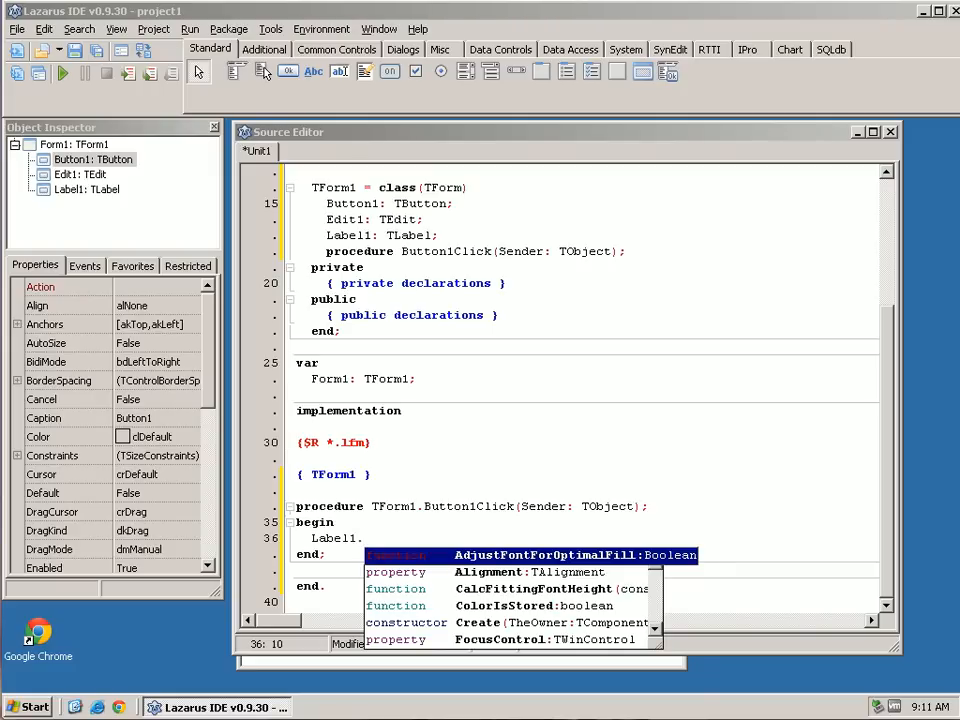
text(.)
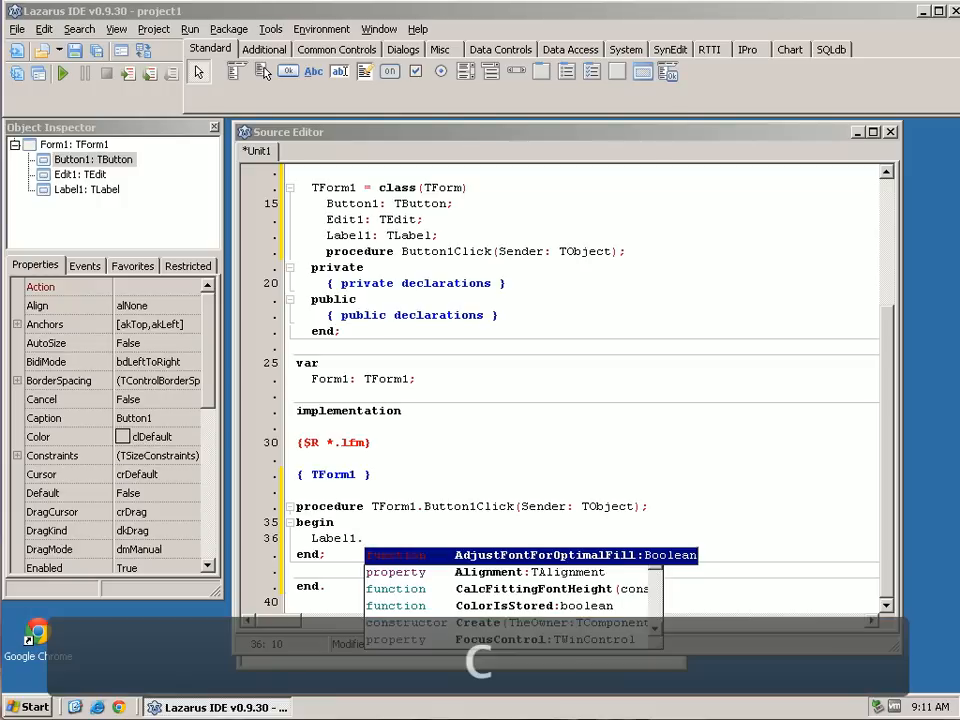
text(aption :=  ;)
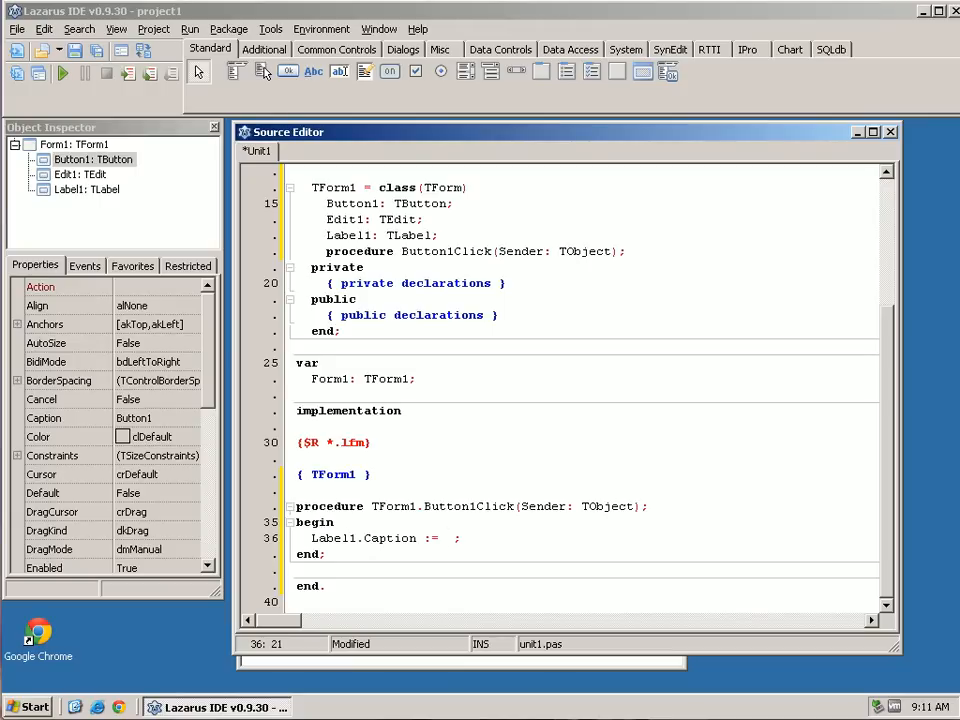
text(E)
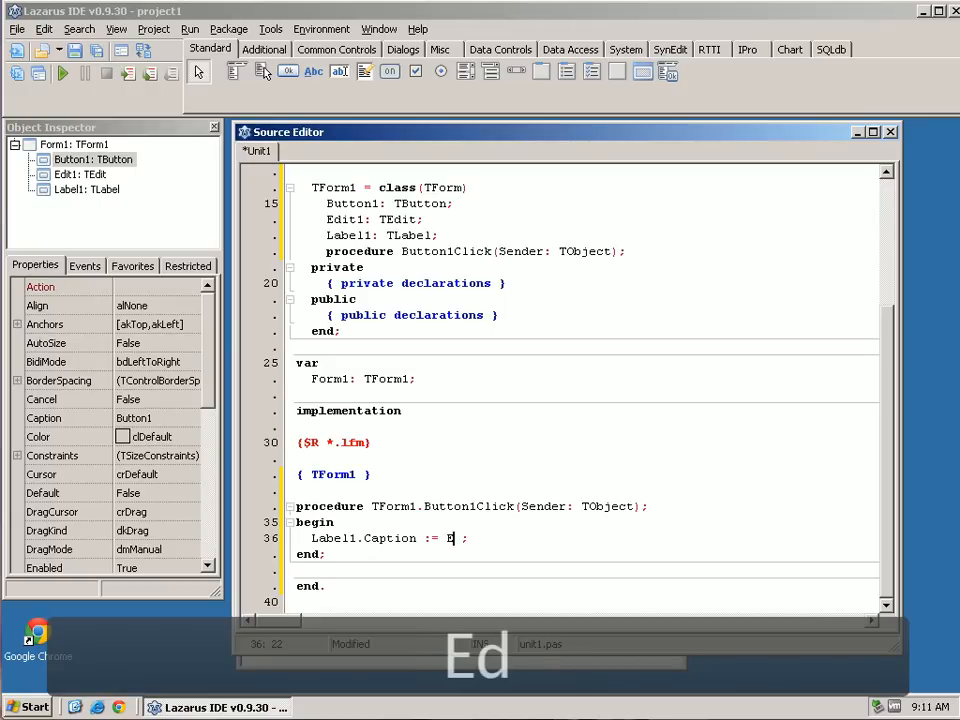
text(dit1)
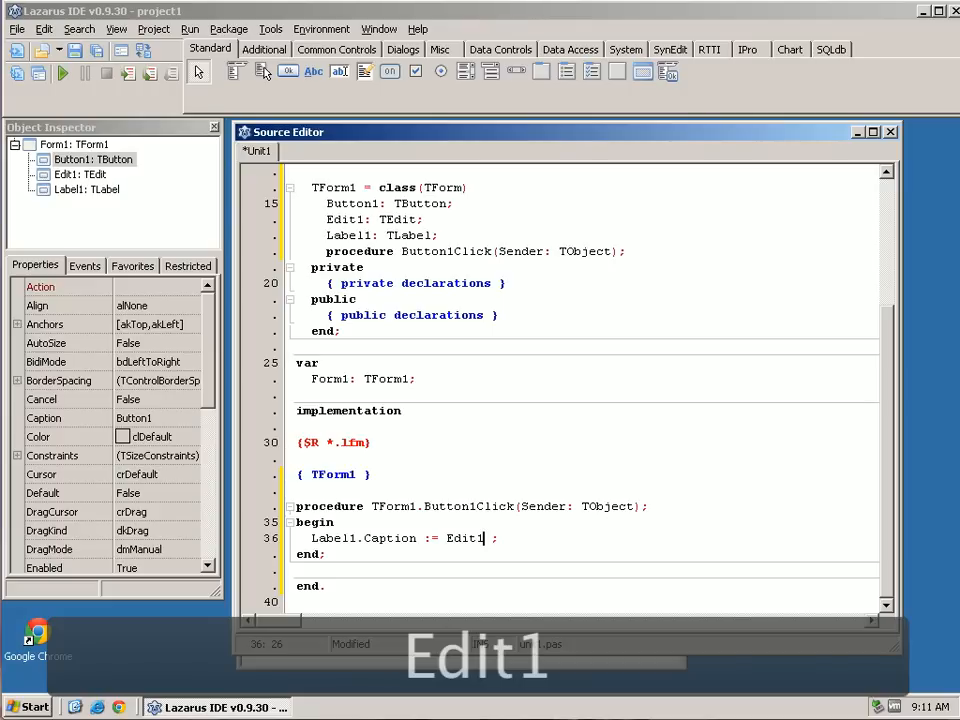
text(.)
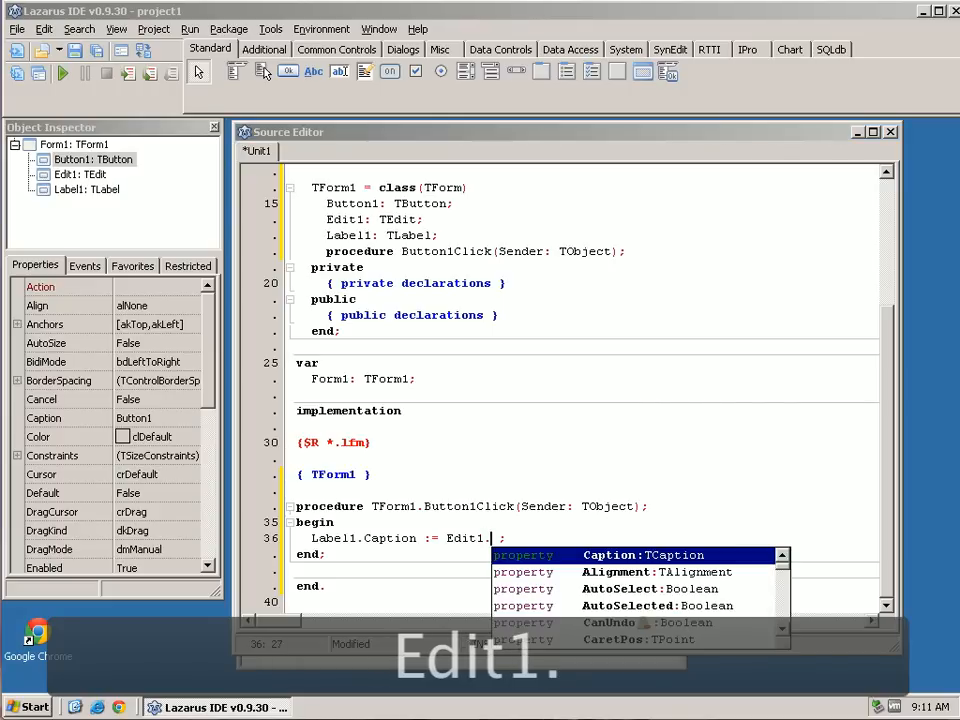
text(t)
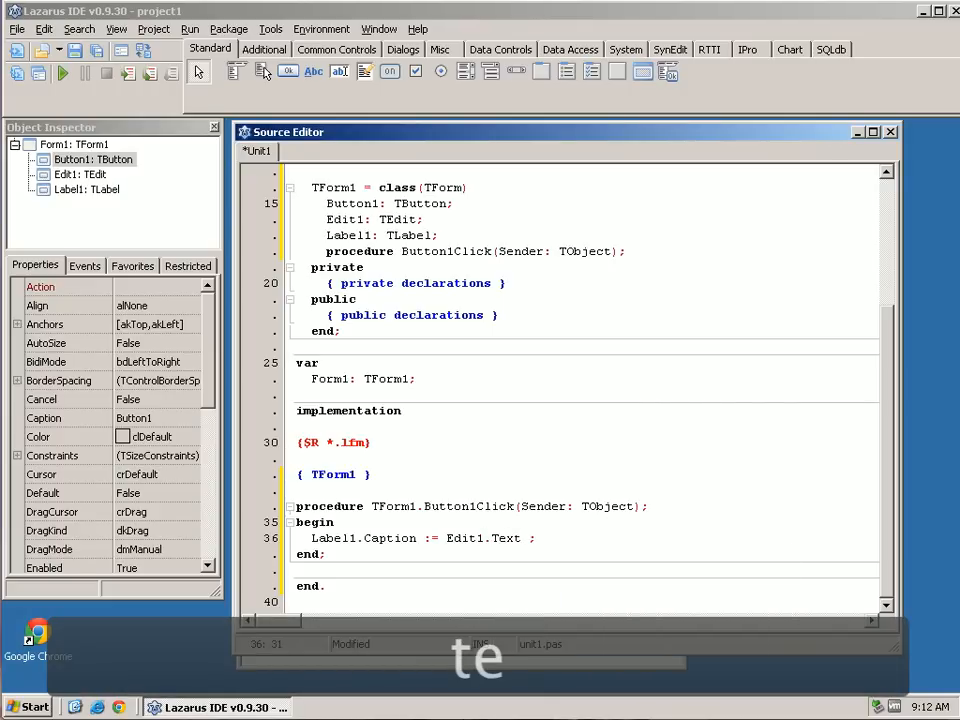
click(524, 538)
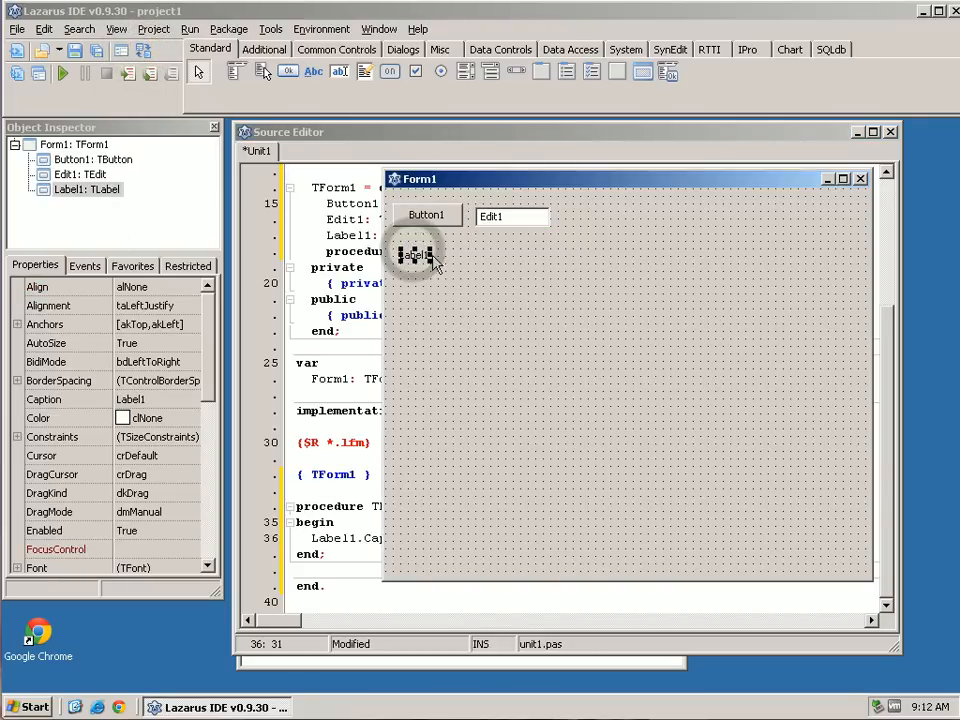
click(510, 216)
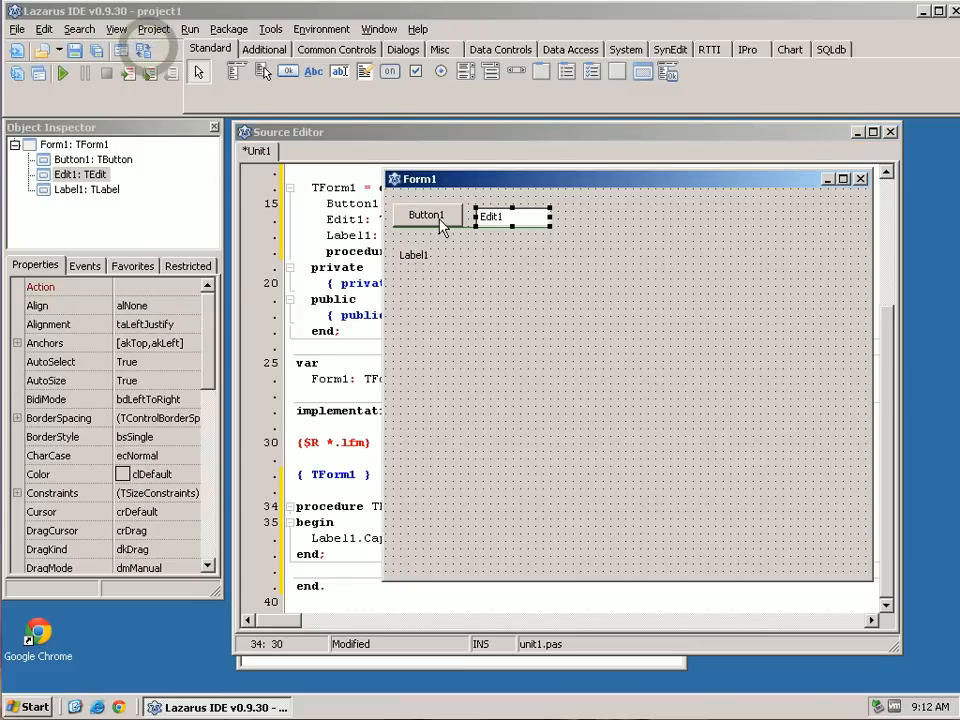
click(424, 214)
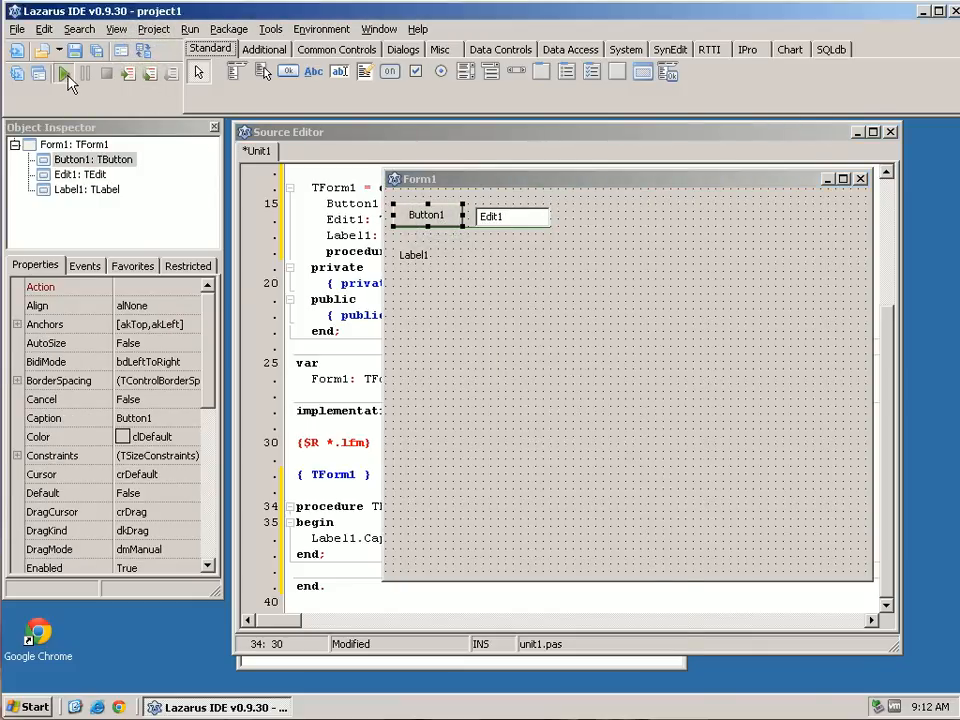
Step: Compile and run the project from the toolbar Run button
click(62, 74)
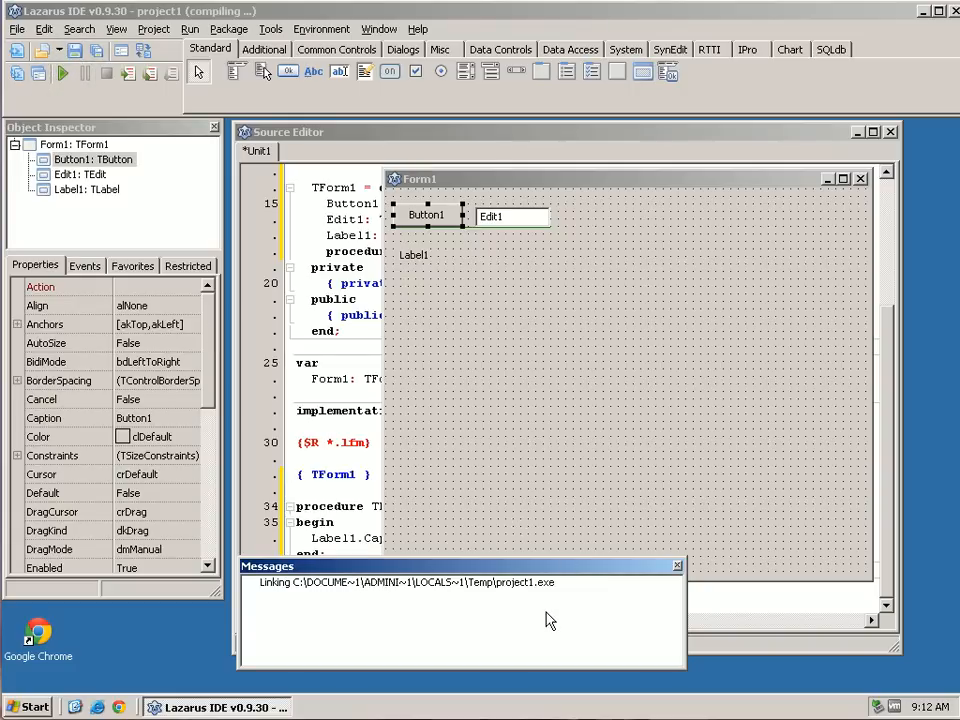
click(62, 72)
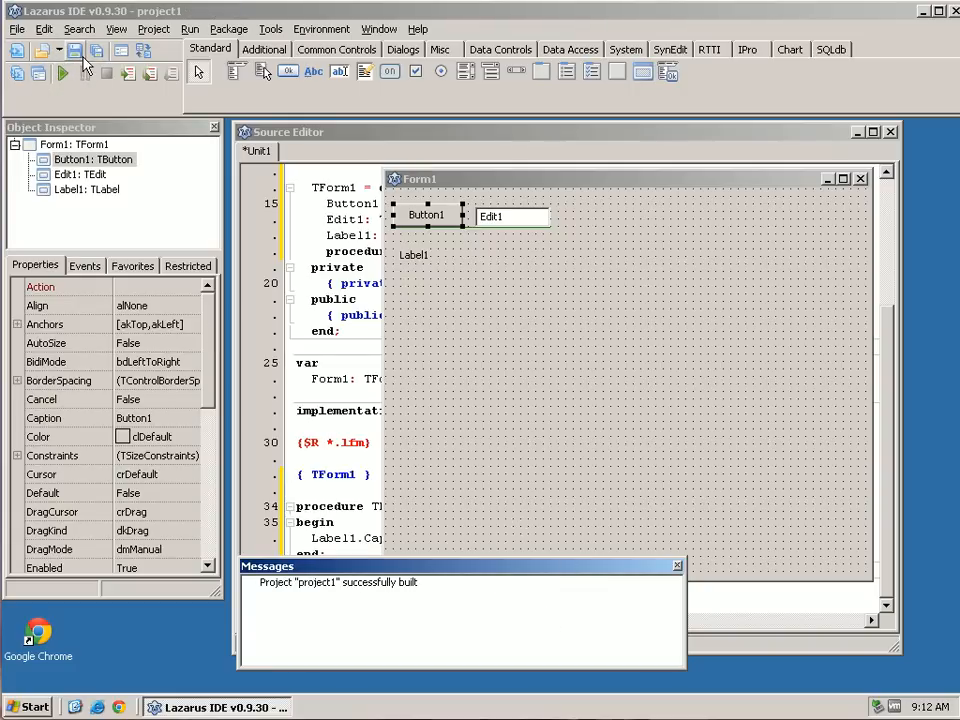
click(60, 72)
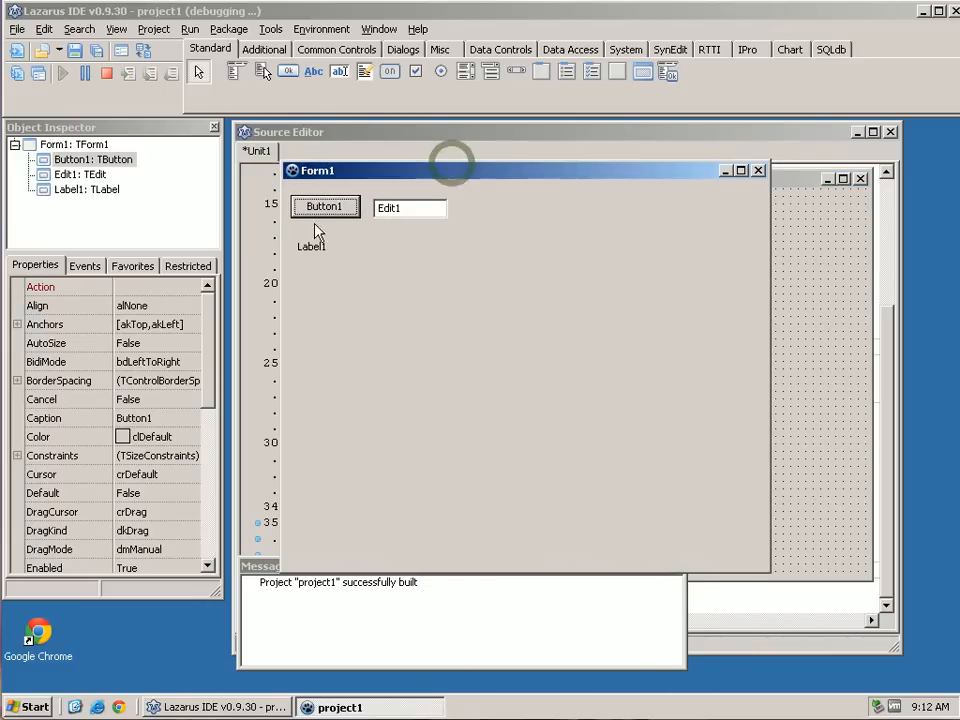
Step: Enter Hello World! in the running edit box and have Button1 copy it into the label
click(404, 206)
text(Hello World!)
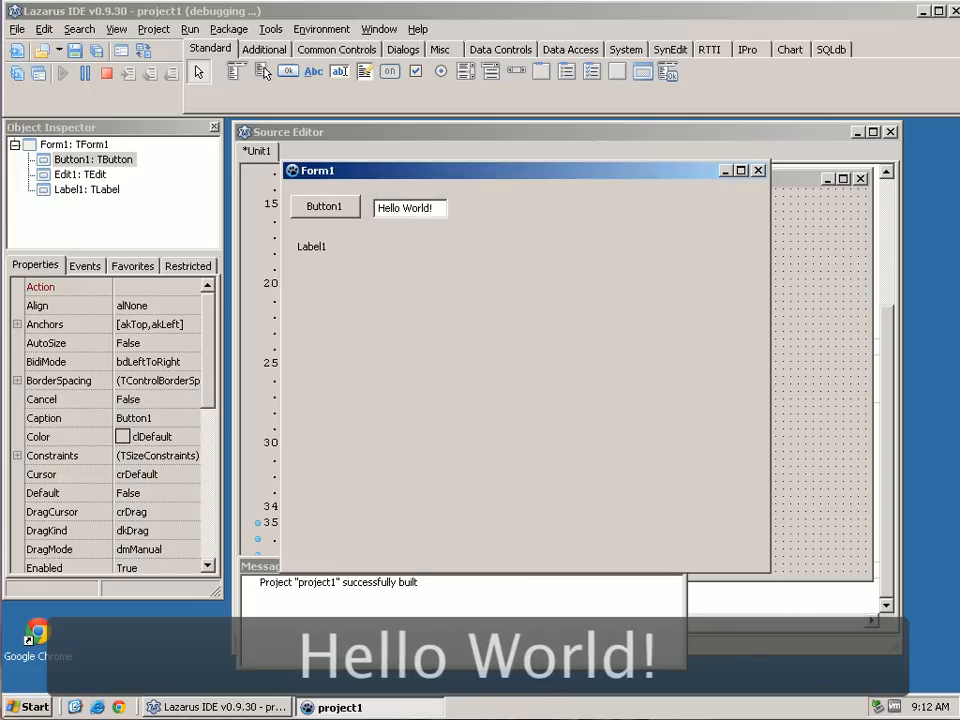
click(324, 206)
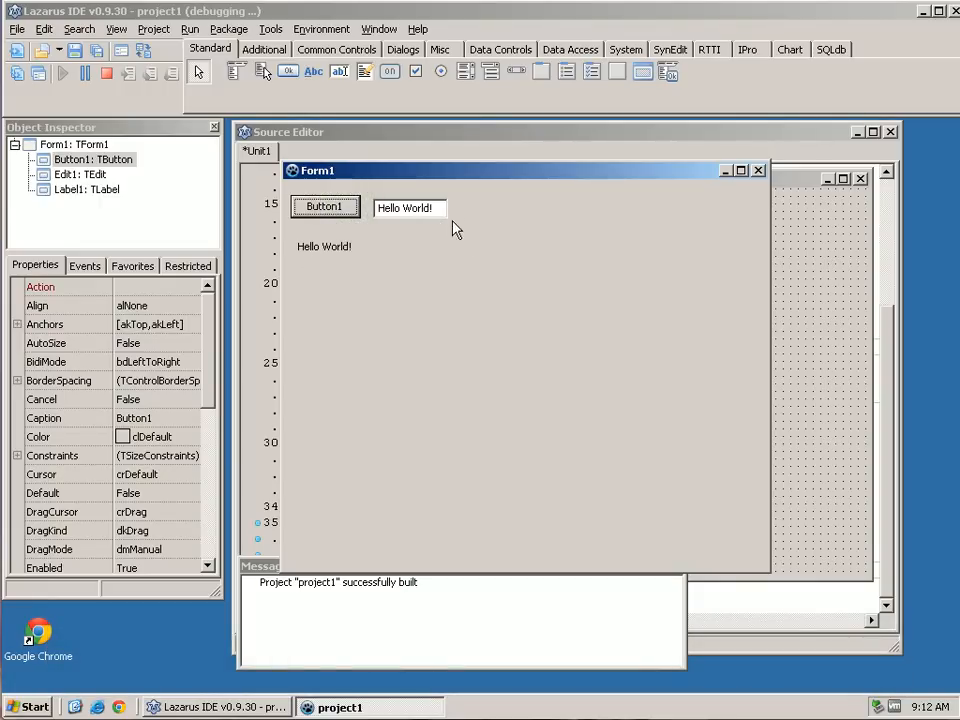
mouse_move(296, 264)
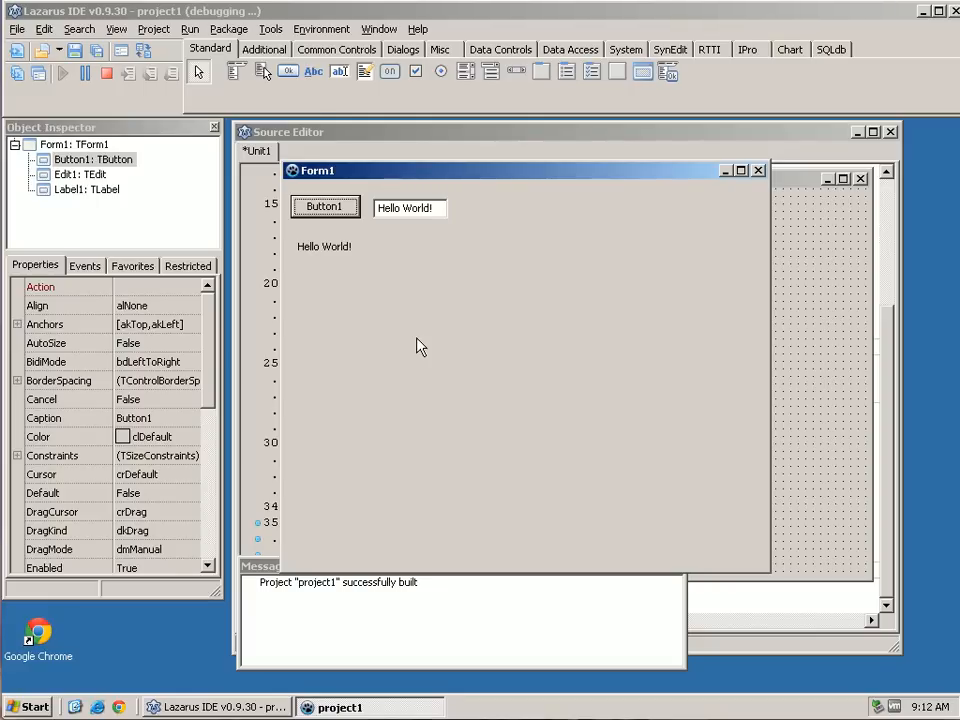
mouse_move(770, 180)
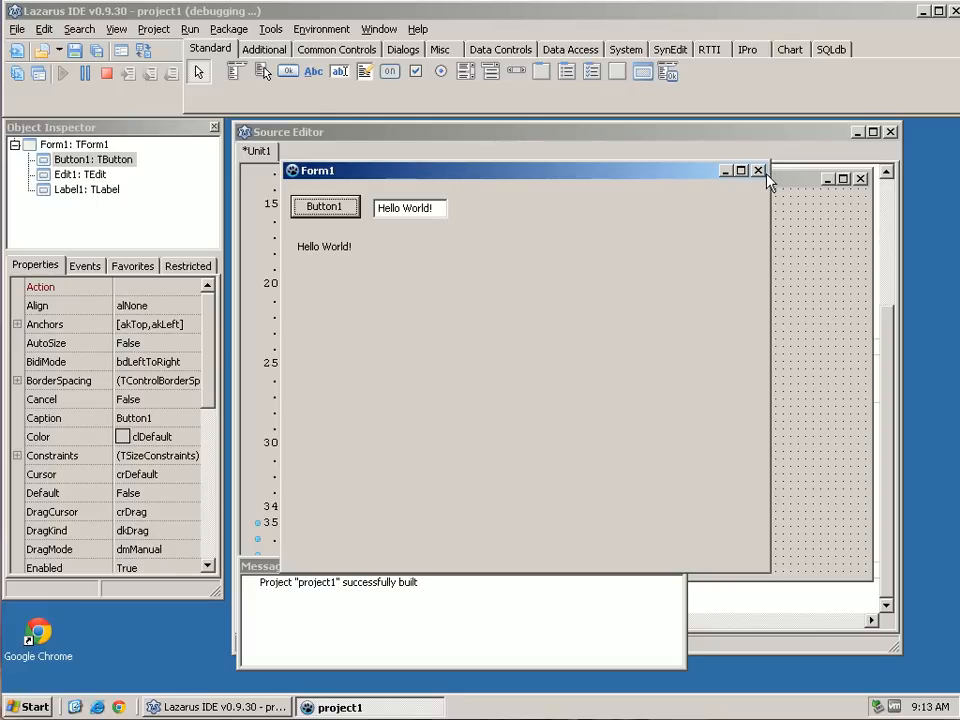
mouse_move(760, 172)
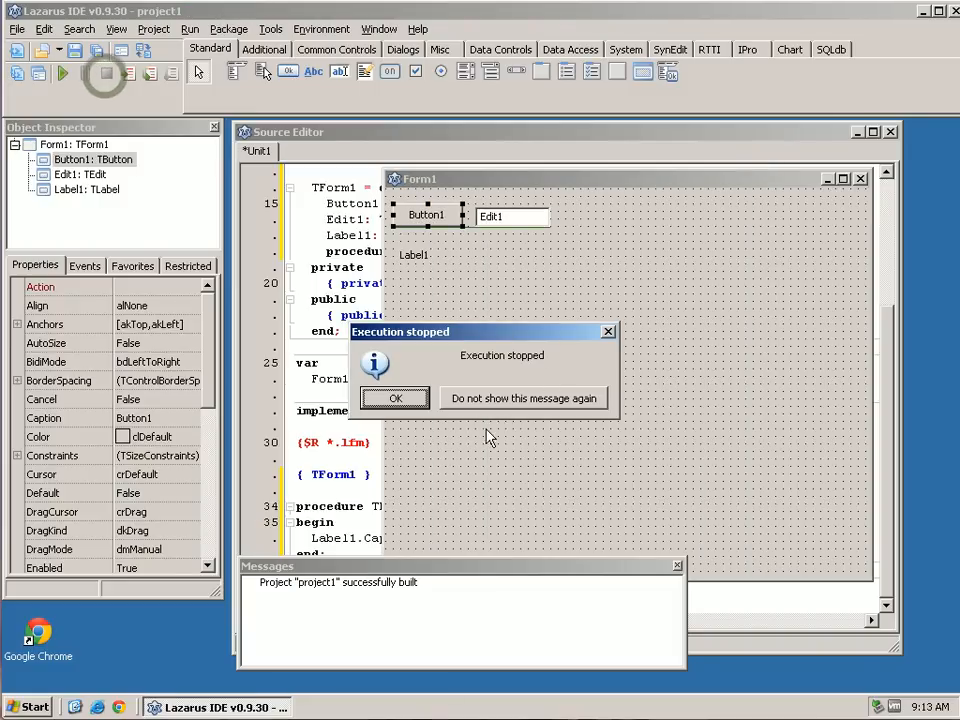
Step: Dismiss the execution-stopped notice and select the edit box on Form1
click(396, 398)
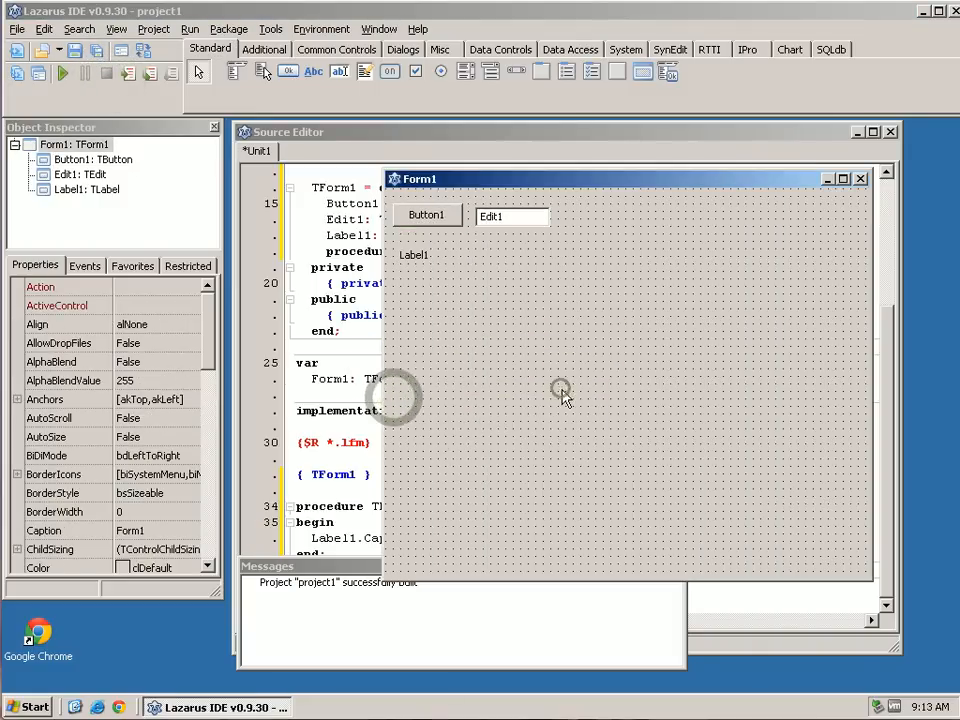
click(510, 216)
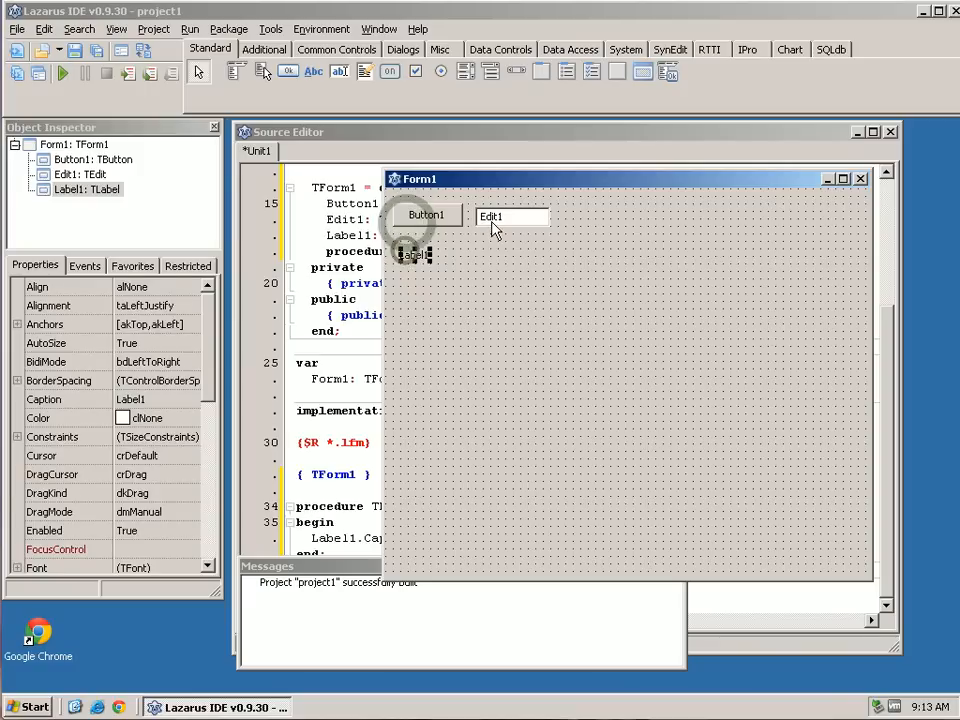
click(512, 216)
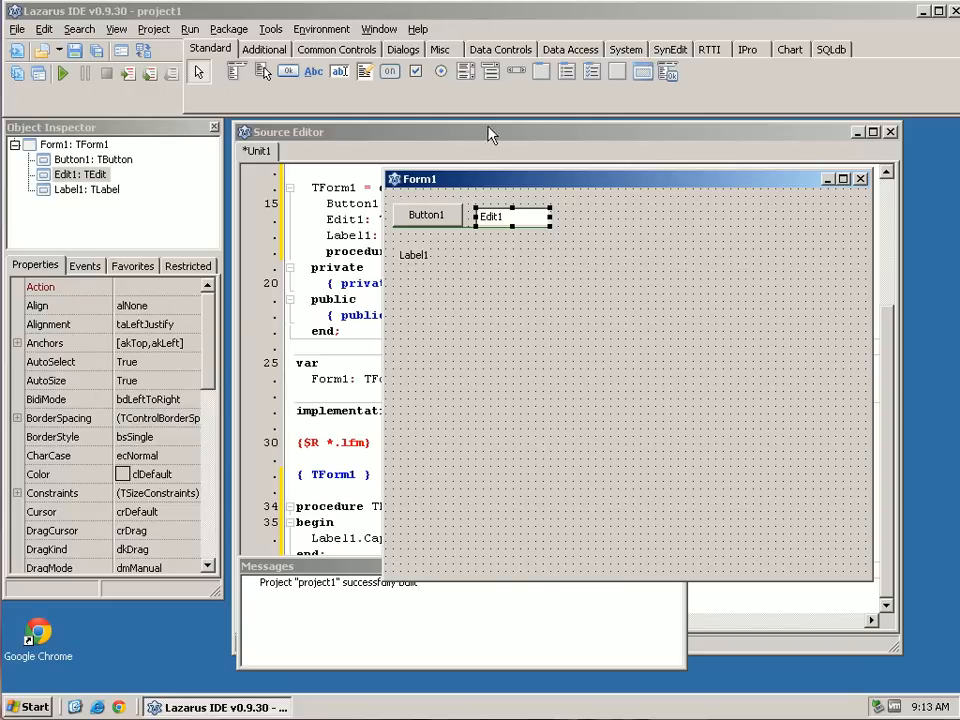
Step: Select Button1 so the Object Inspector shows its properties
click(424, 214)
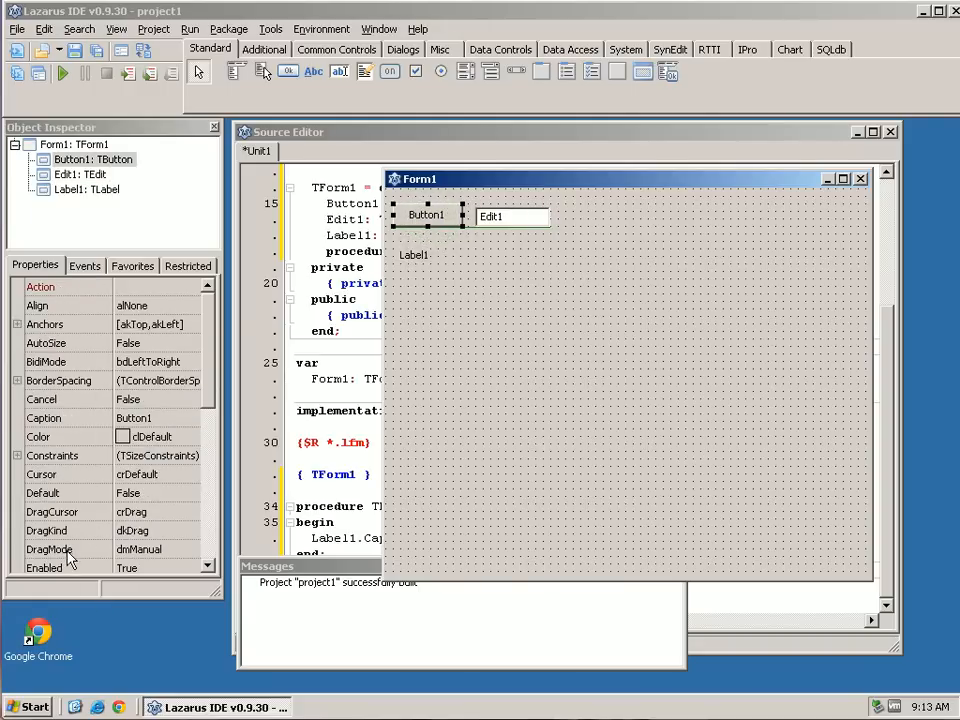
click(490, 216)
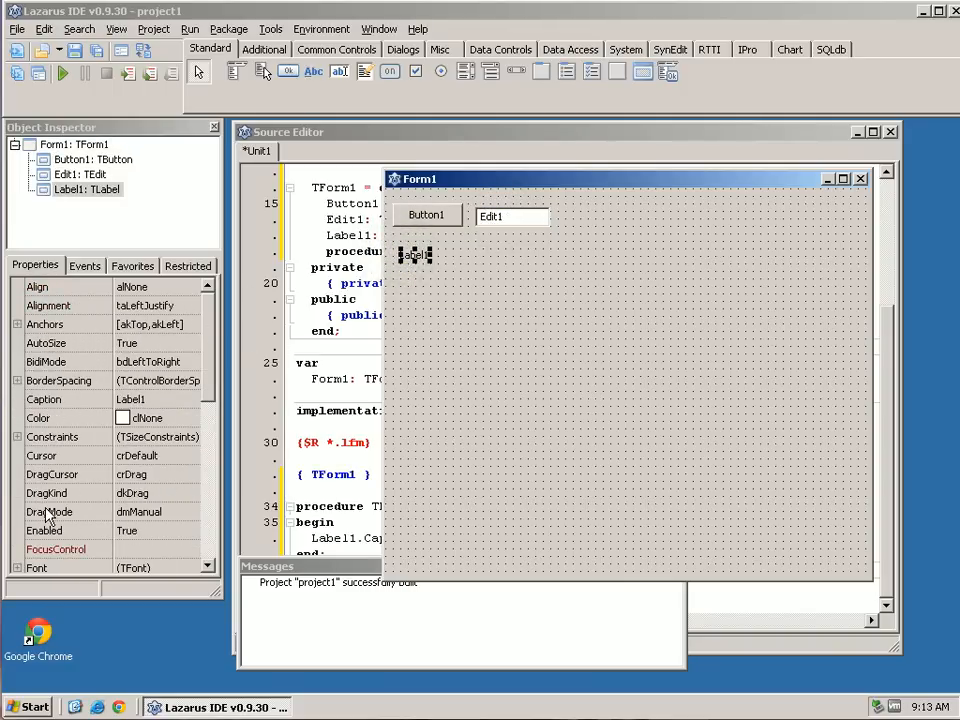
mouse_move(450, 224)
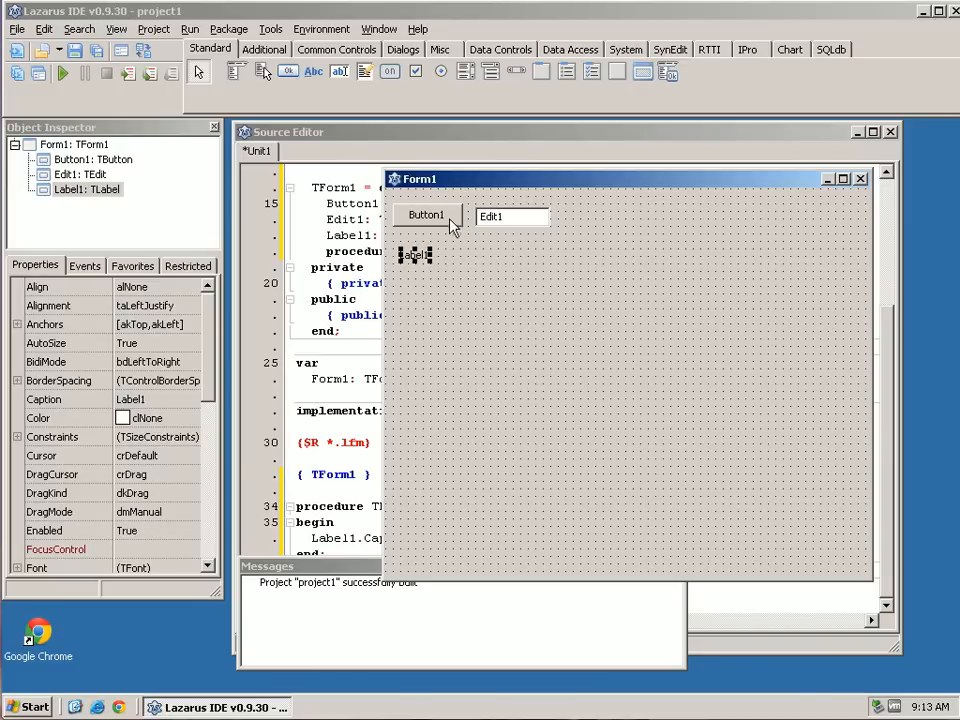
click(424, 216)
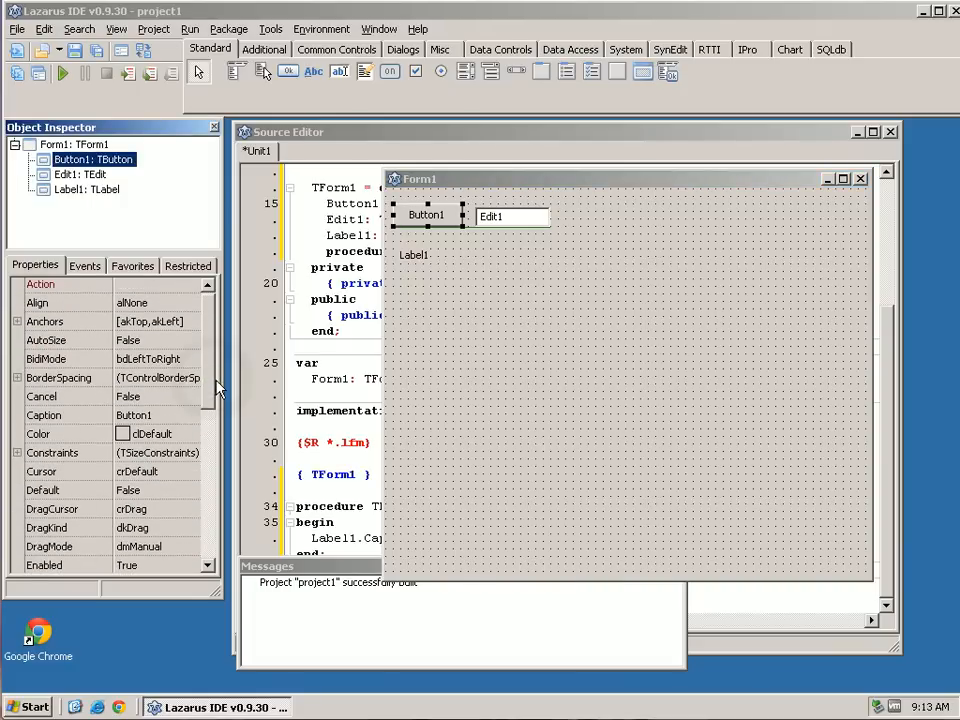
Step: Set Button1's Caption to 'Update Label' and show the Button1Click handler code
click(156, 414)
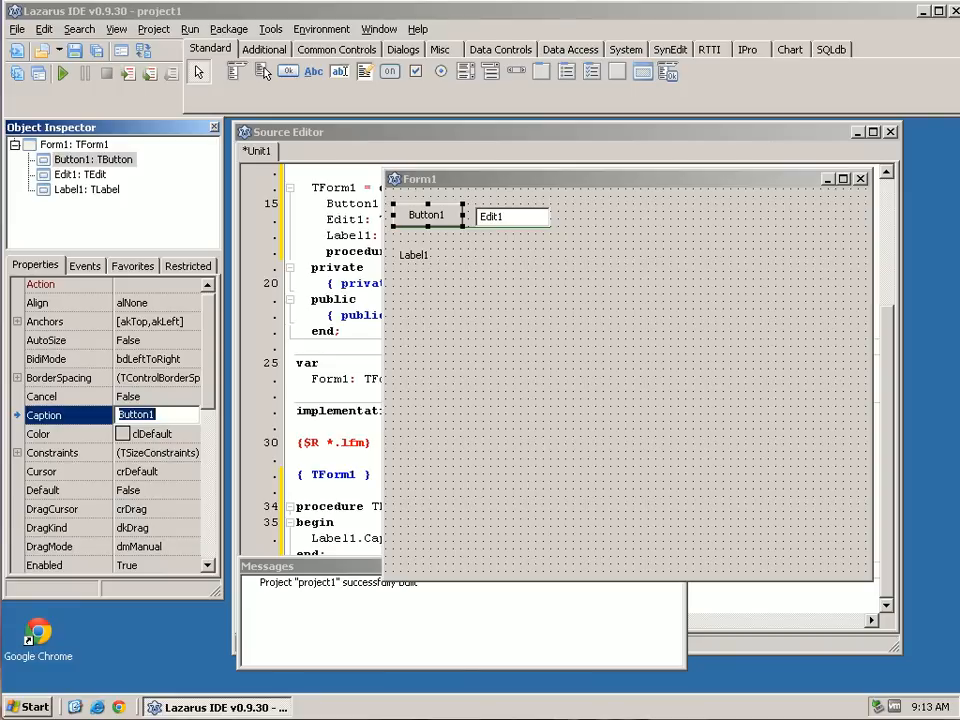
text(H)
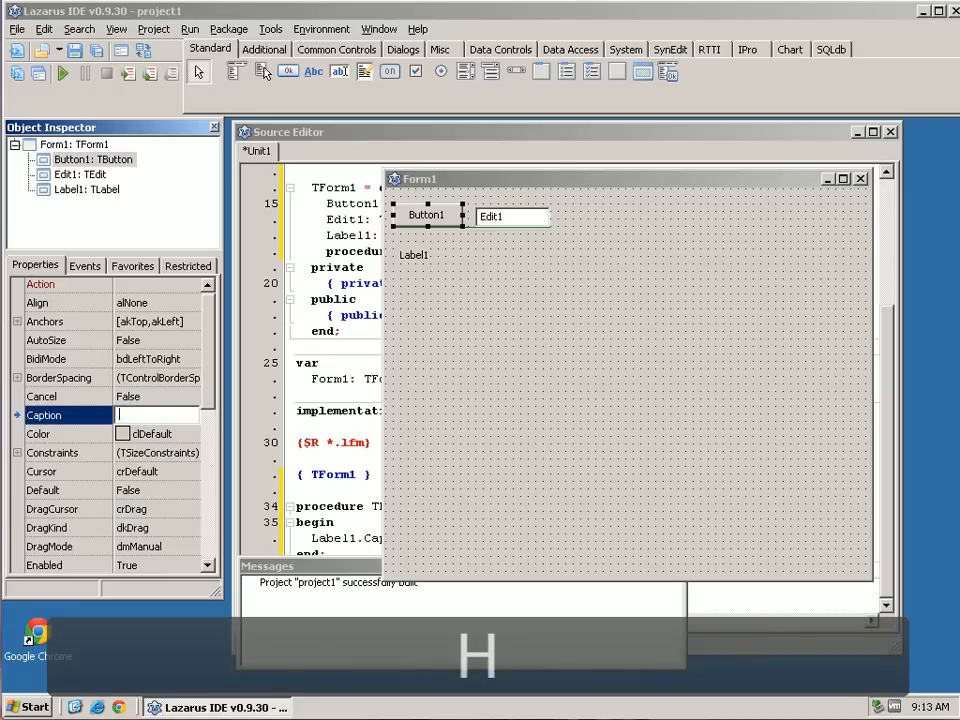
text(Update Label)
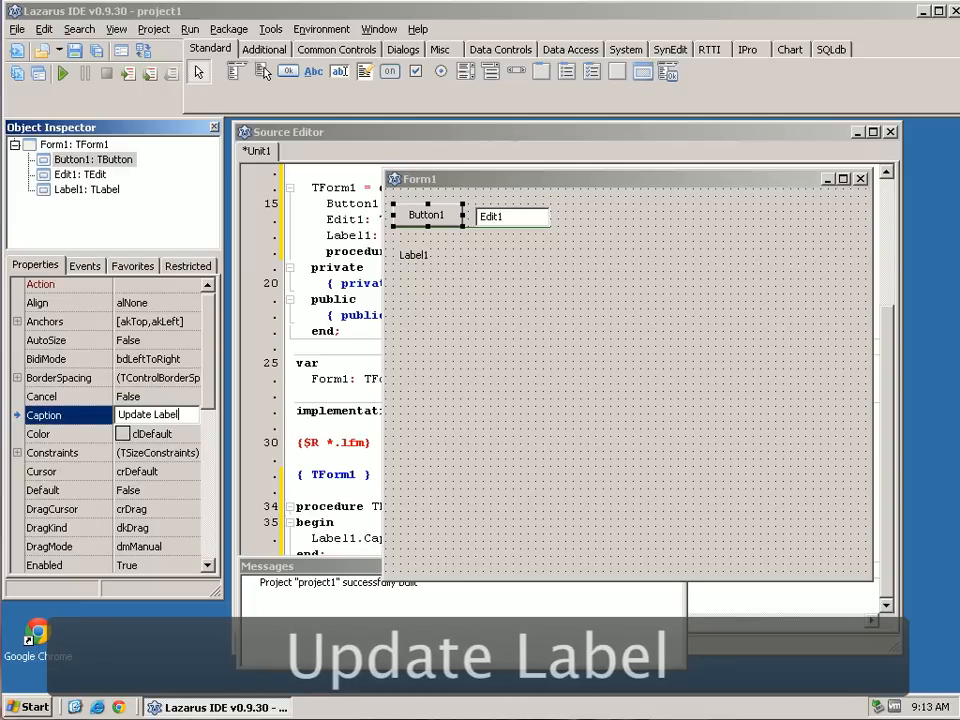
mouse_move(258, 424)
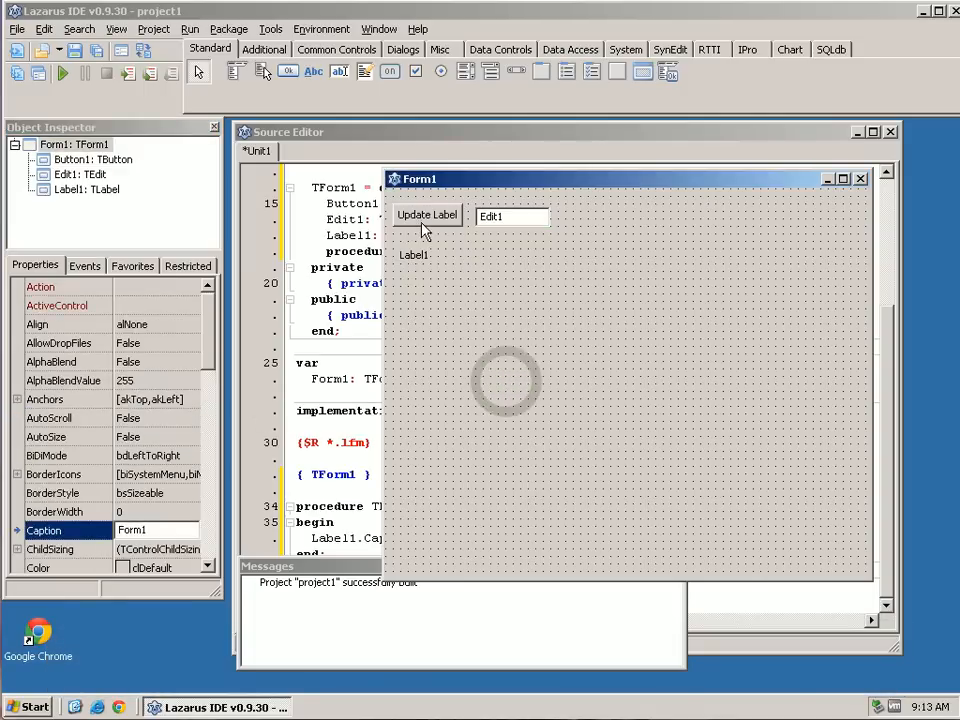
click(426, 214)
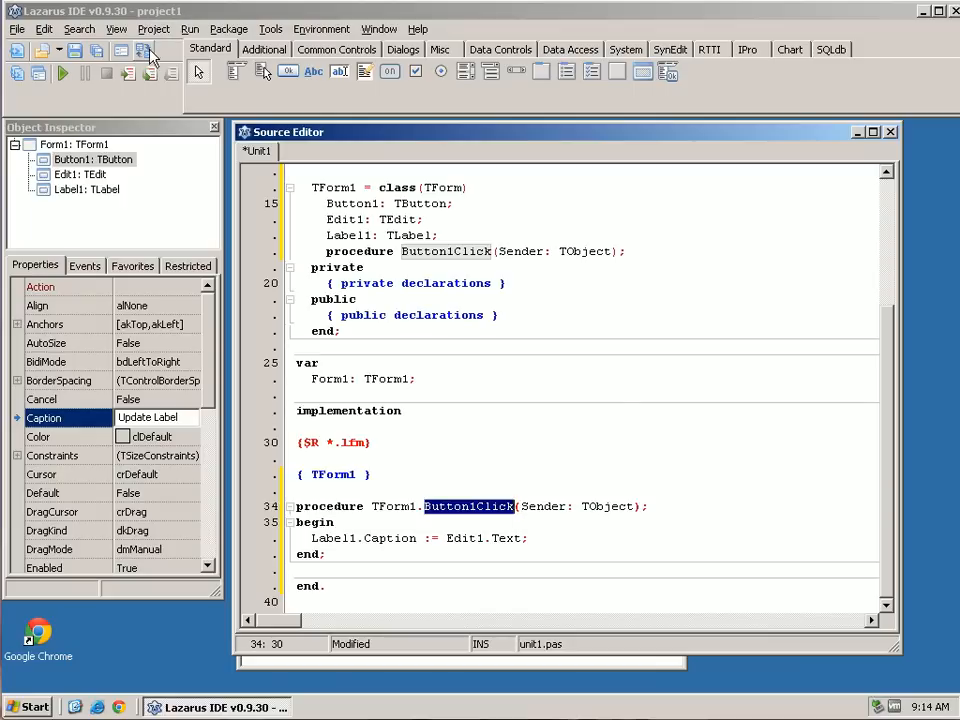
Step: Return to Form1, blank Edit1's Text and deselect to leave the controls empty
click(144, 50)
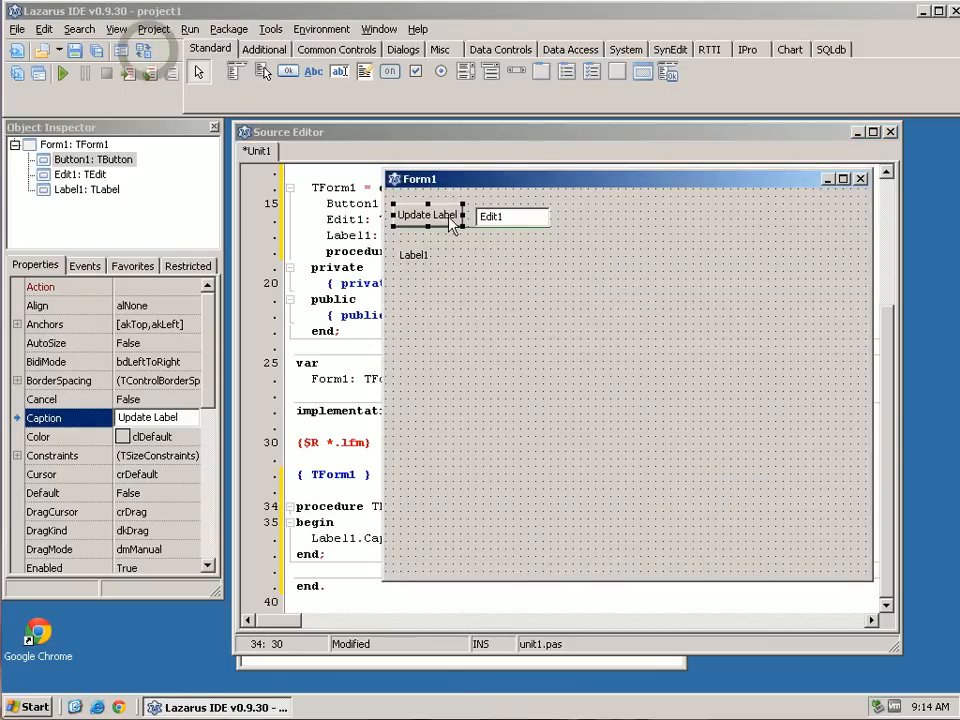
click(512, 216)
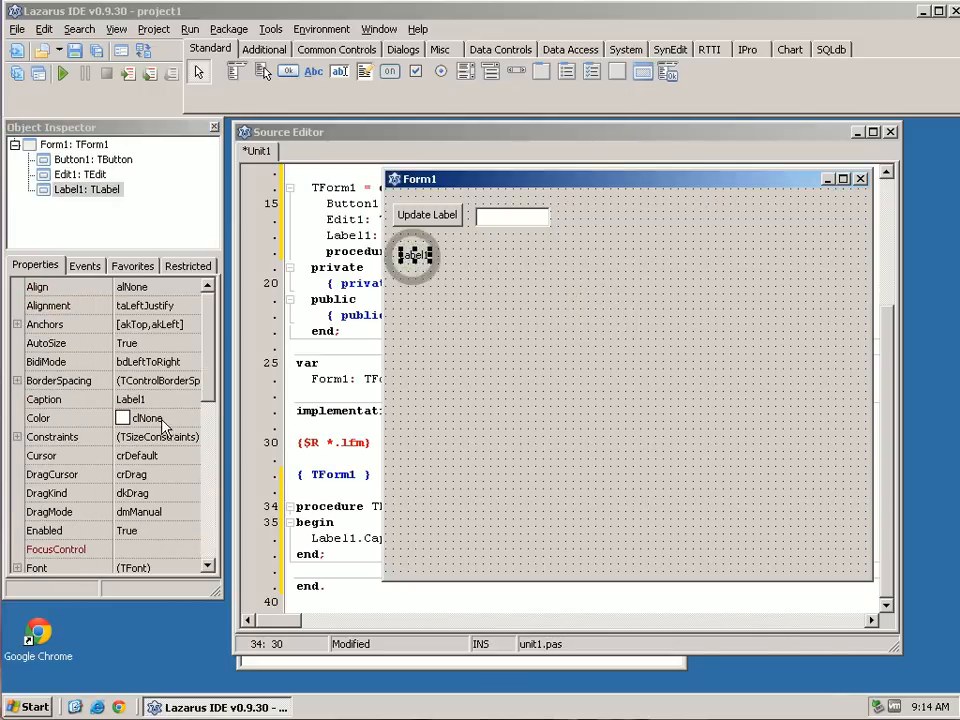
click(150, 398)
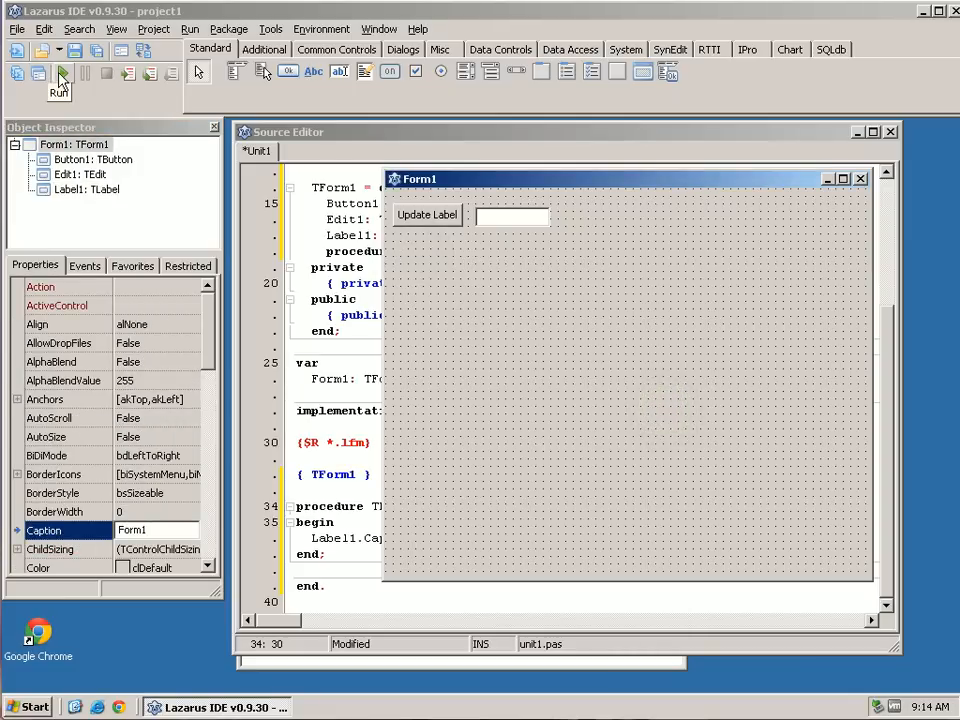
Step: Run the app, enter 'Hello World!' in the edit and have Update Label copy it to the label
click(60, 72)
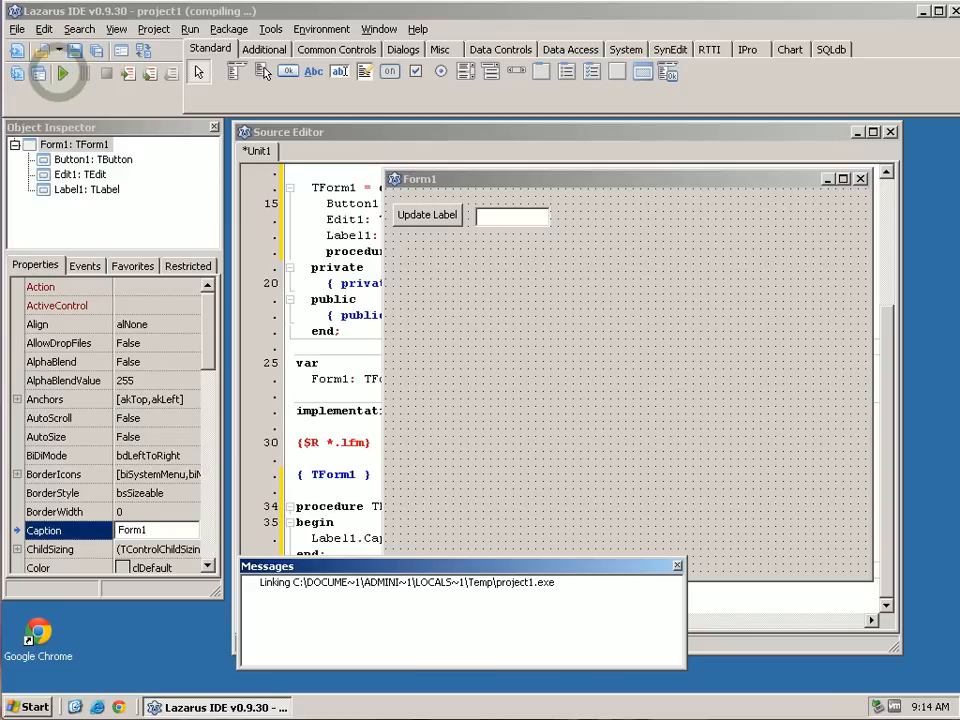
click(60, 72)
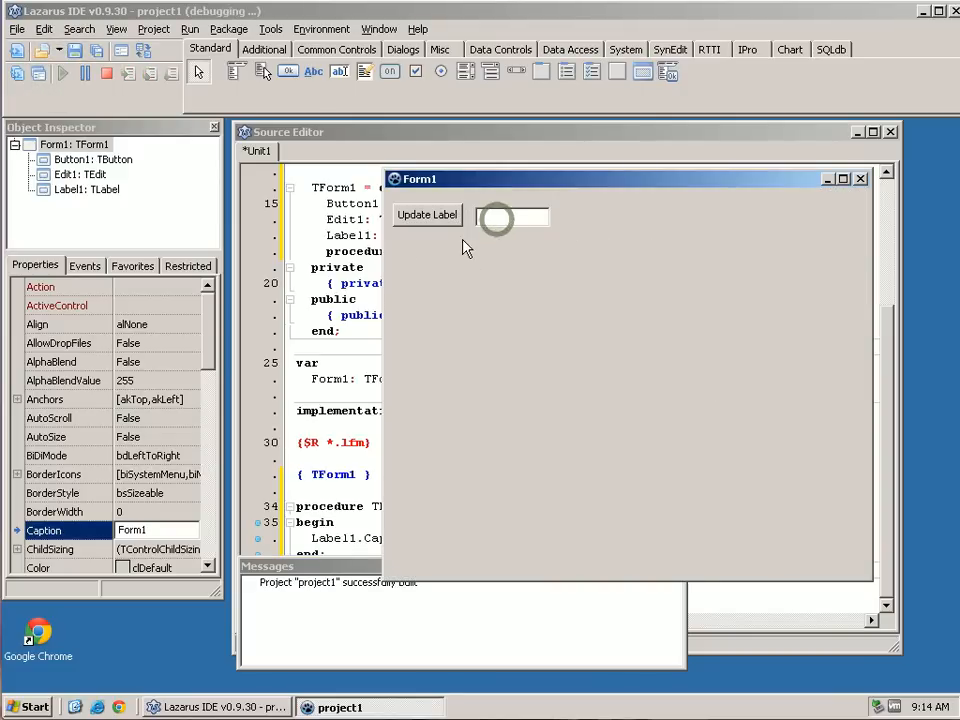
text(Hell)
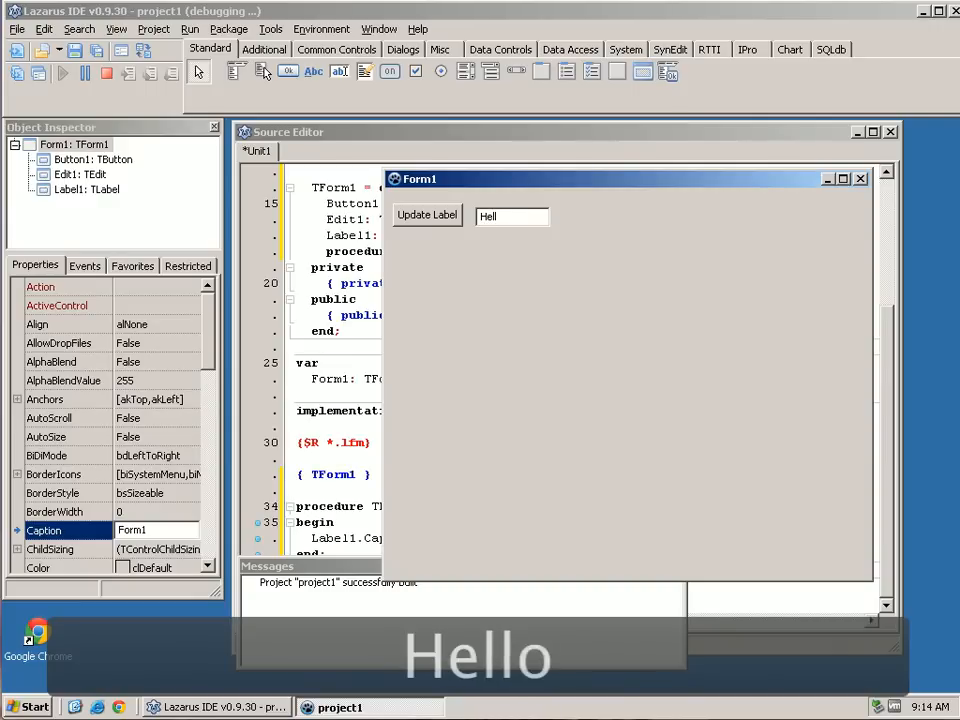
text(o World)
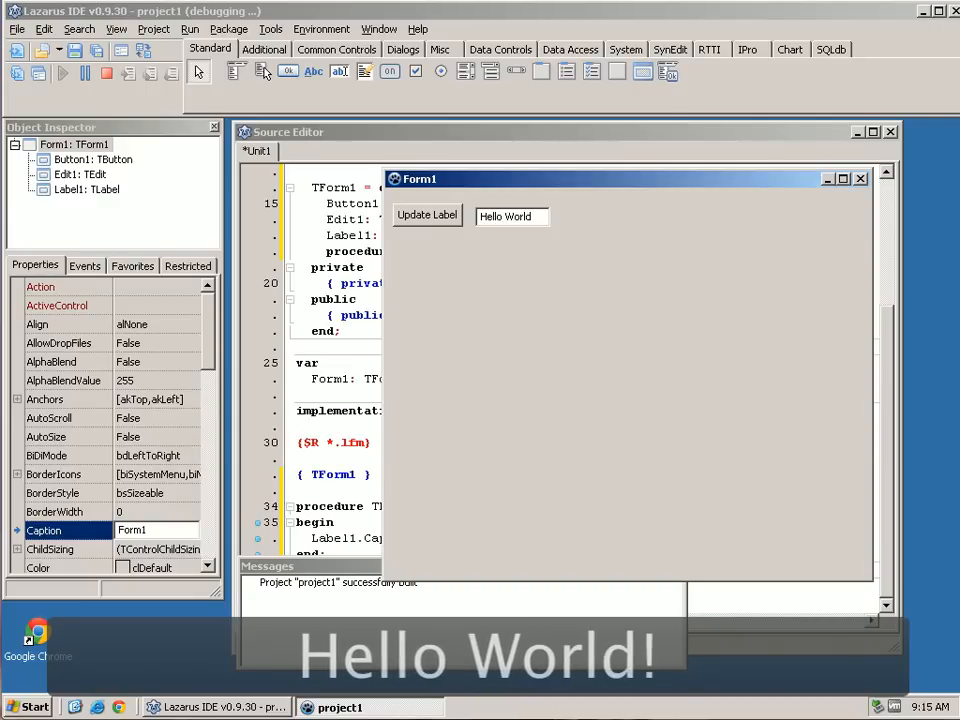
click(428, 214)
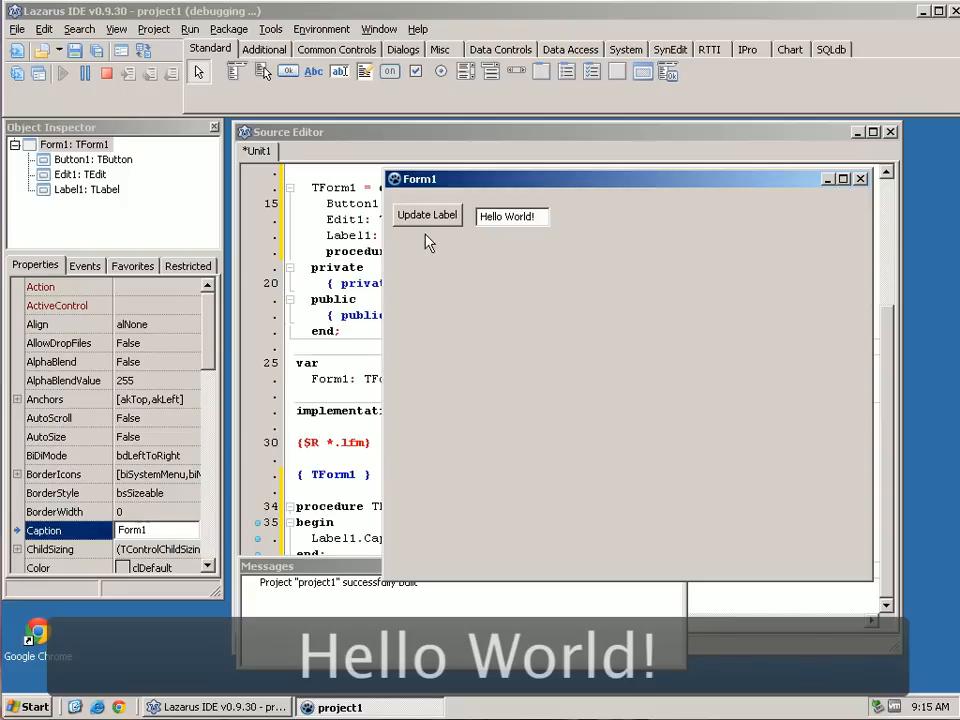
click(428, 214)
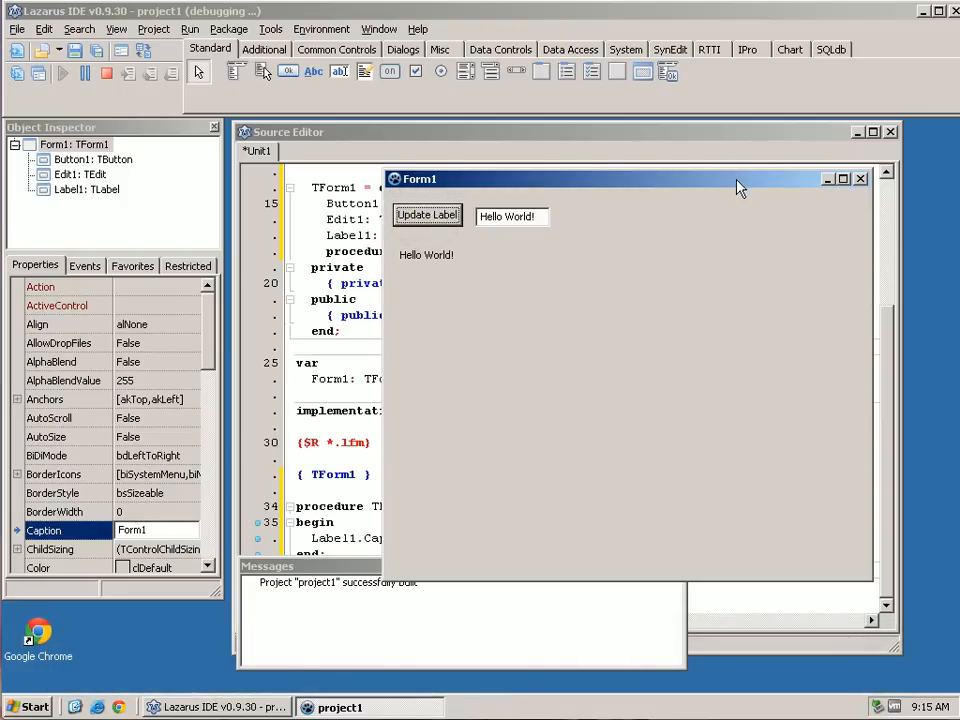
mouse_move(504, 292)
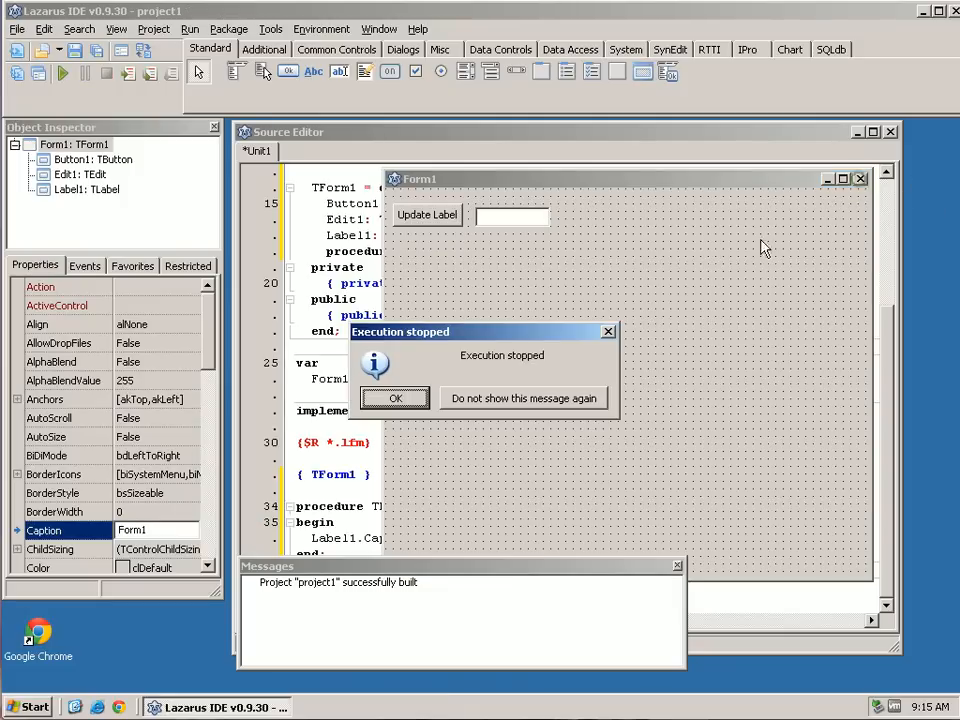
Step: Dismiss the 'Execution stopped' notice and switch back to the Form1 designer
click(394, 398)
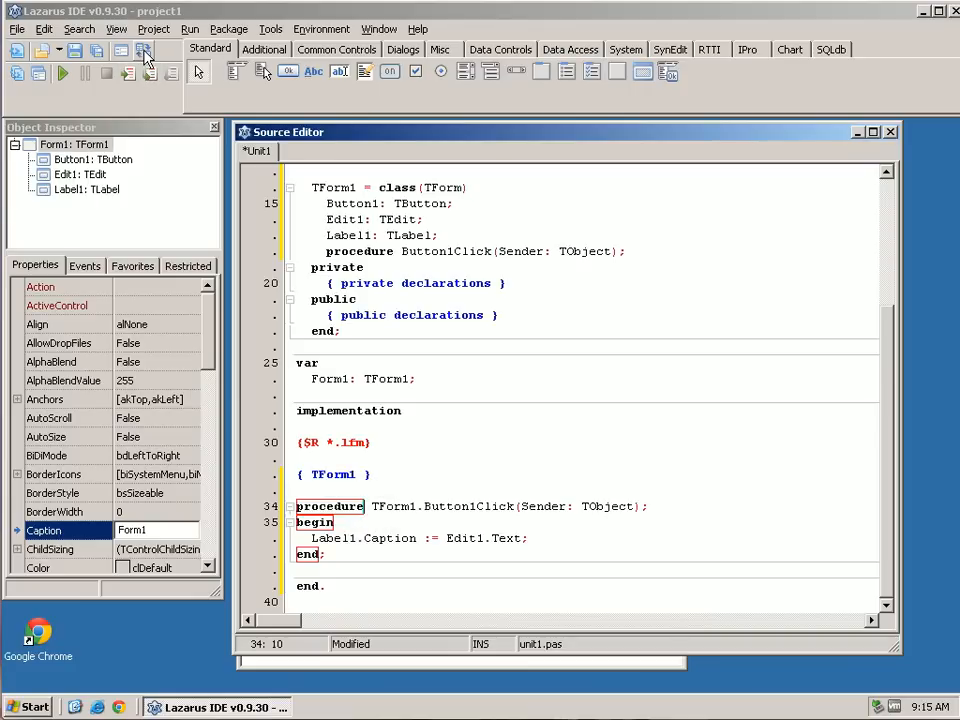
click(62, 72)
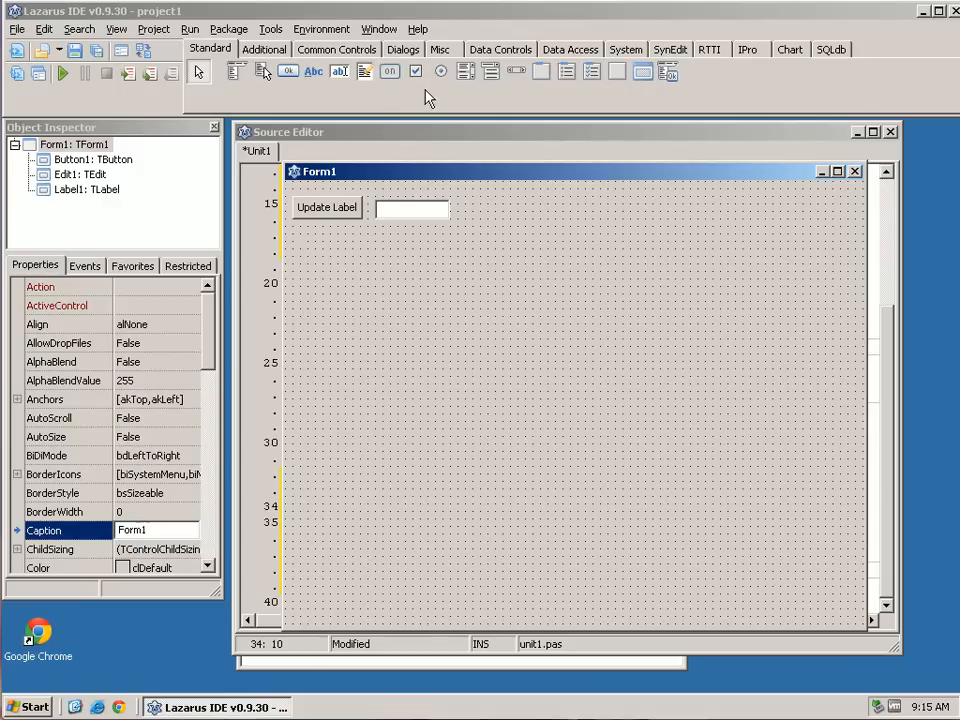
Step: Drop RadioButton1, ToggleBox1, Memo1 and MaskEdit1 onto Form1 from the Standard and Additional palettes
click(440, 72)
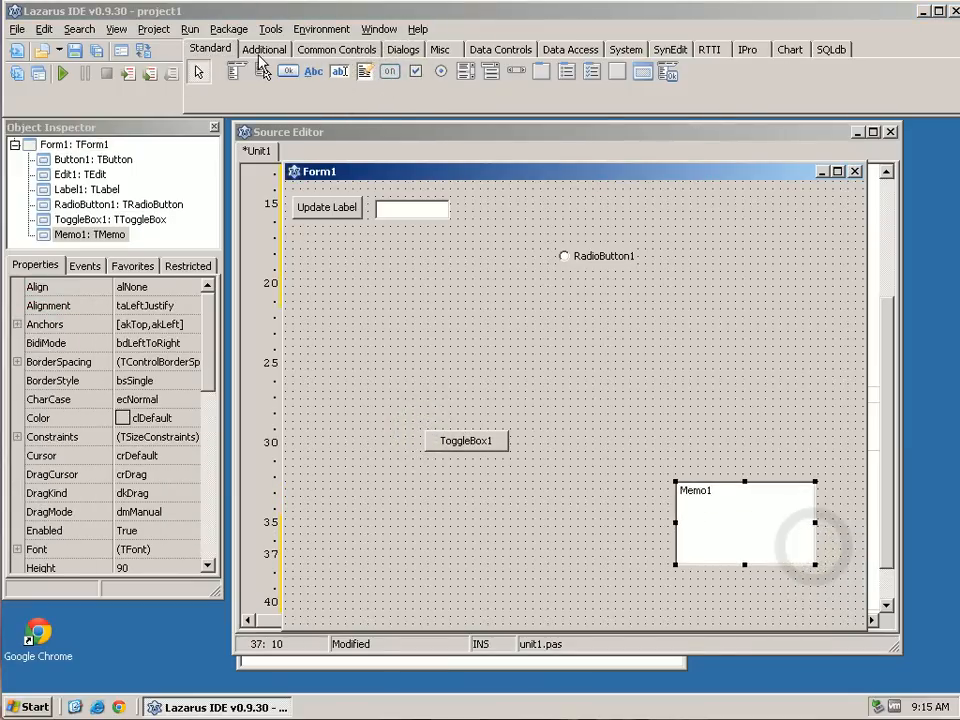
click(264, 48)
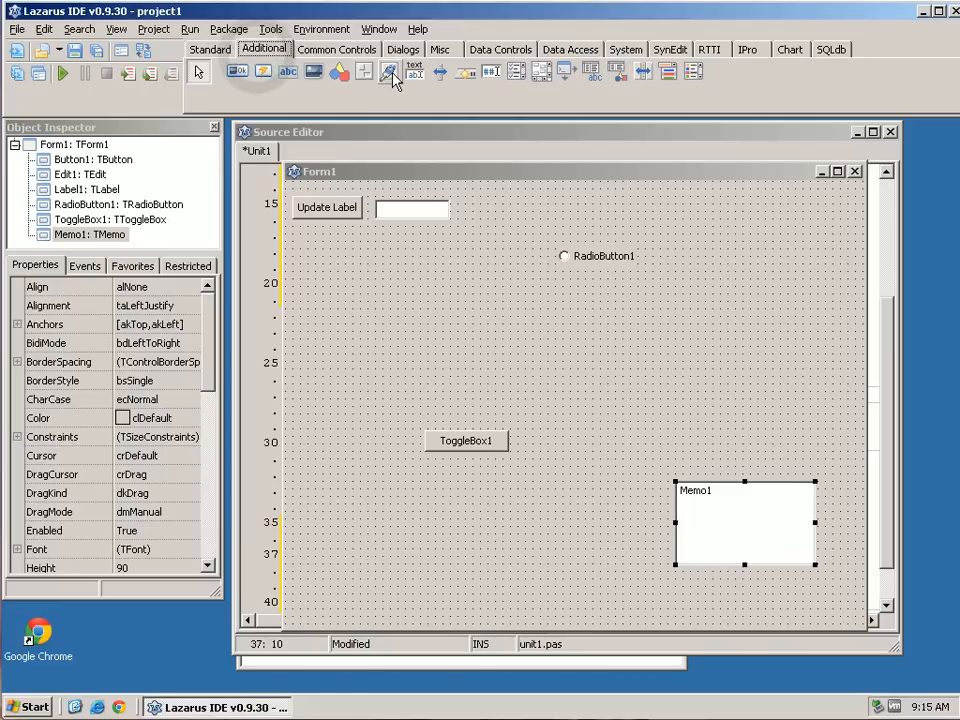
mouse_move(390, 72)
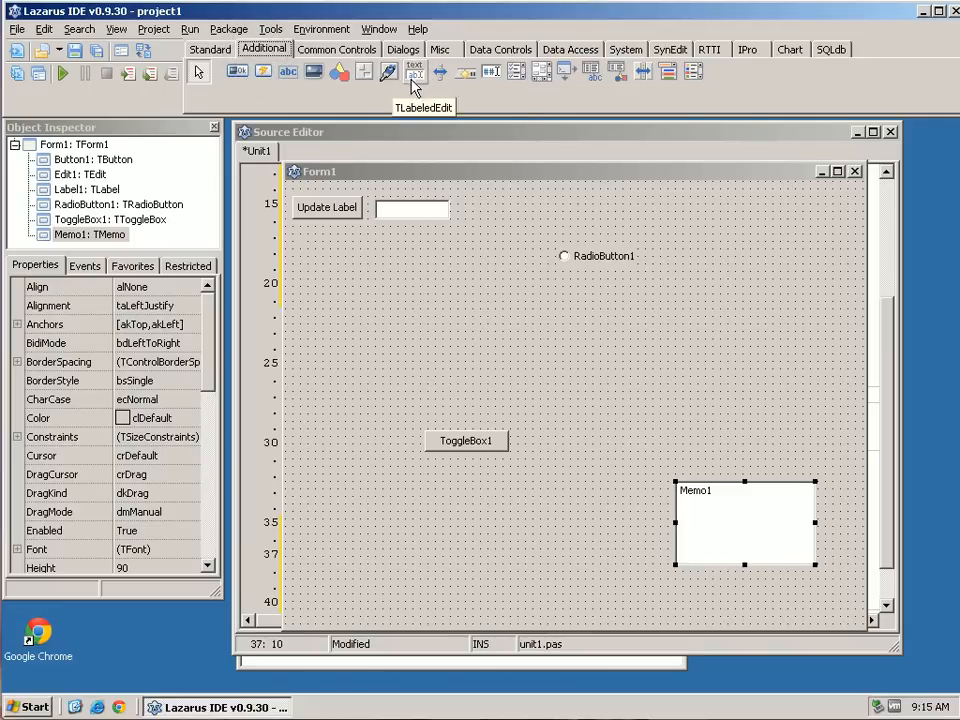
mouse_move(492, 76)
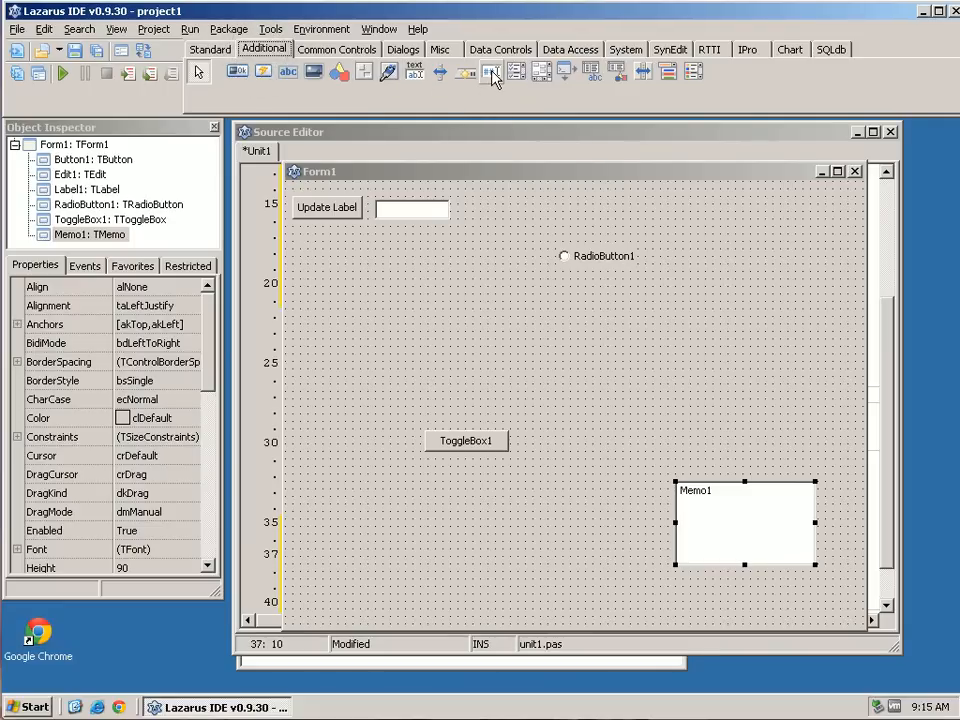
click(492, 72)
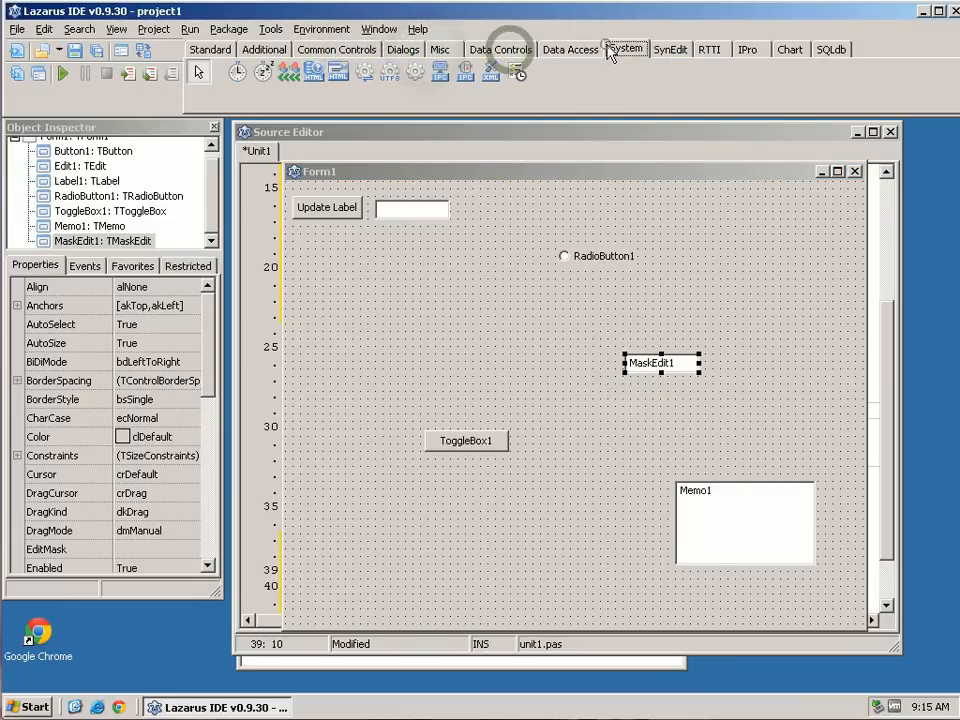
click(668, 48)
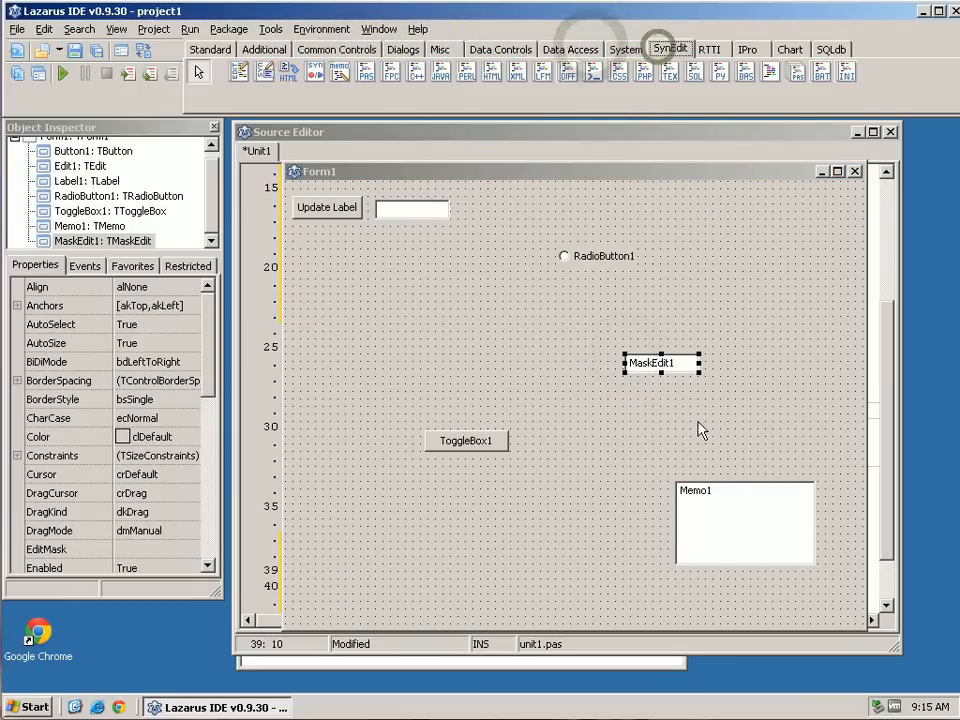
click(744, 520)
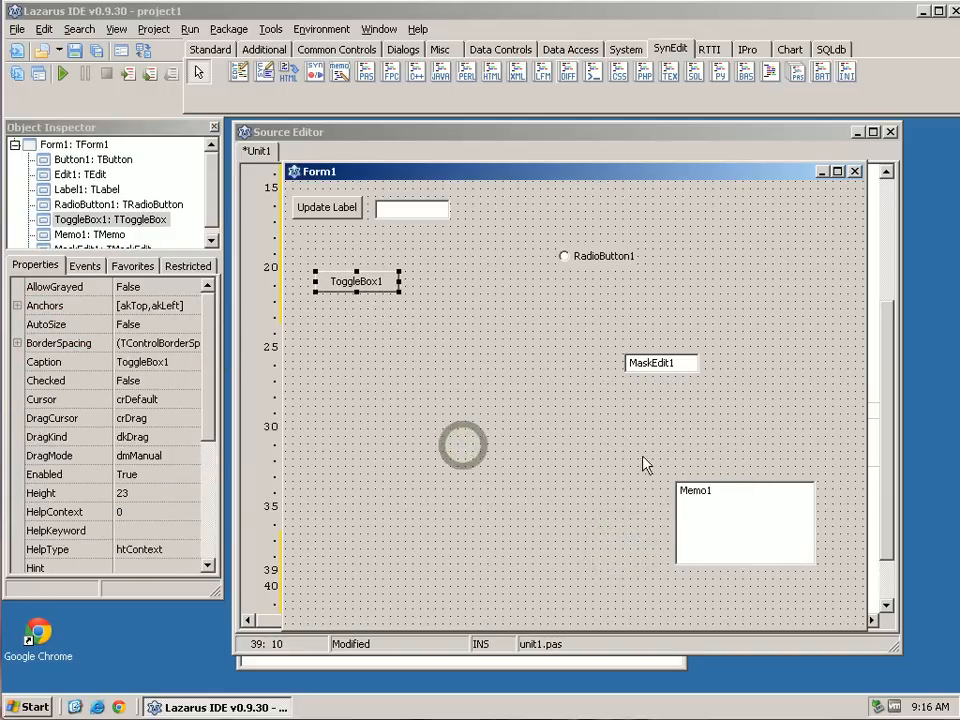
Step: Compile and run the updated project
click(60, 72)
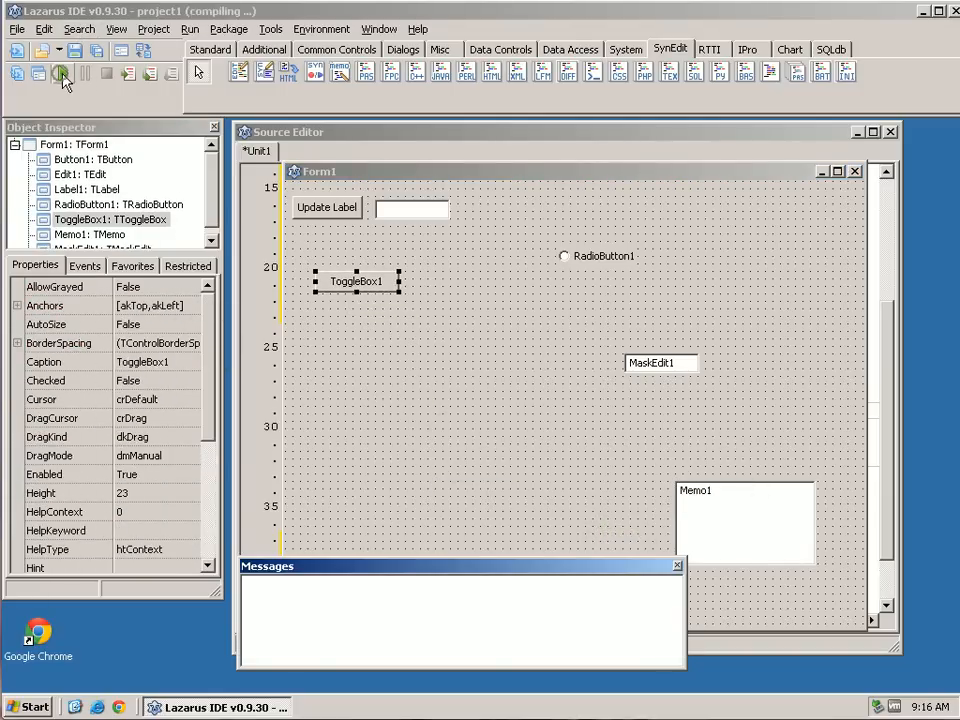